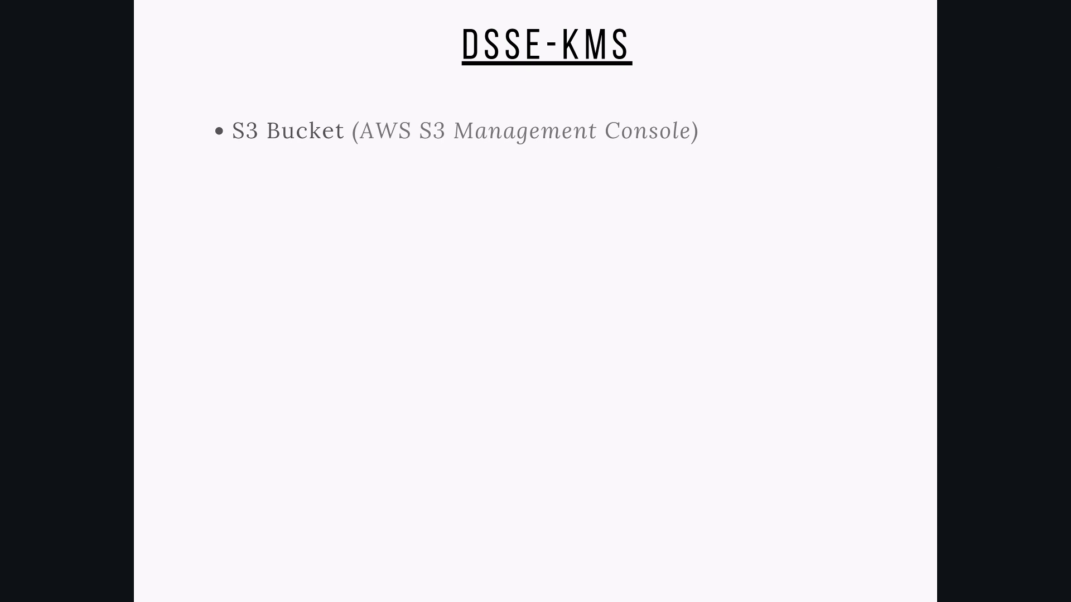
- Step through the DSSE-KMS slides: console option, request headers, put-object command, default managed key
key("right")
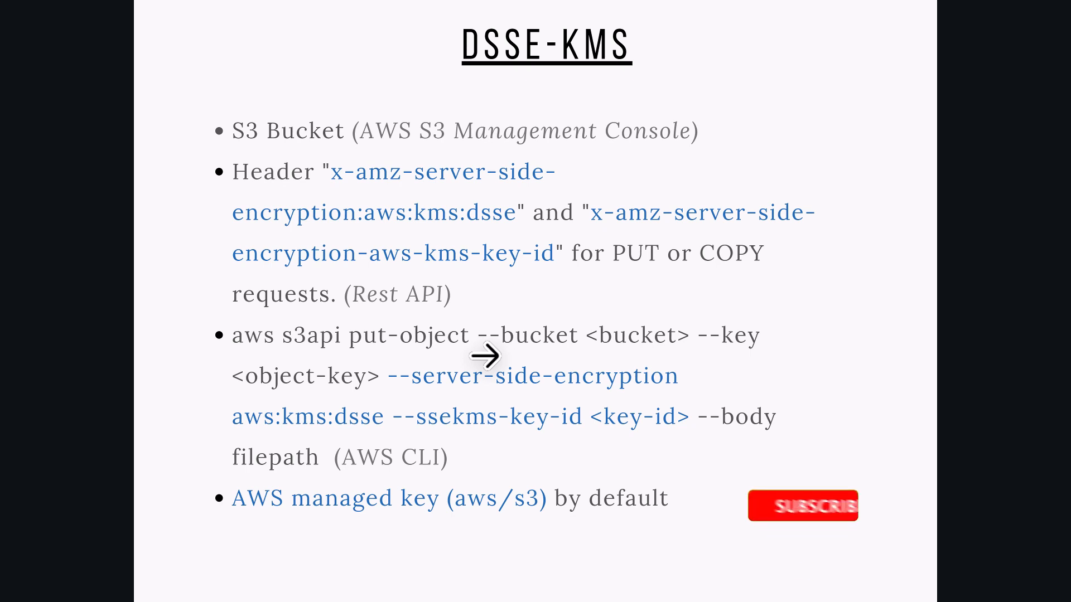
left_click(803, 505)
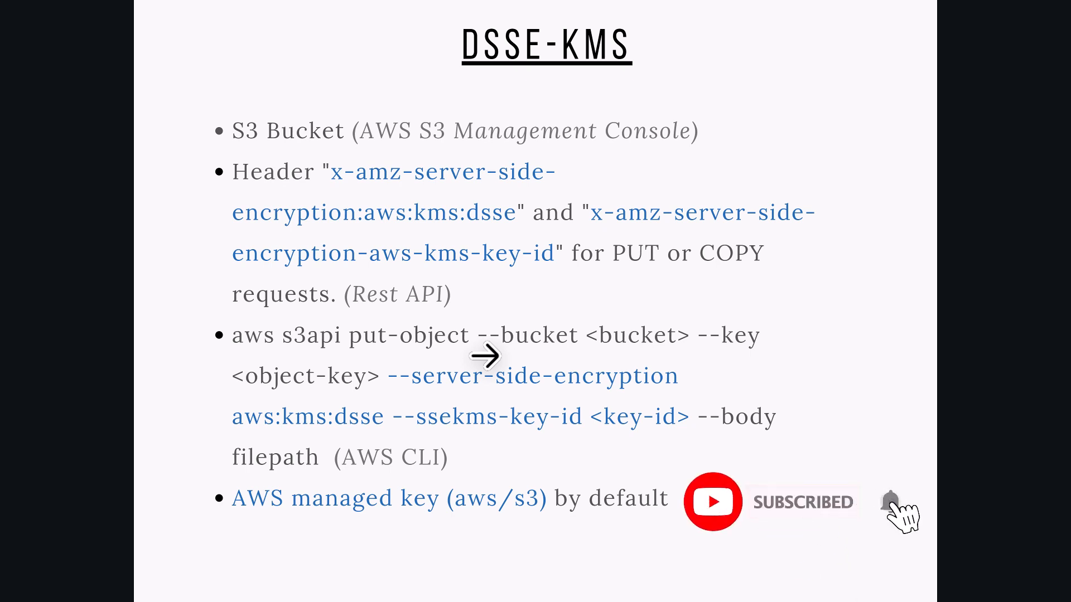
left_click(889, 502)
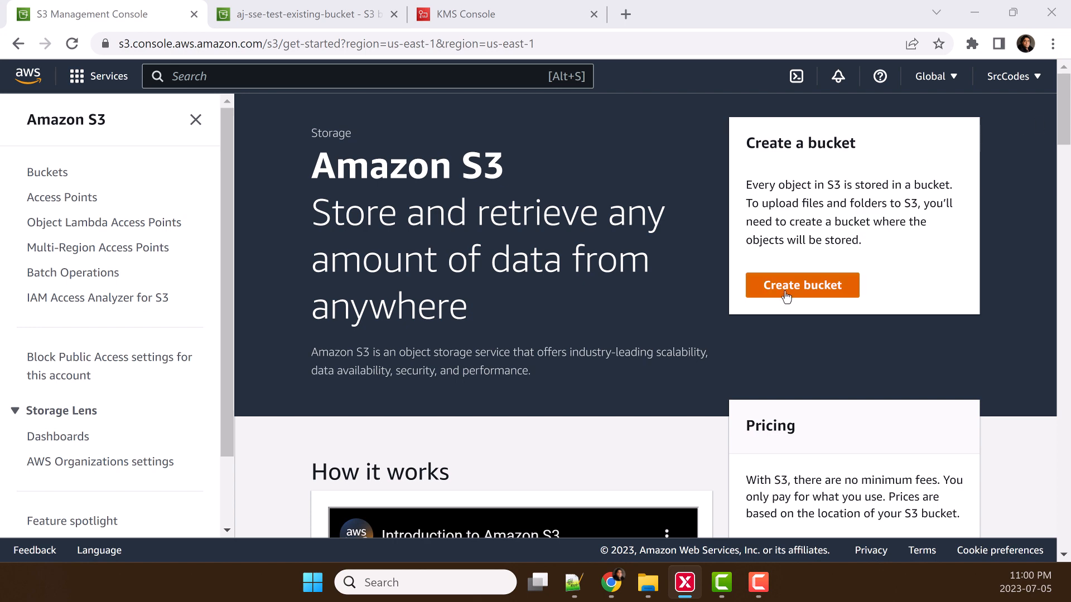
- Start a new S3 bucket and scroll down to its Default encryption section
left_click(802, 285)
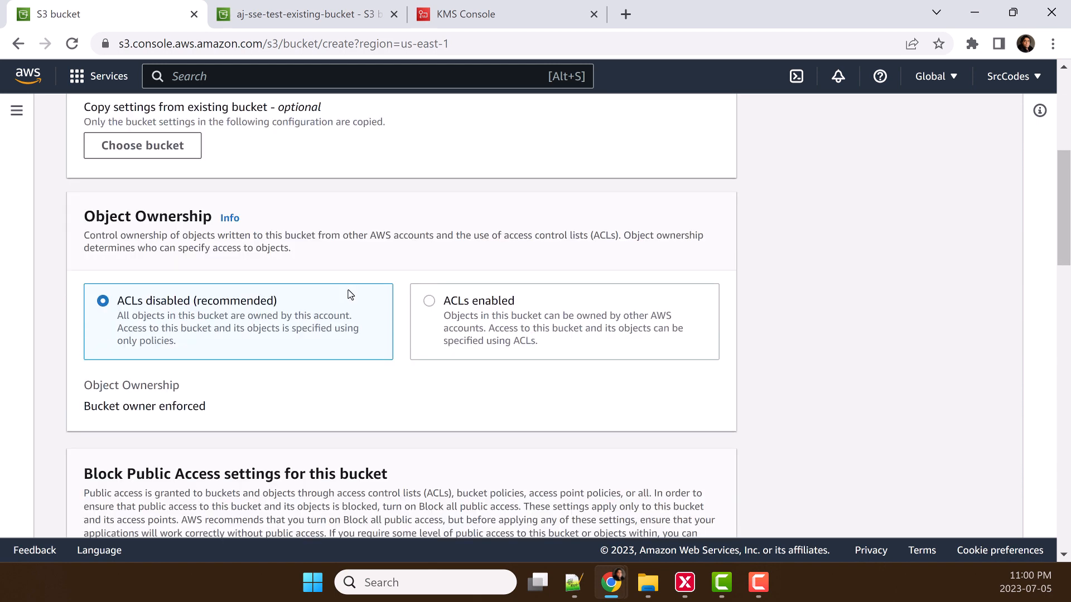
scroll("down", 3)
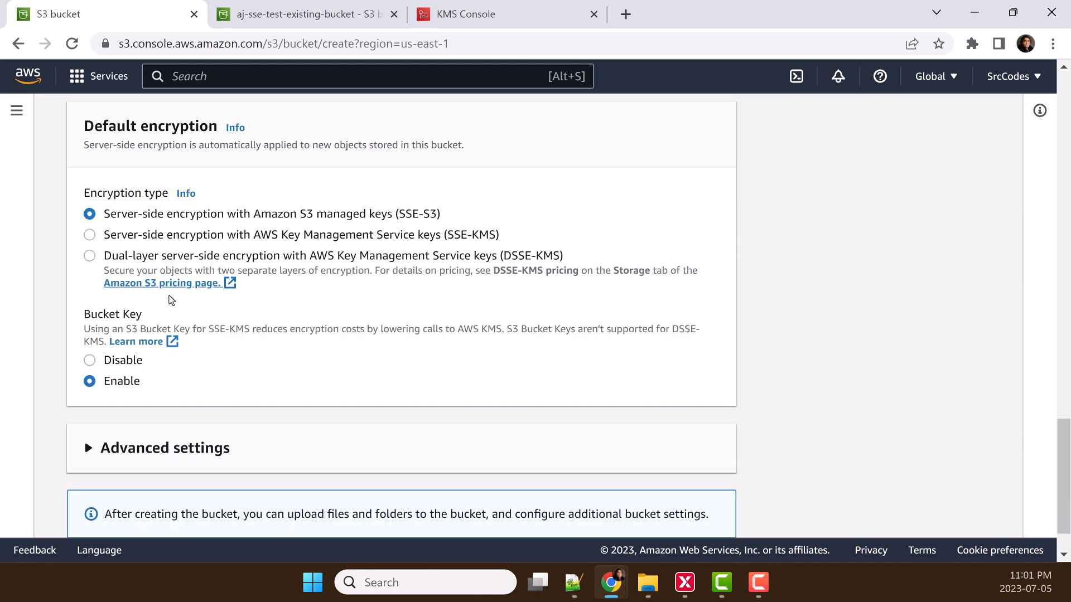
mouse_move(167, 206)
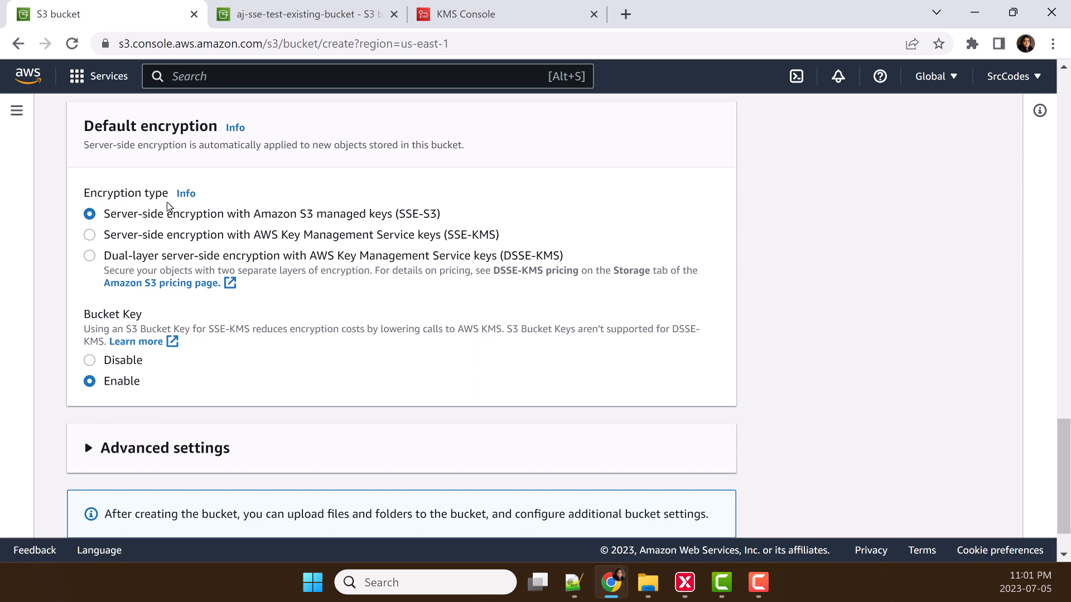
mouse_move(135, 220)
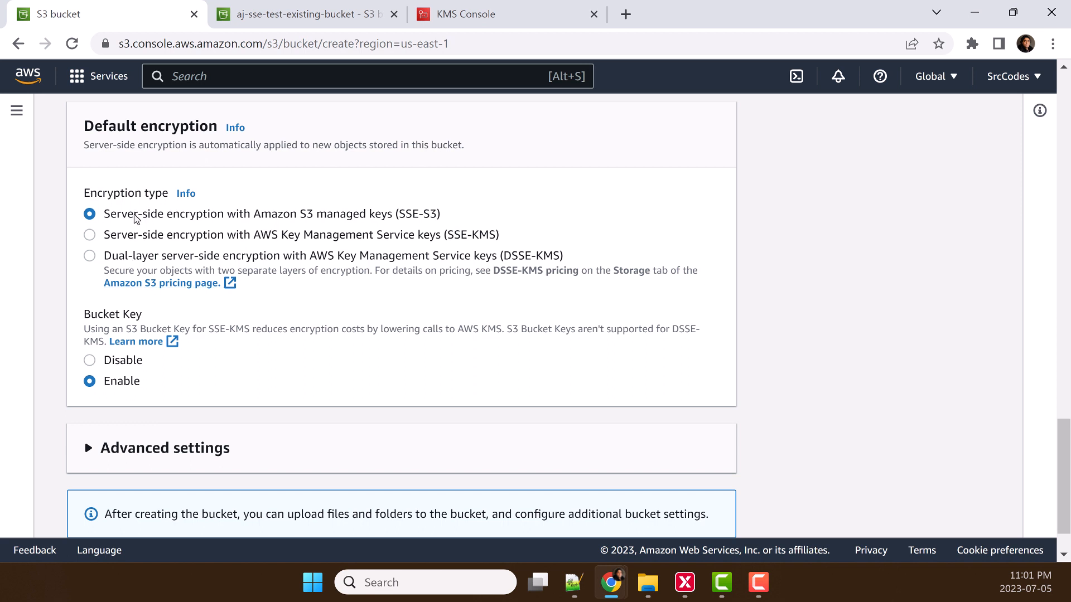
mouse_move(390, 221)
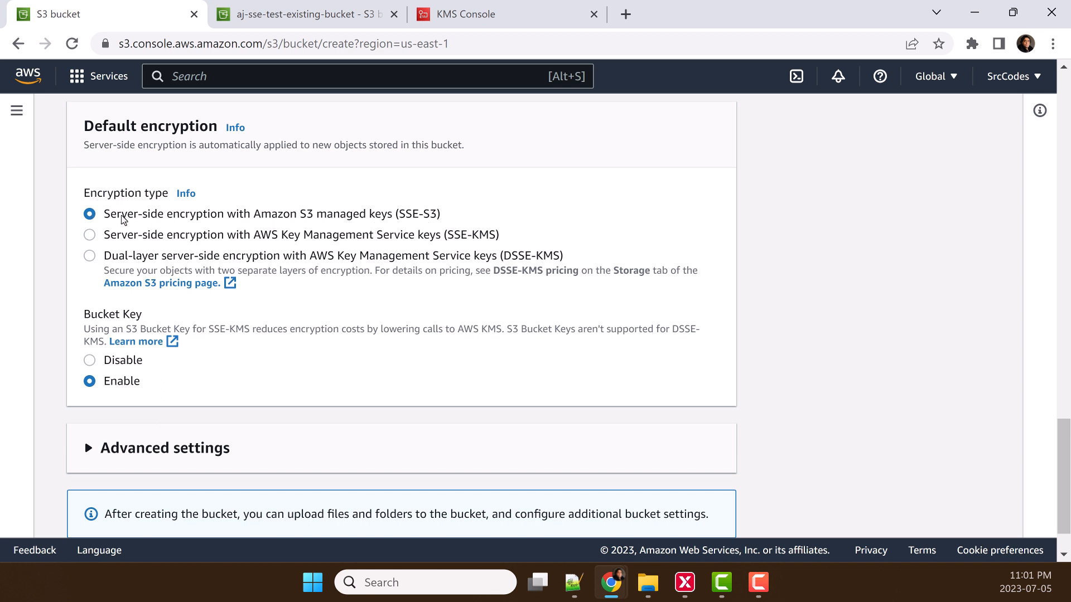
mouse_move(150, 298)
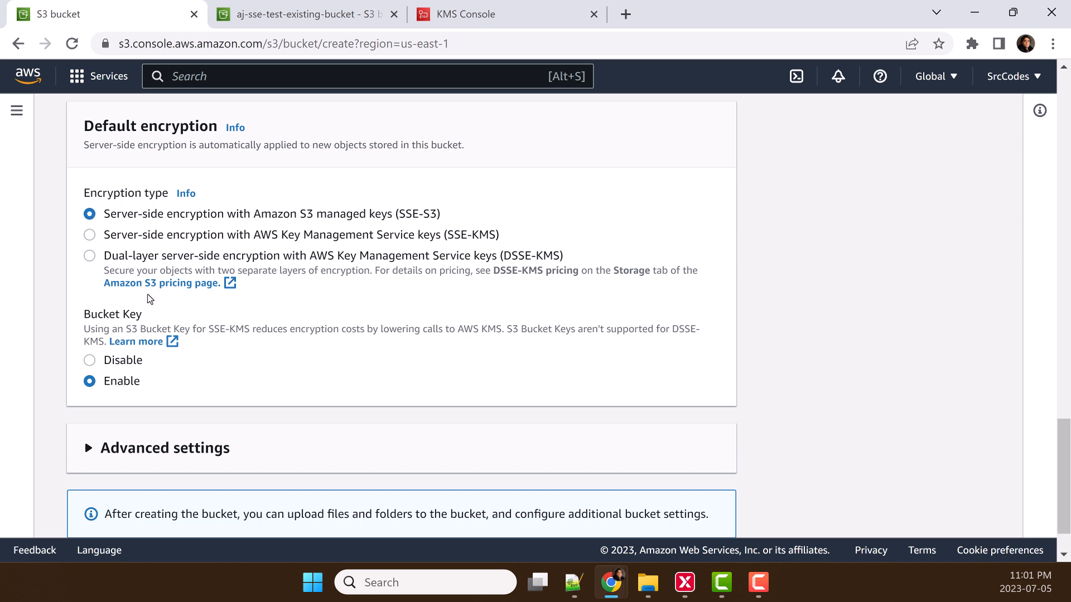
mouse_move(92, 249)
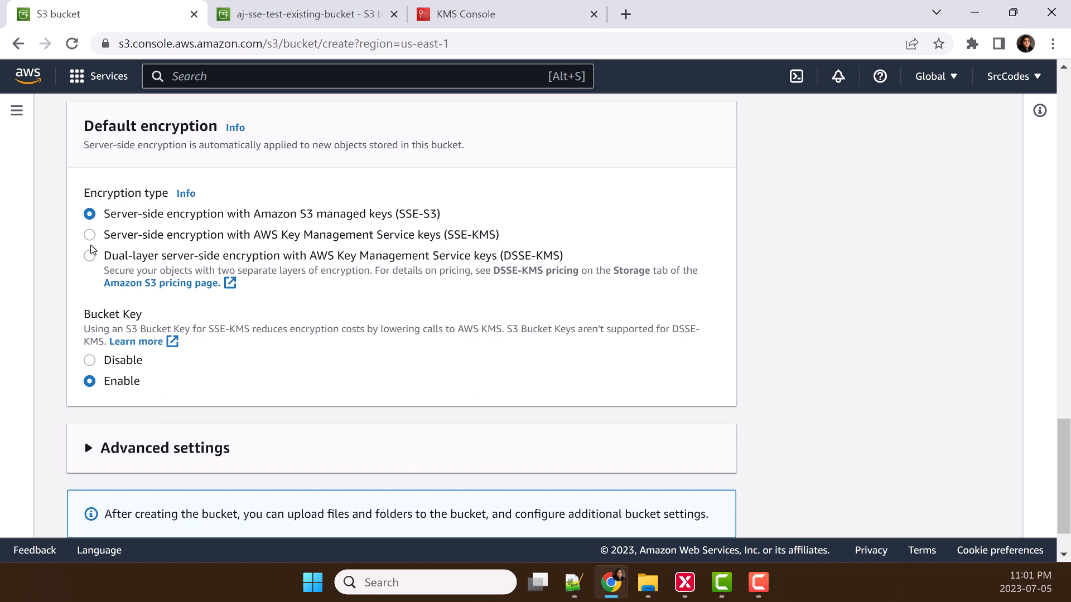
mouse_move(328, 269)
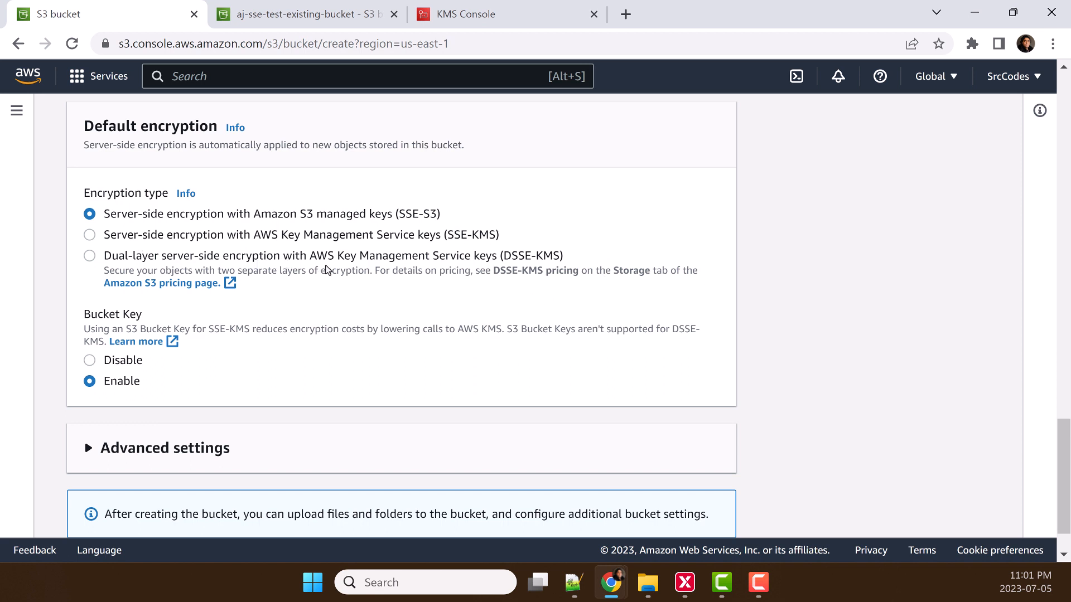
mouse_move(492, 266)
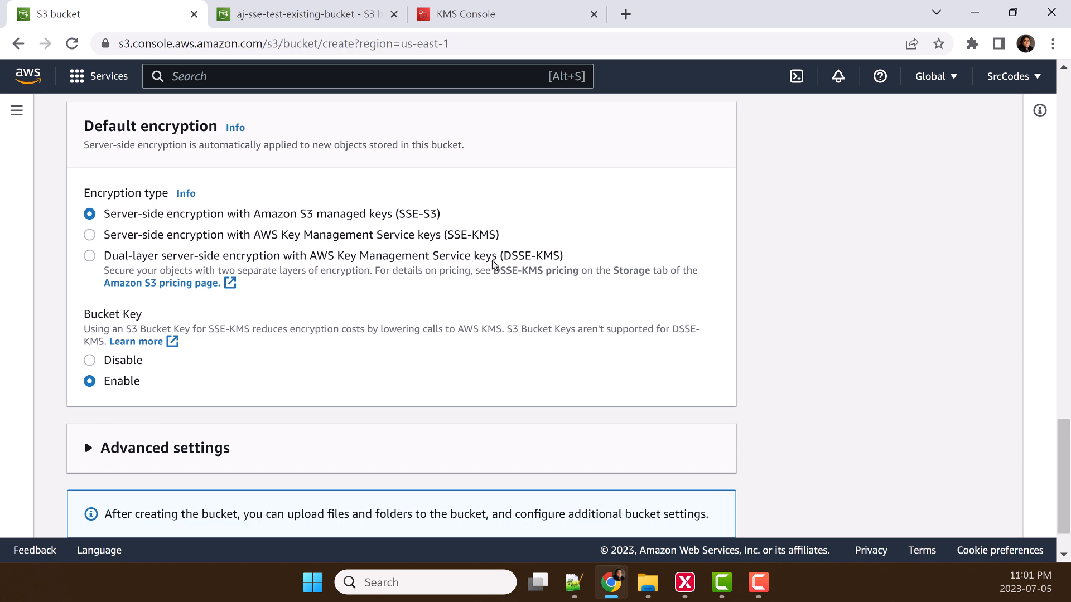
mouse_move(258, 274)
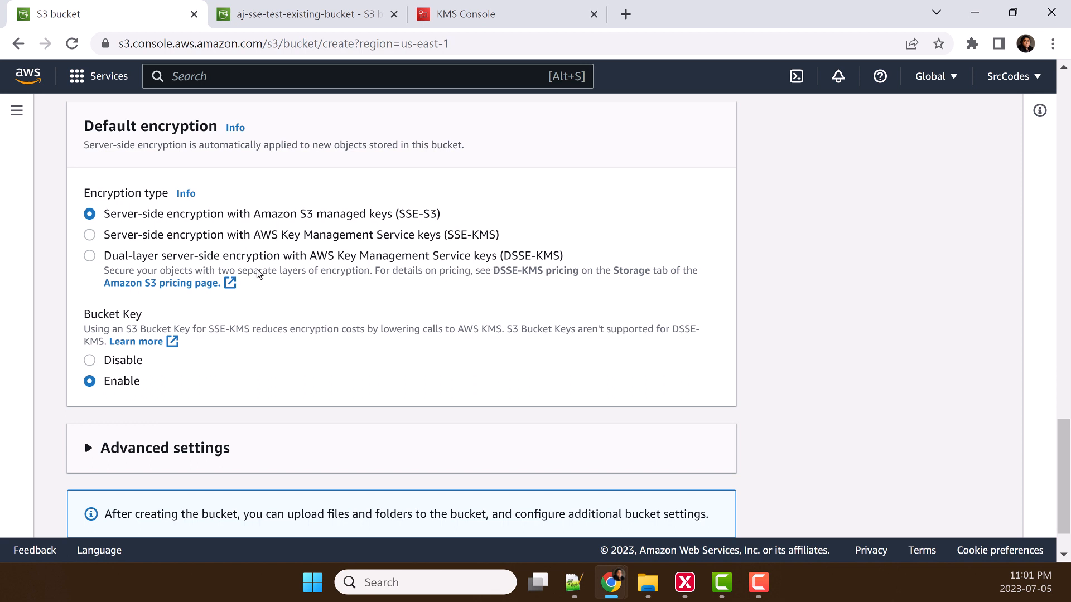
mouse_move(232, 280)
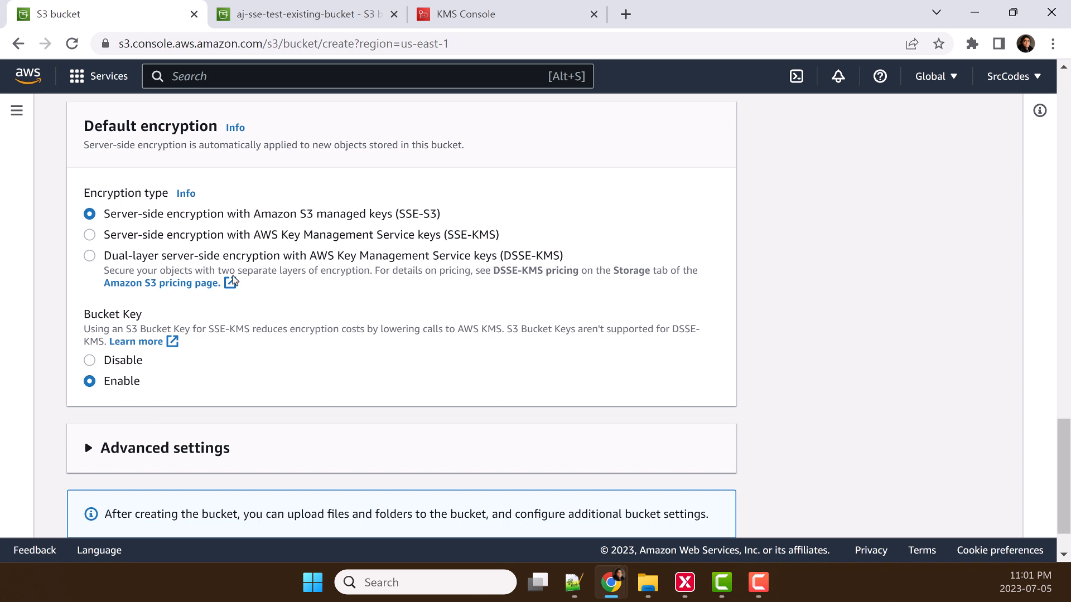
mouse_move(286, 279)
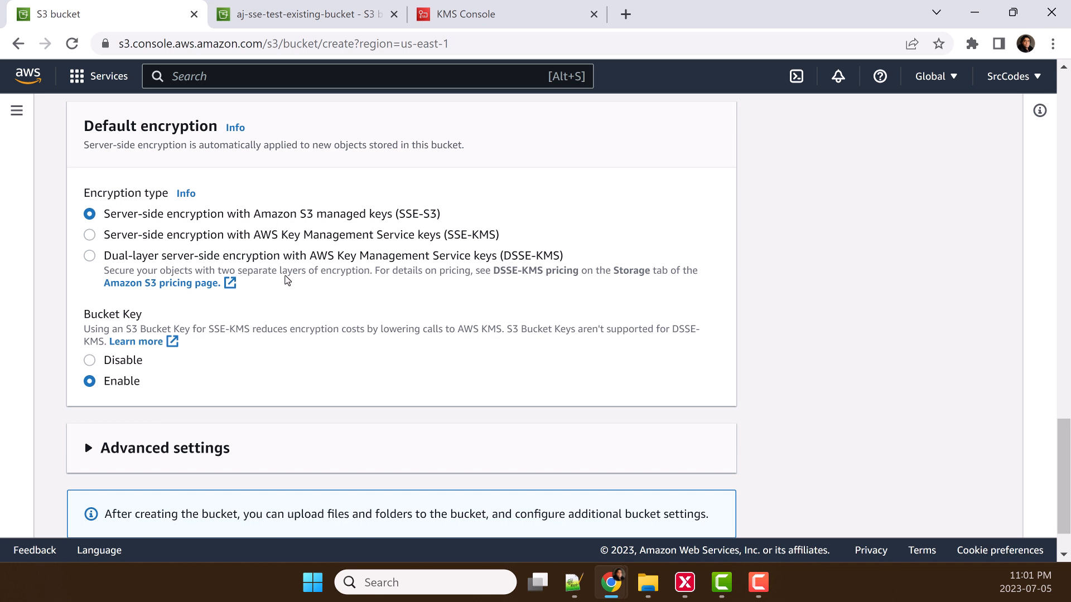
mouse_move(358, 281)
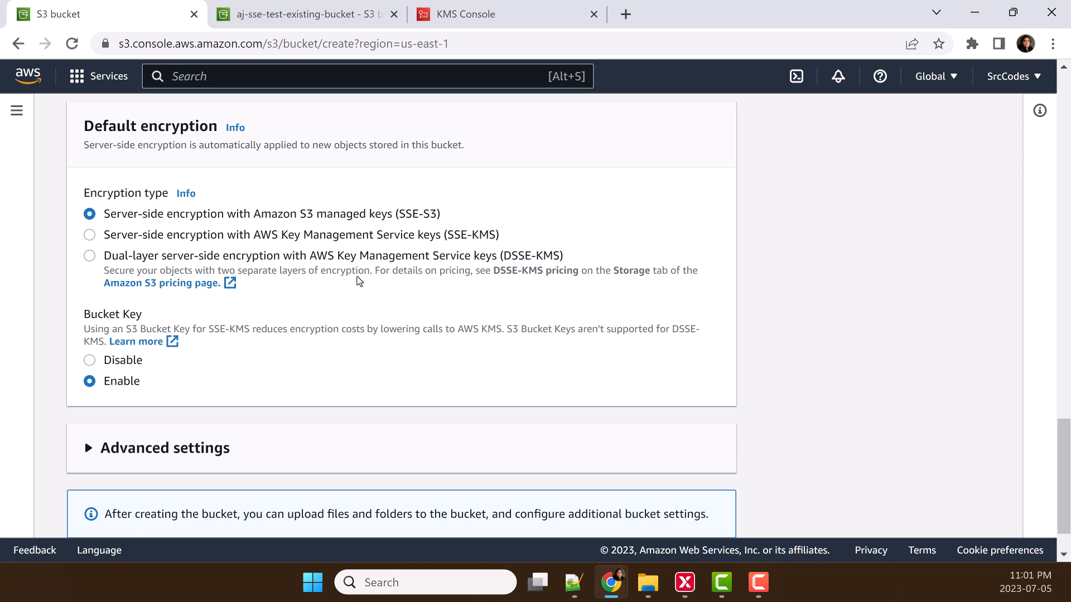
mouse_move(89, 262)
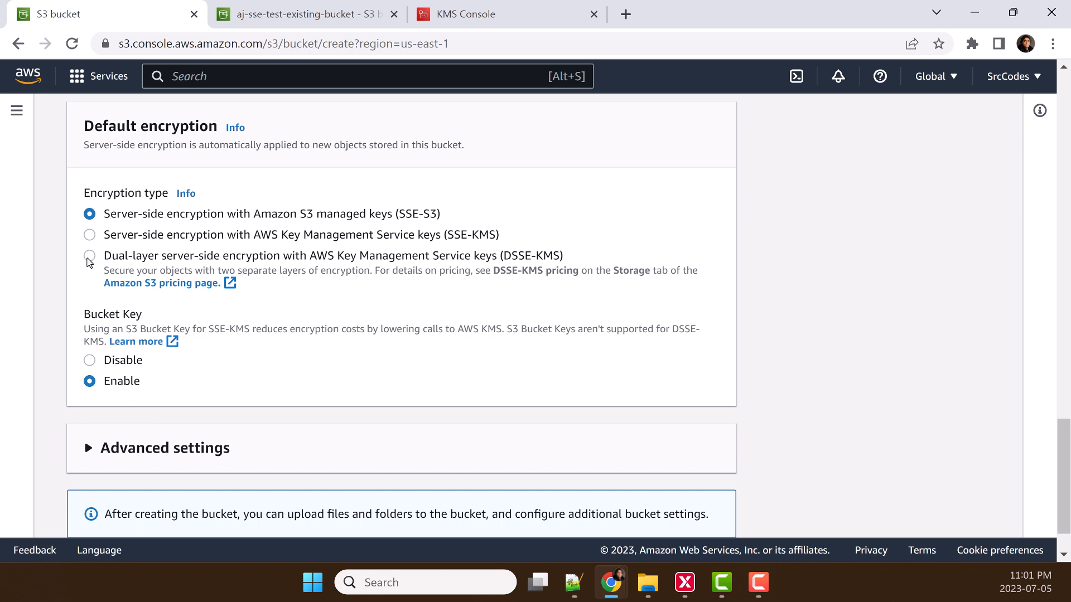
- Select DSSE-KMS, browse the existing KMS keys, then switch to entering the key ARN
left_click(88, 255)
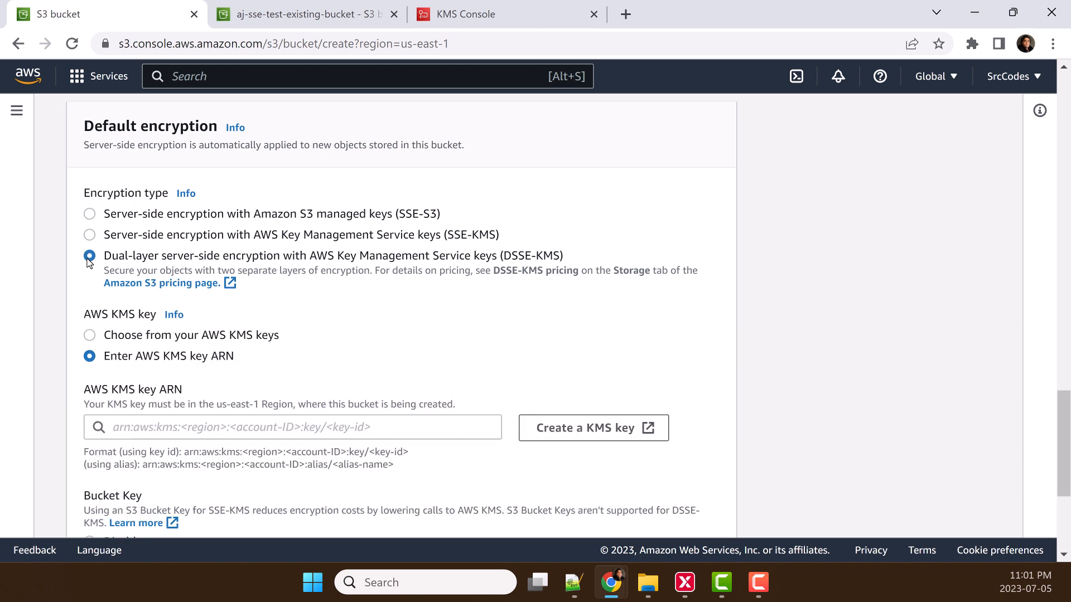
scroll("down", 3)
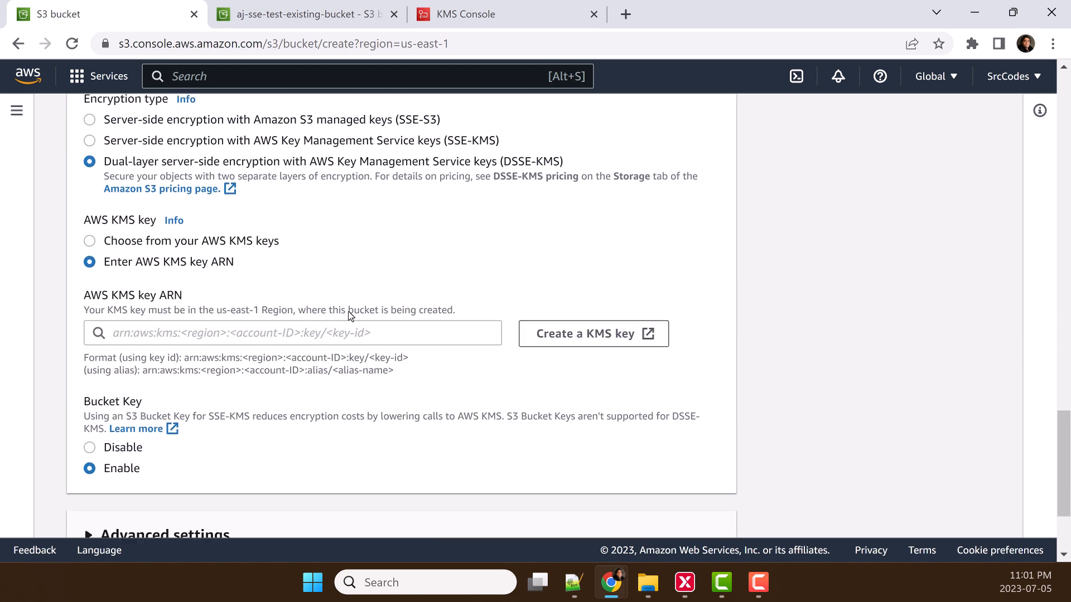
scroll("down", 3)
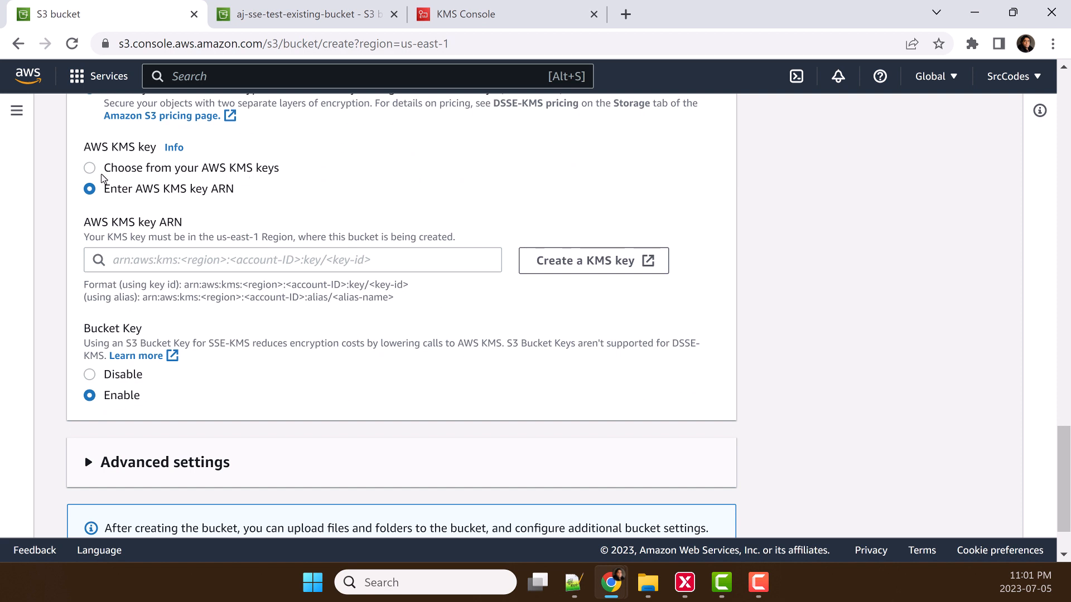
left_click(89, 168)
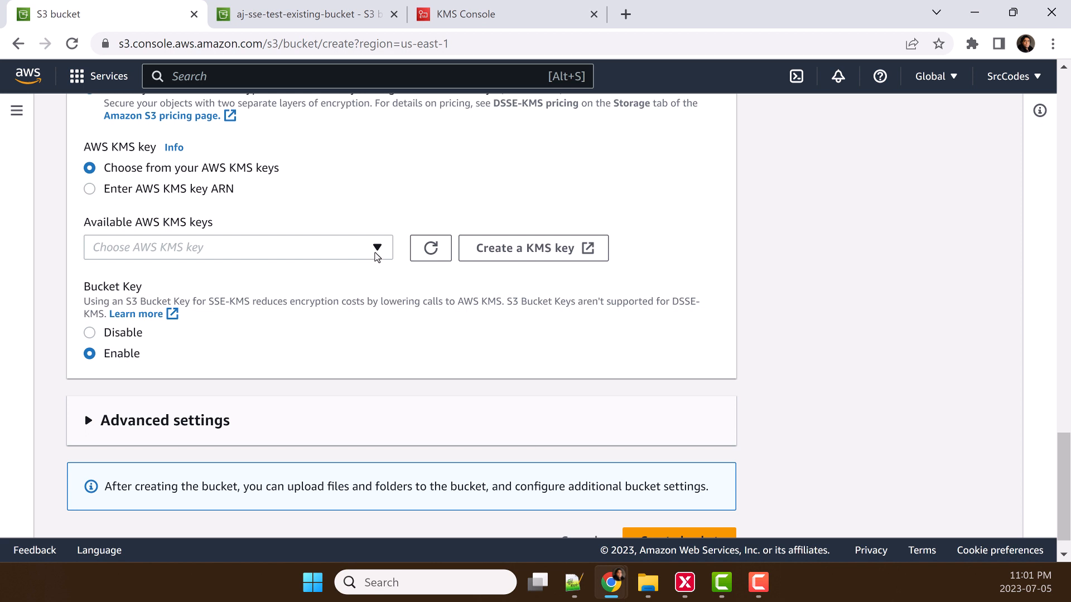
left_click(238, 247)
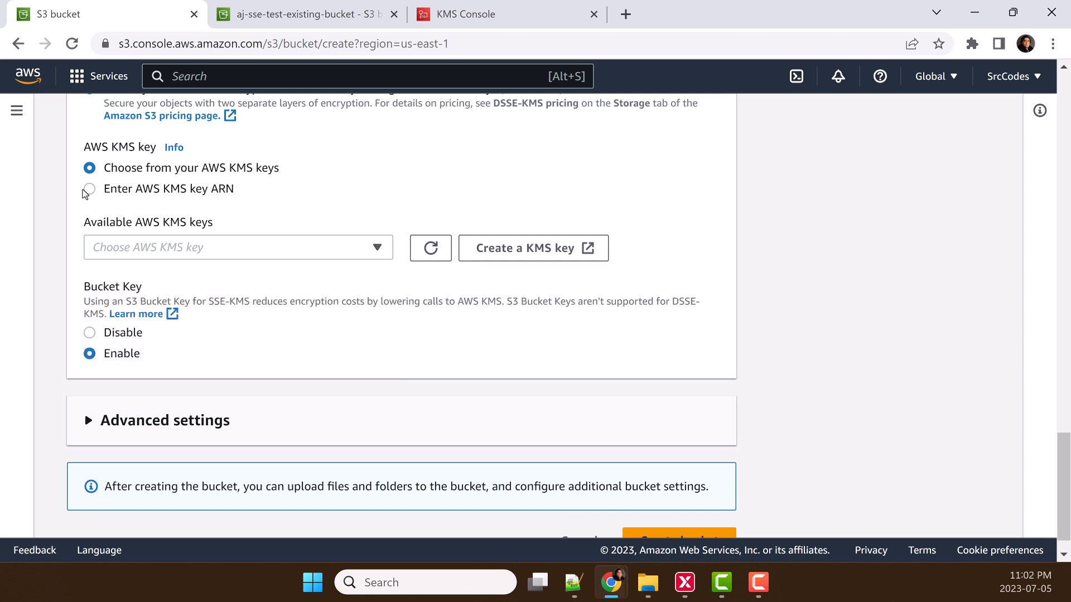
left_click(90, 188)
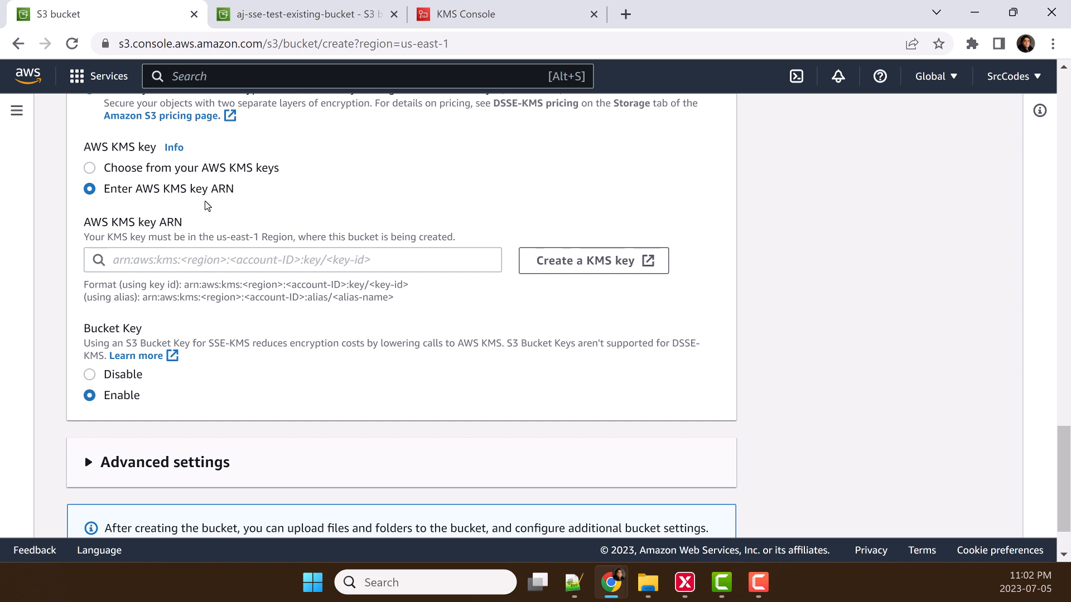
mouse_move(466, 37)
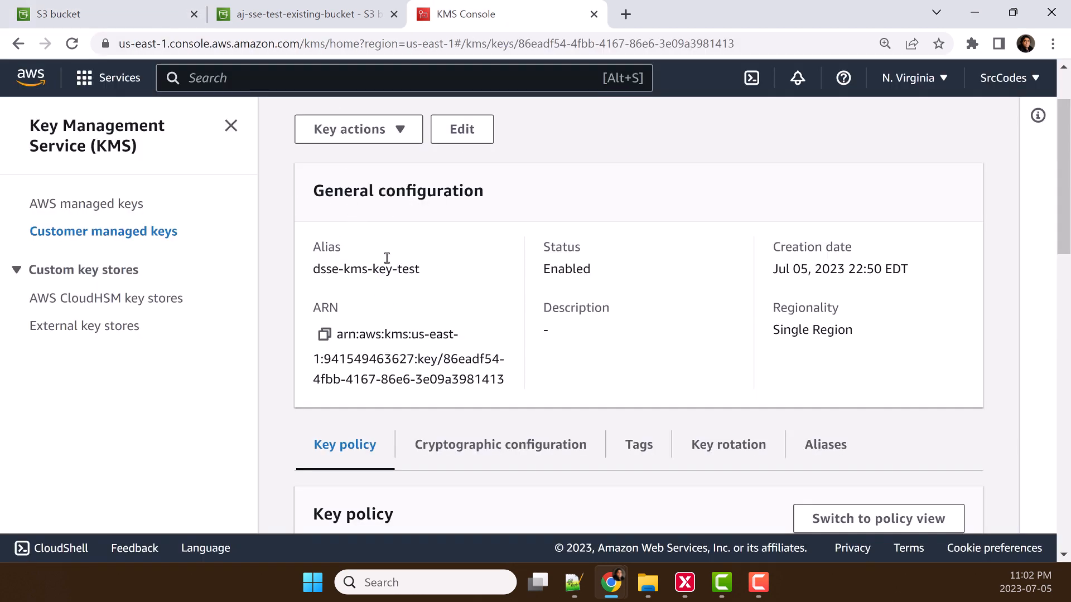
mouse_move(391, 268)
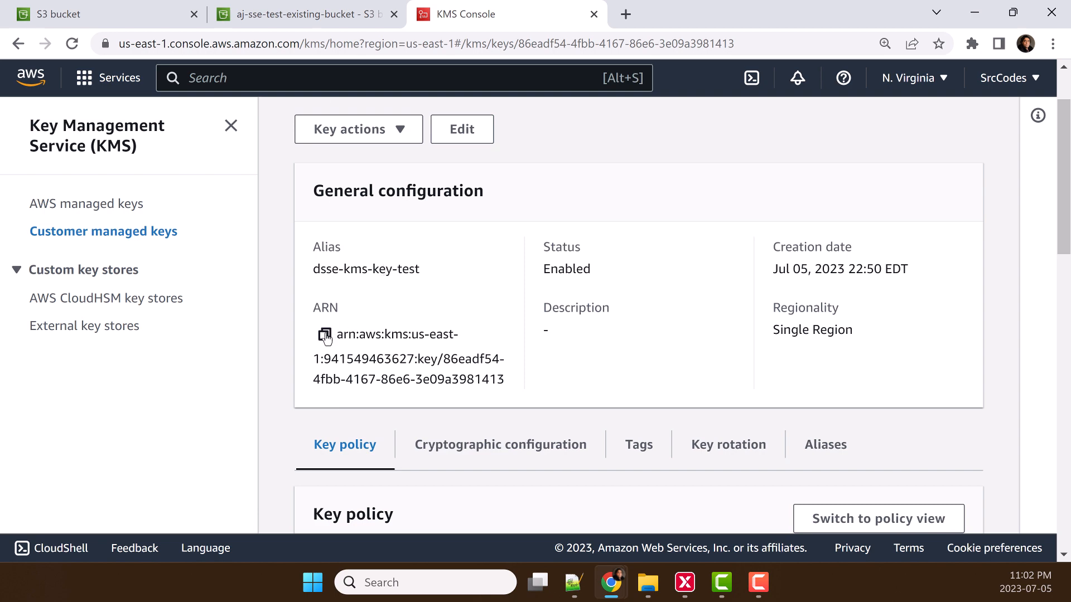
- Copy the dsse-kms-key-test key ARN in KMS and bring it back to the bucket form
left_click(323, 335)
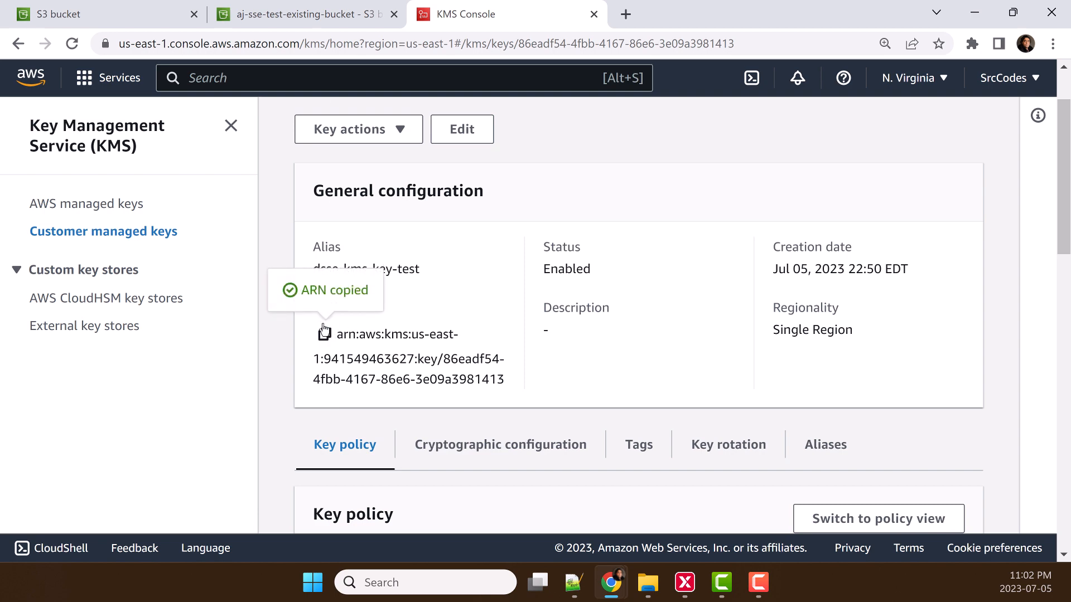
left_click(106, 14)
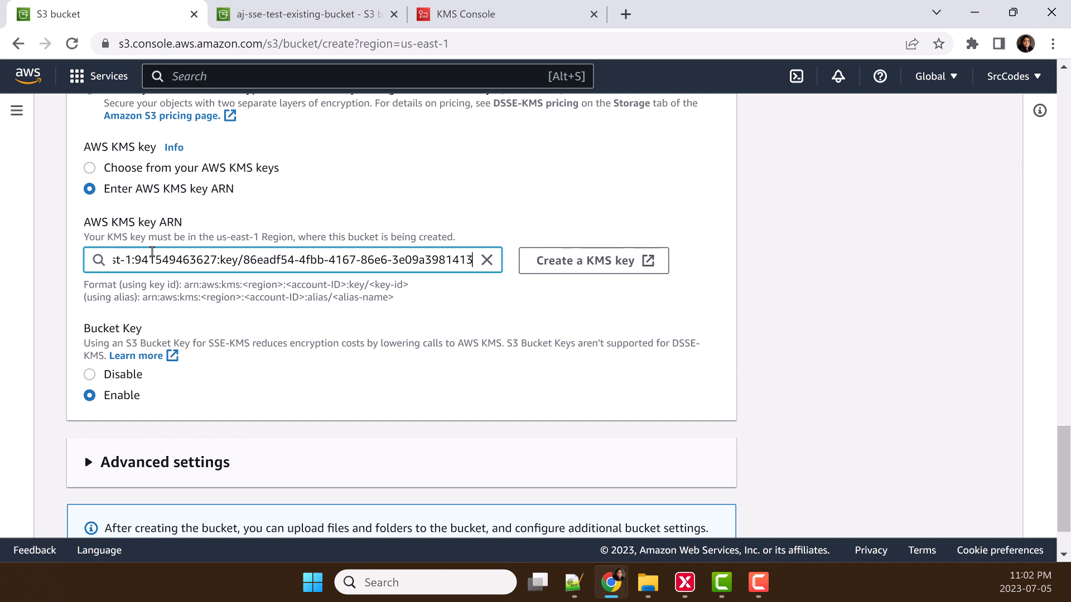
- Review the DSSE-KMS settings with the pasted key ARN and Bucket Key enabled
scroll("down", 3)
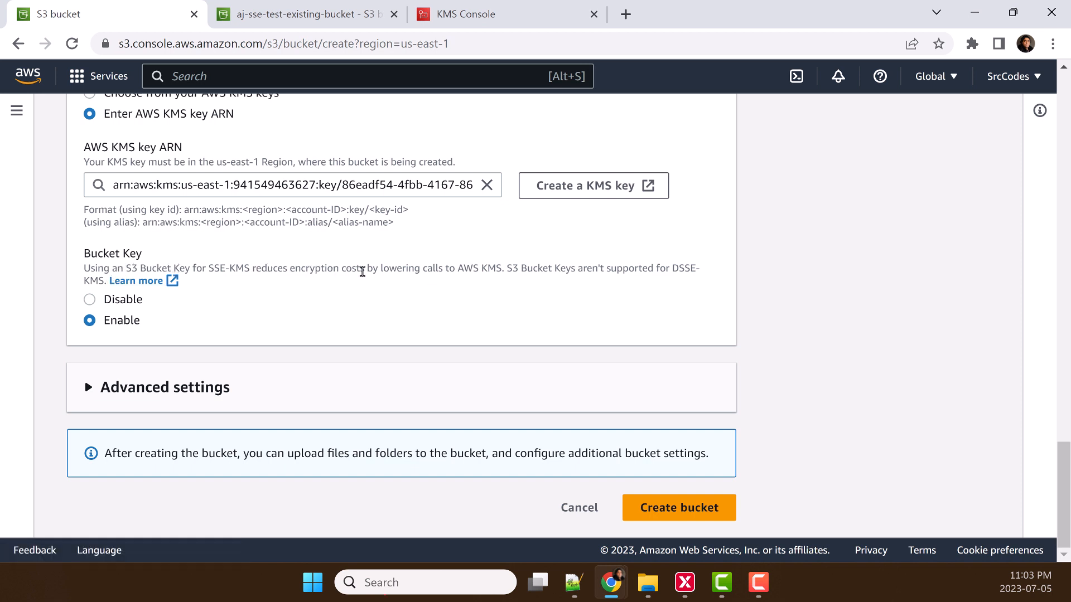
mouse_move(482, 273)
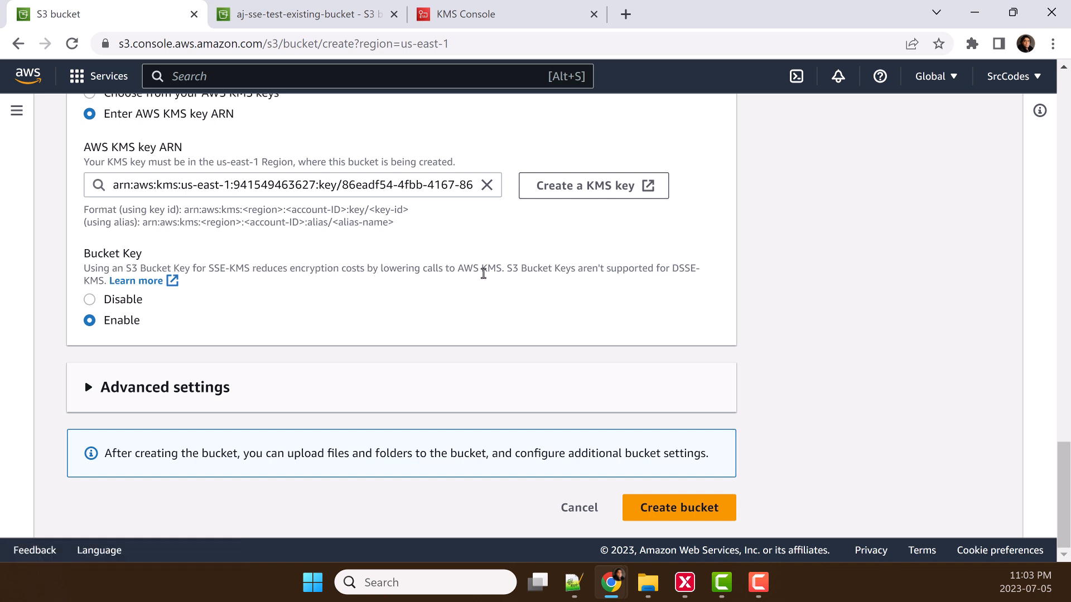
mouse_move(510, 286)
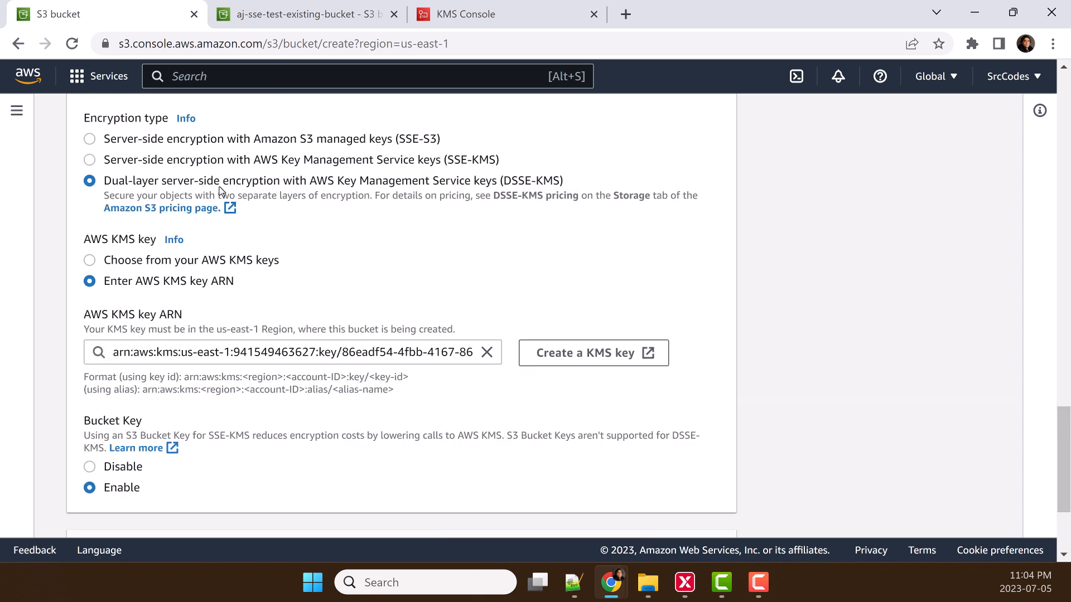
scroll("down", 3)
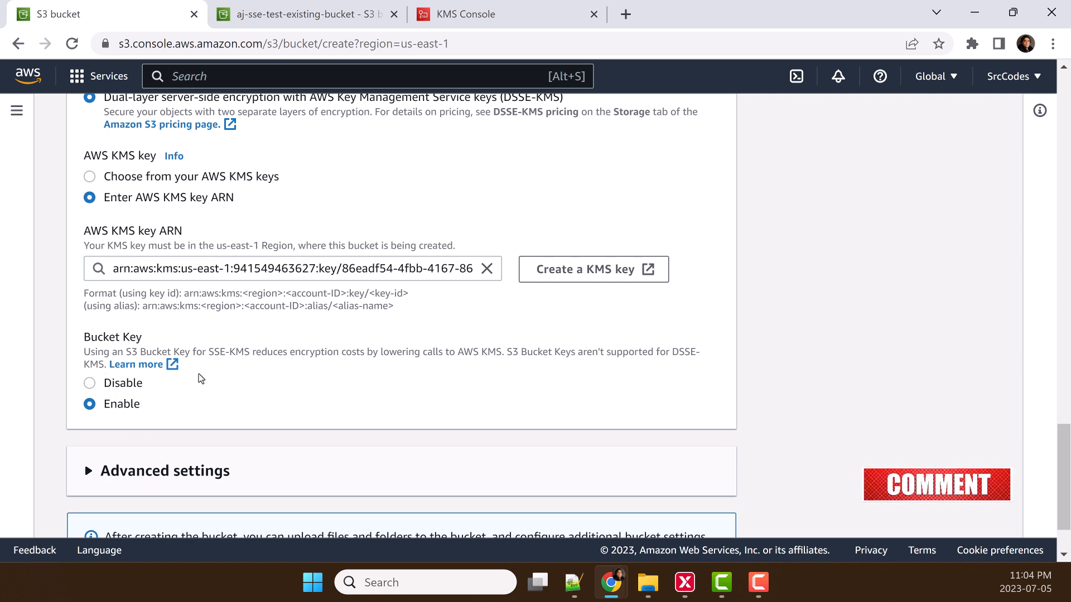
scroll("down", 3)
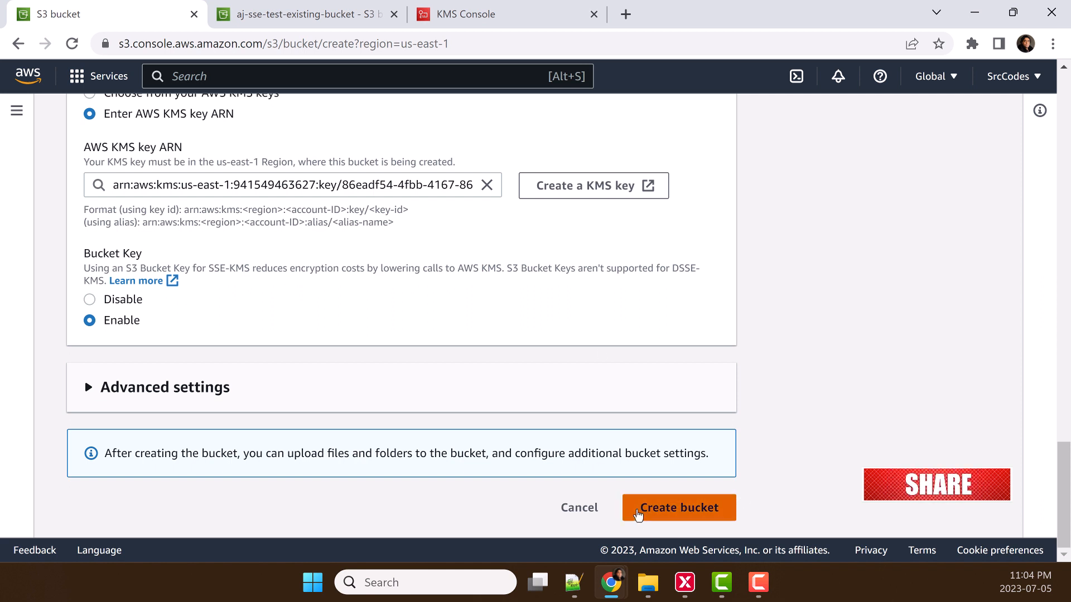
- Create aj-sse-test-new-bucket and check its Properties show DSSE-KMS default encryption
left_click(678, 507)
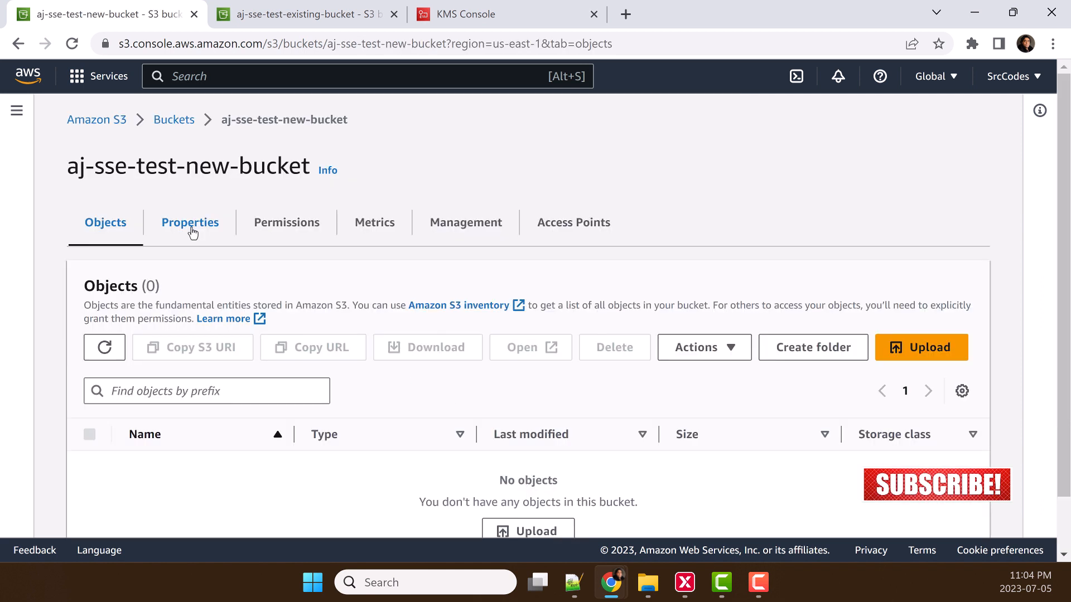
left_click(189, 221)
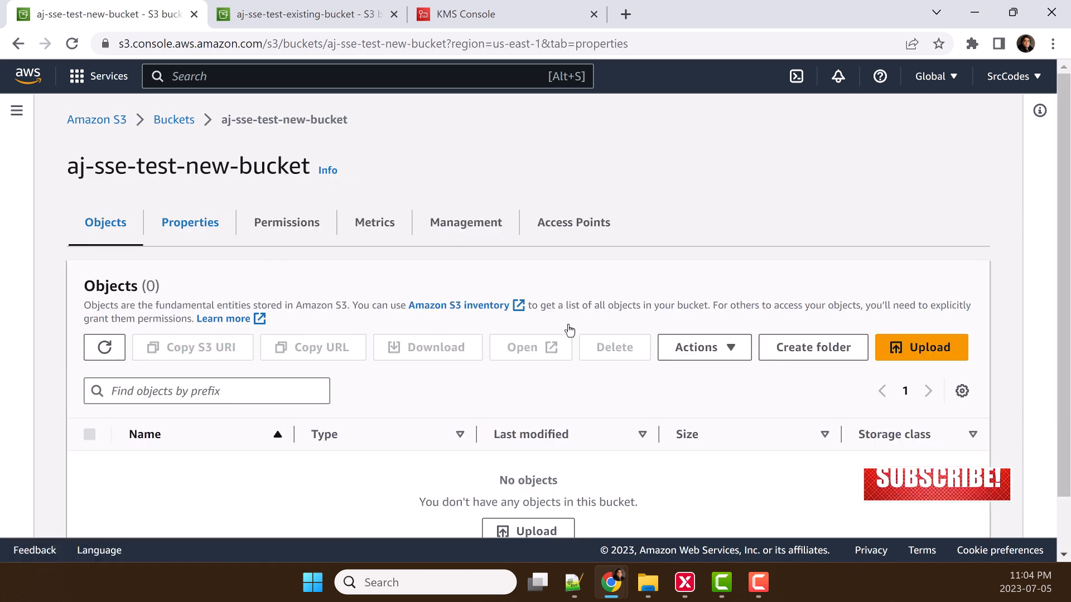
left_click(189, 221)
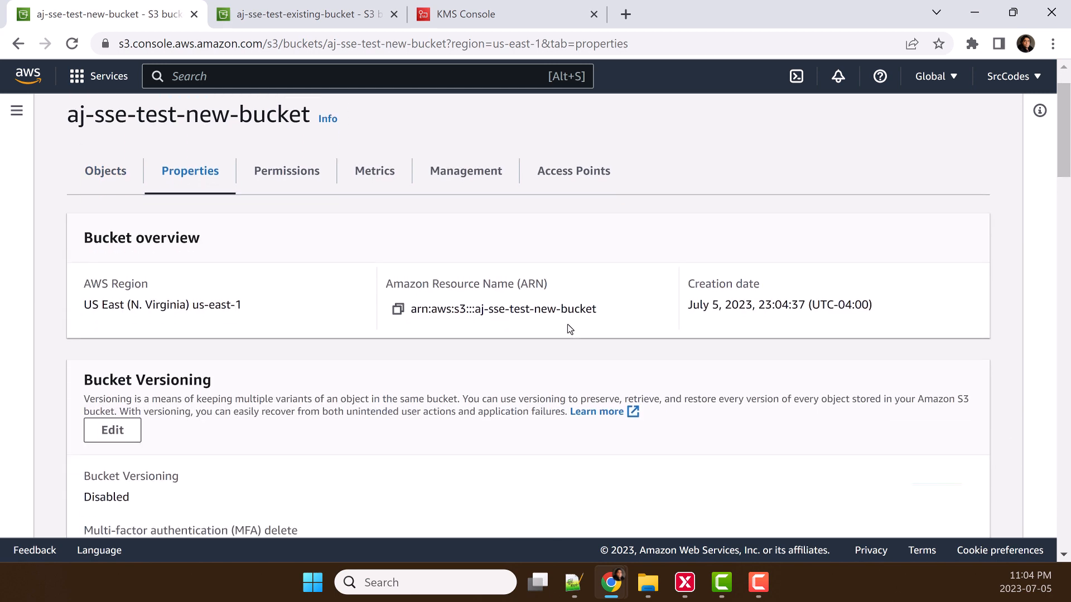
scroll("down", 3)
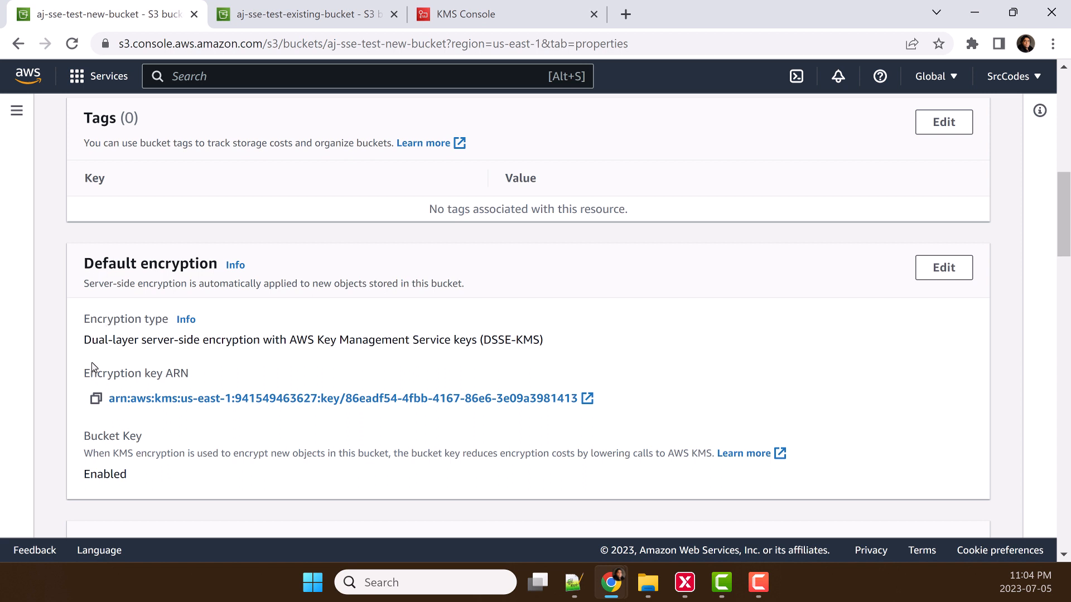
mouse_move(87, 344)
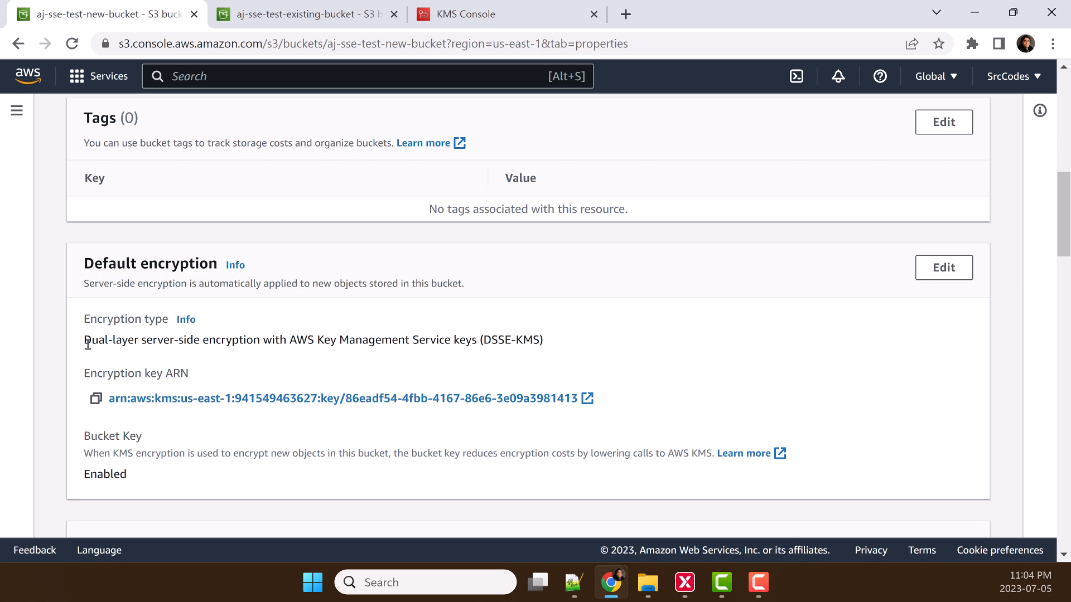
mouse_move(275, 342)
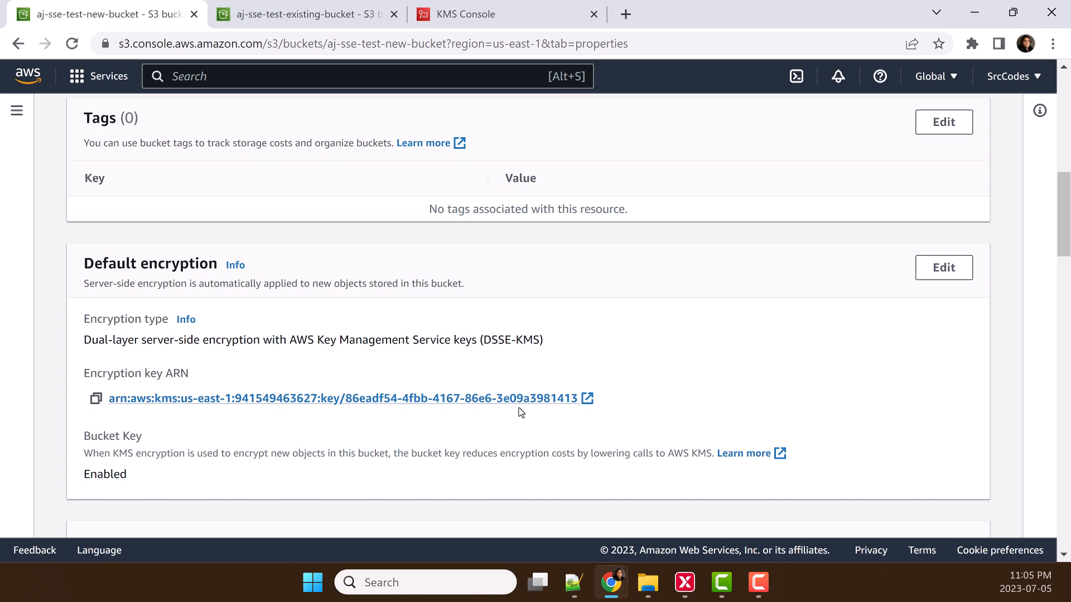
mouse_move(452, 414)
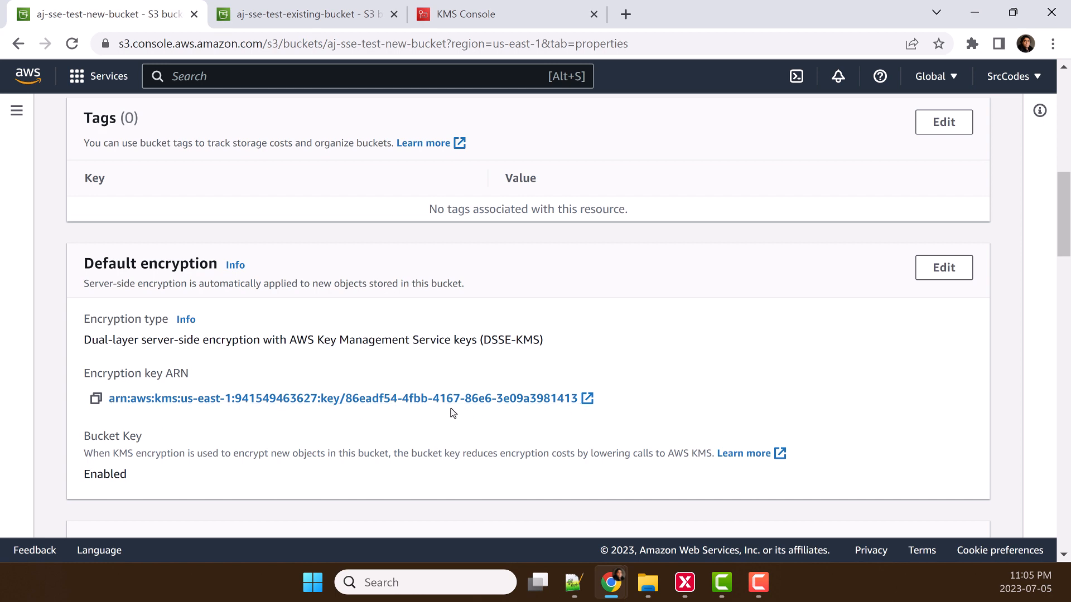
- Upload file1.txt to aj-sse-test-new-bucket from the Objects tab and close the status page
scroll("up", 3)
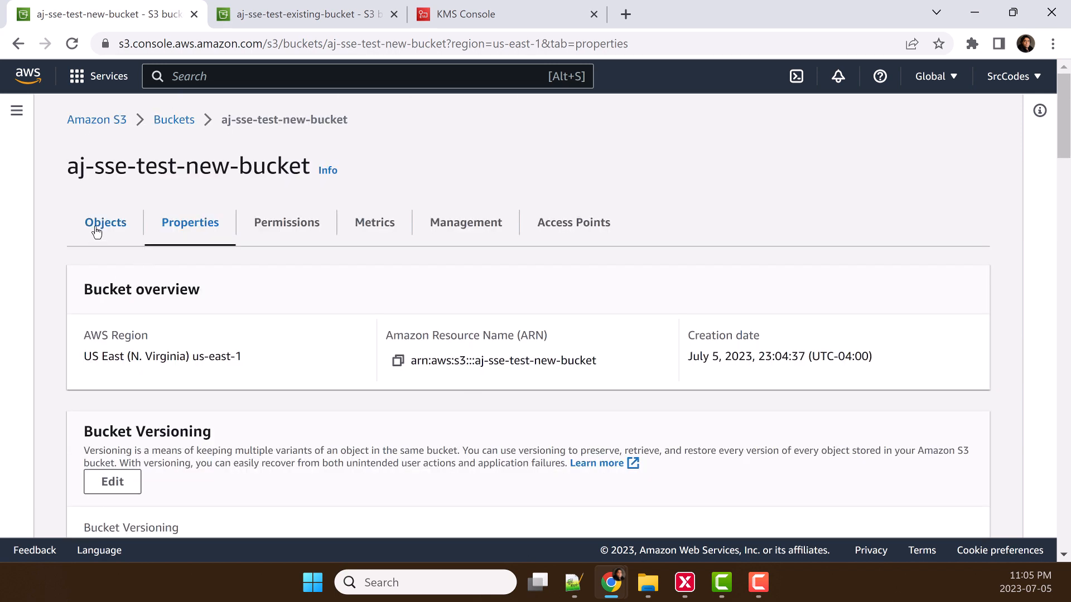
left_click(105, 222)
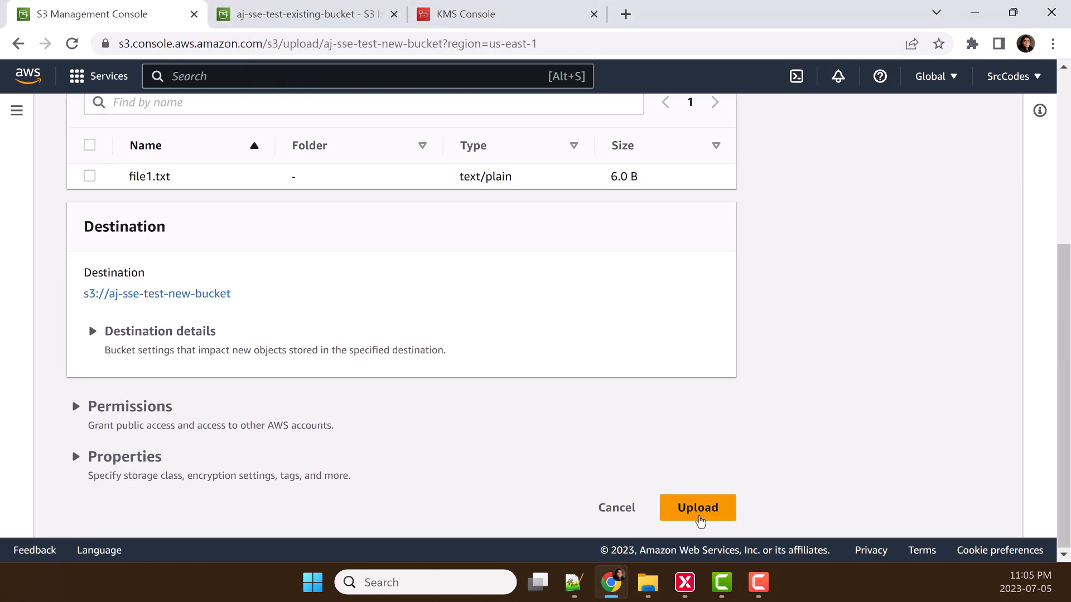
left_click(697, 508)
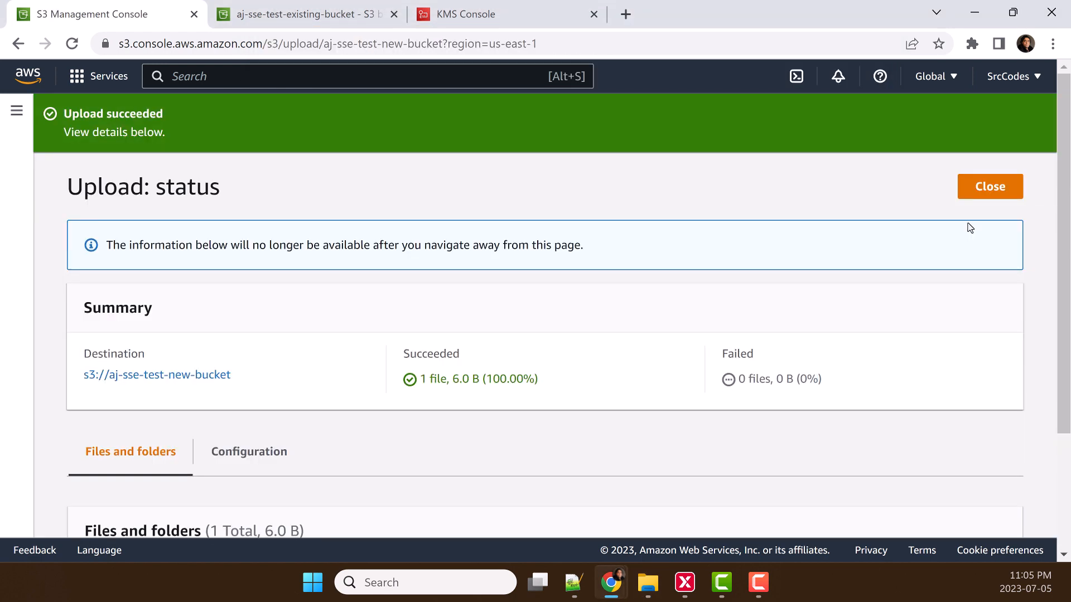
left_click(989, 186)
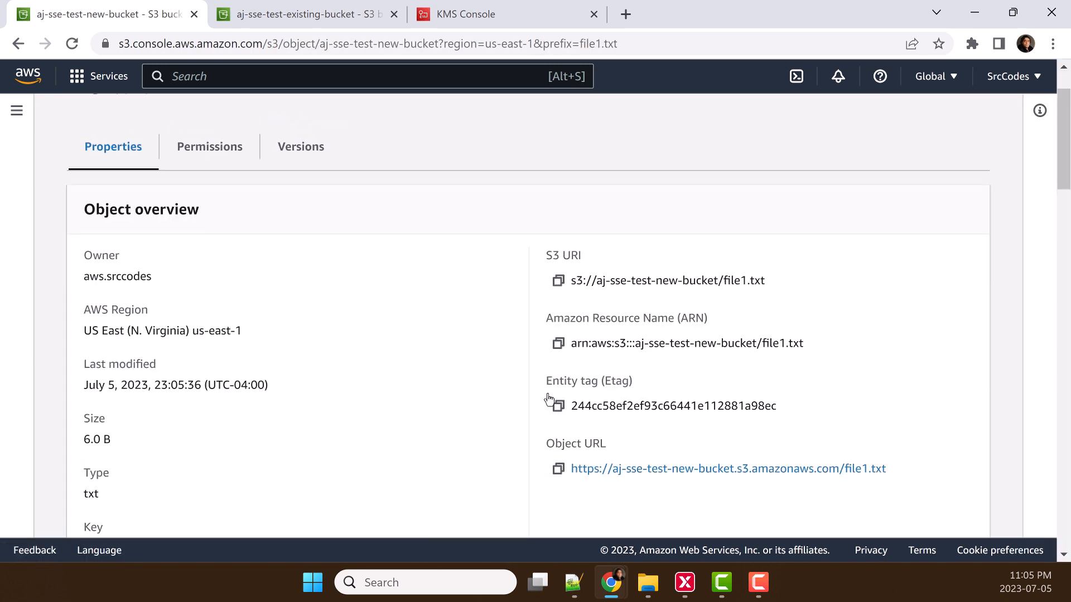
- Confirm file1.txt uses DSSE-KMS encryption, then switch to the aj-sse-test-existing-bucket tab
scroll("down", 3)
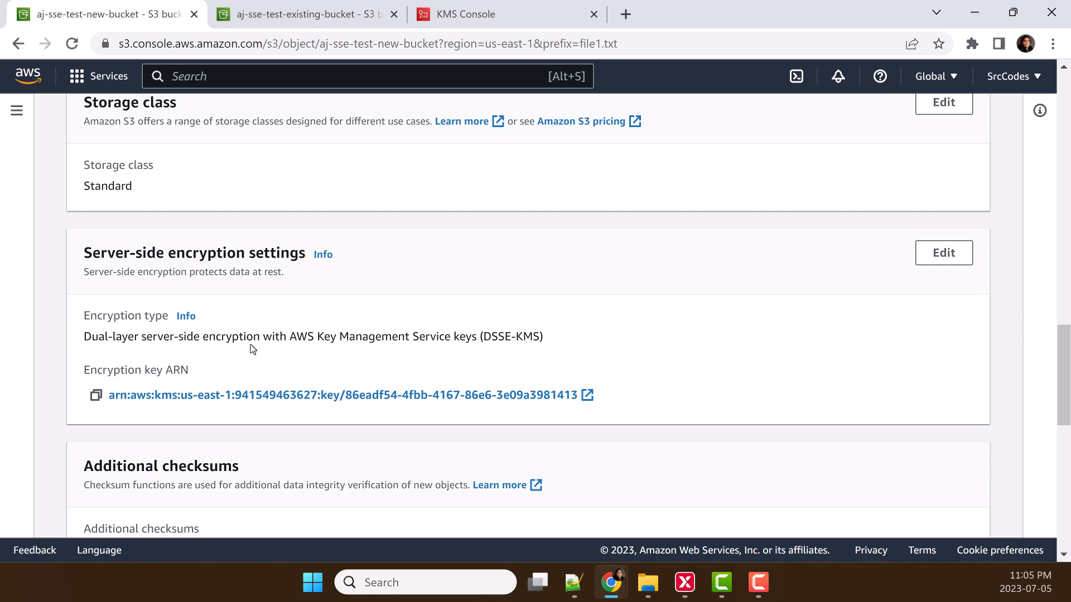
mouse_move(359, 403)
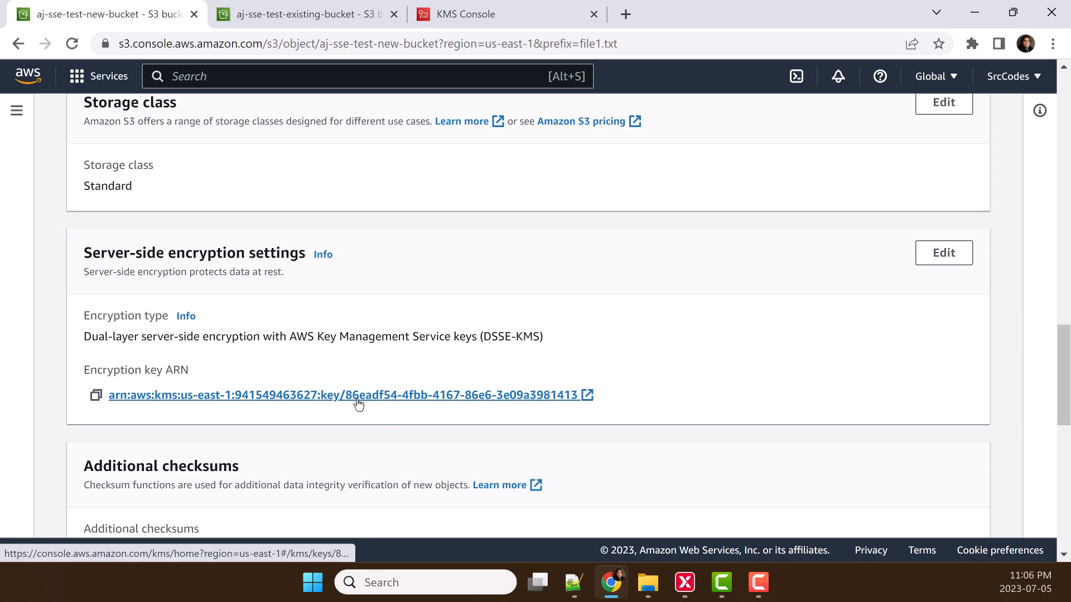
left_click(942, 252)
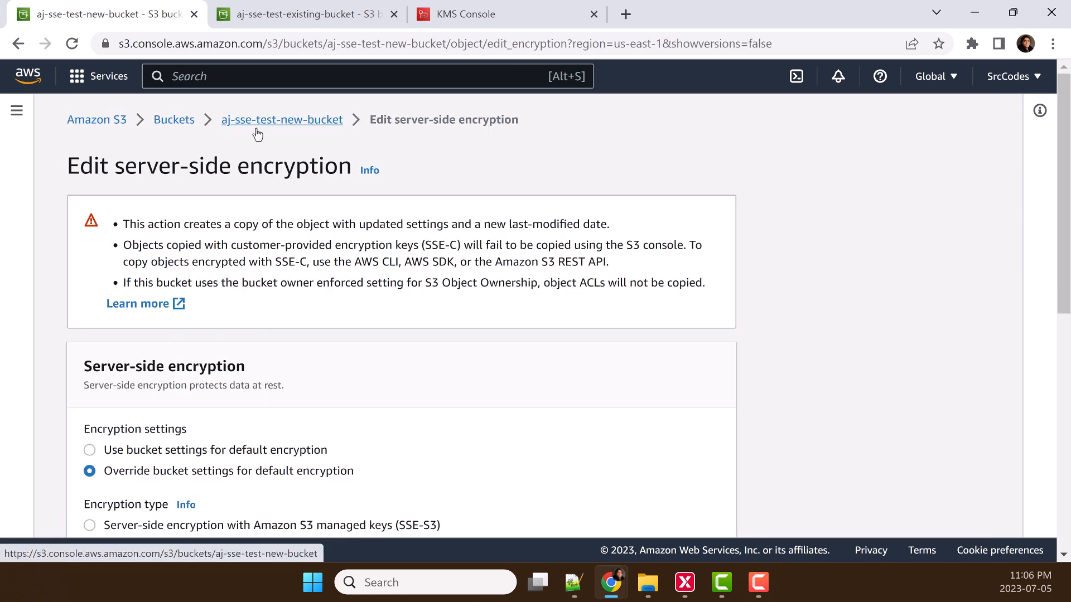
mouse_move(313, 130)
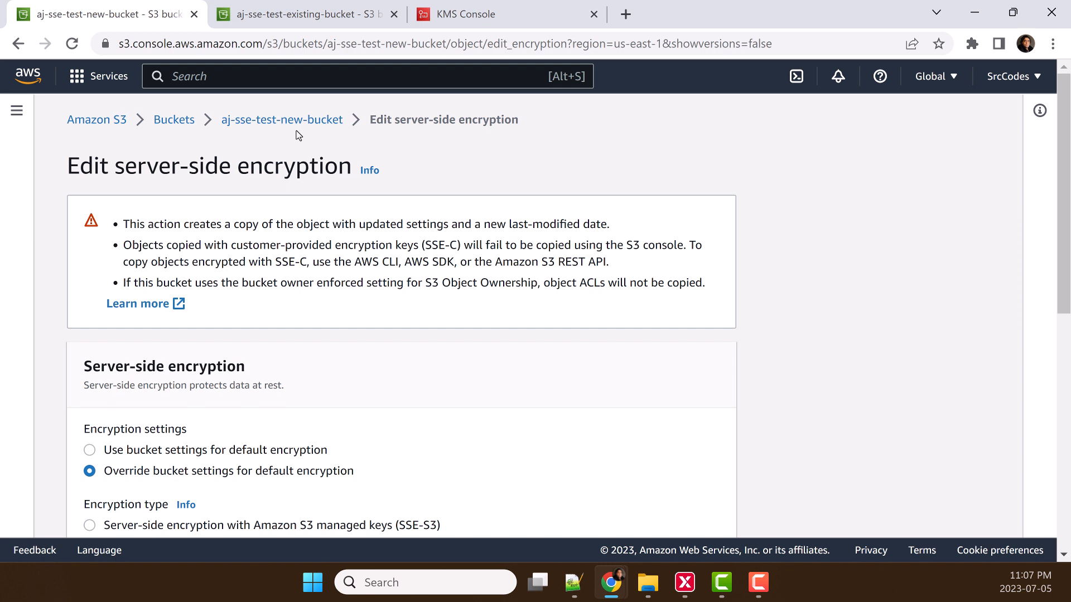
mouse_move(295, 142)
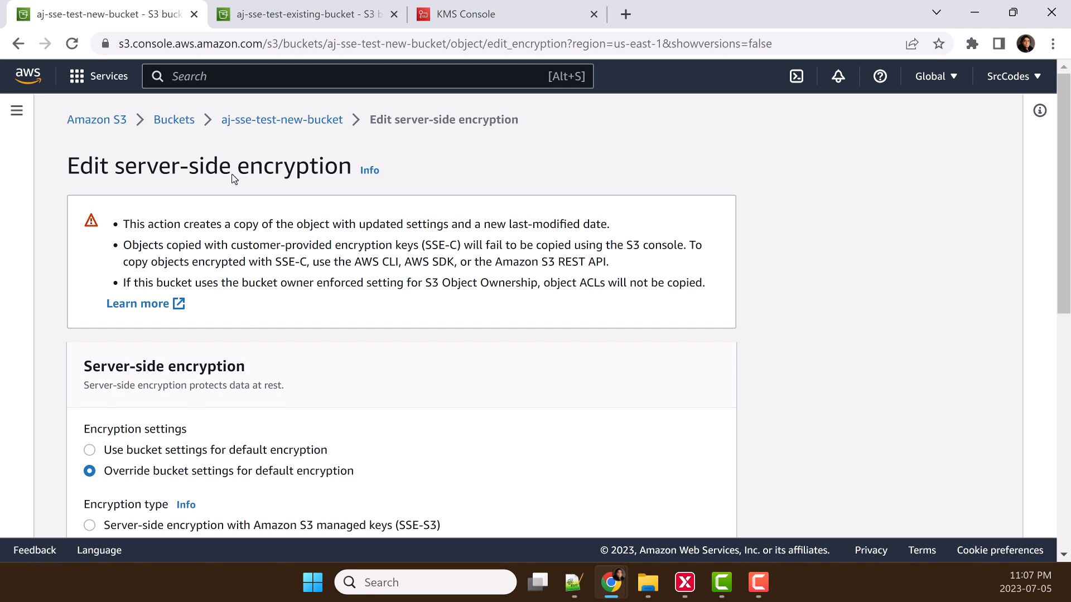
left_click(304, 13)
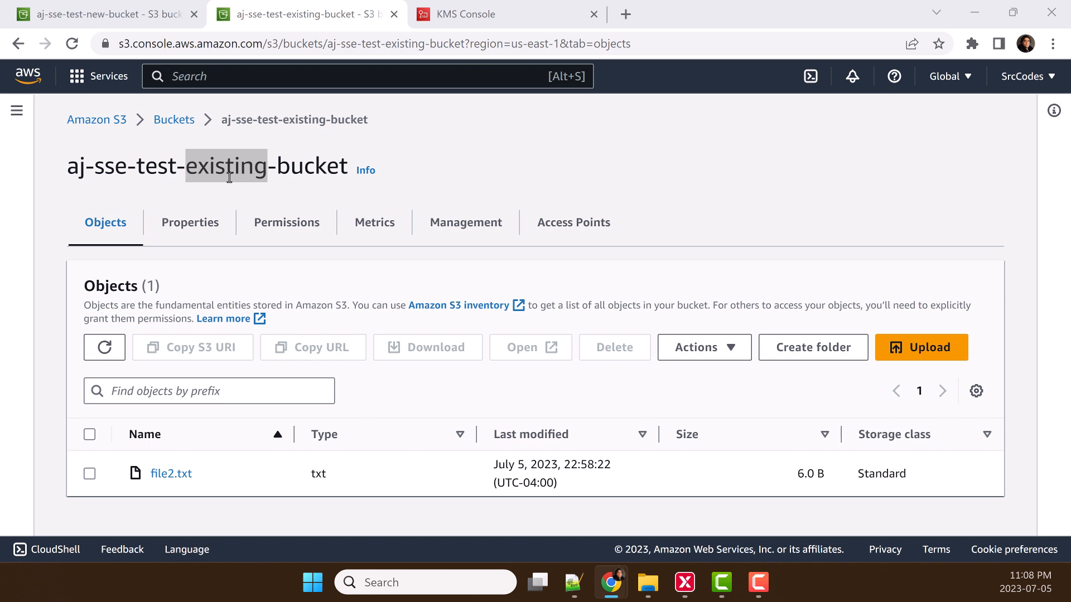
- Open file2.txt and confirm its server-side encryption is SSE-S3
left_click(170, 473)
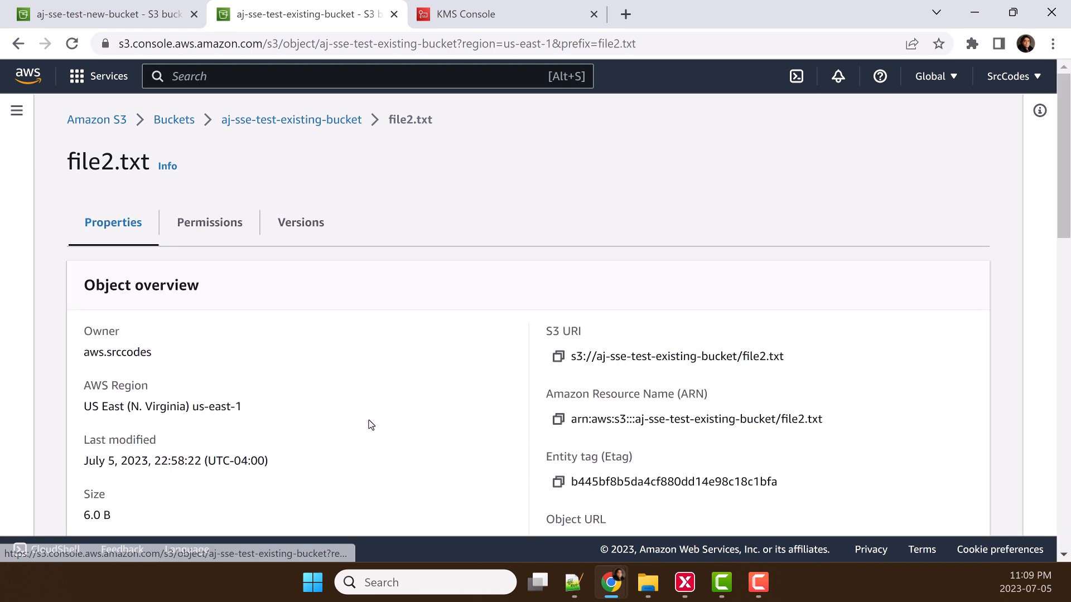
scroll("down", 3)
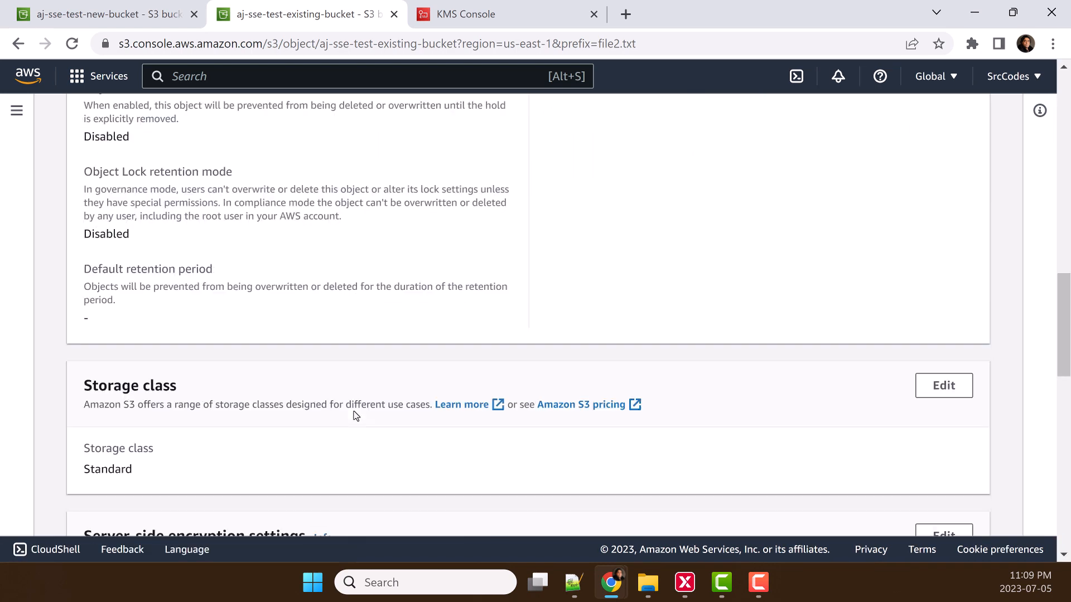
scroll("down", 3)
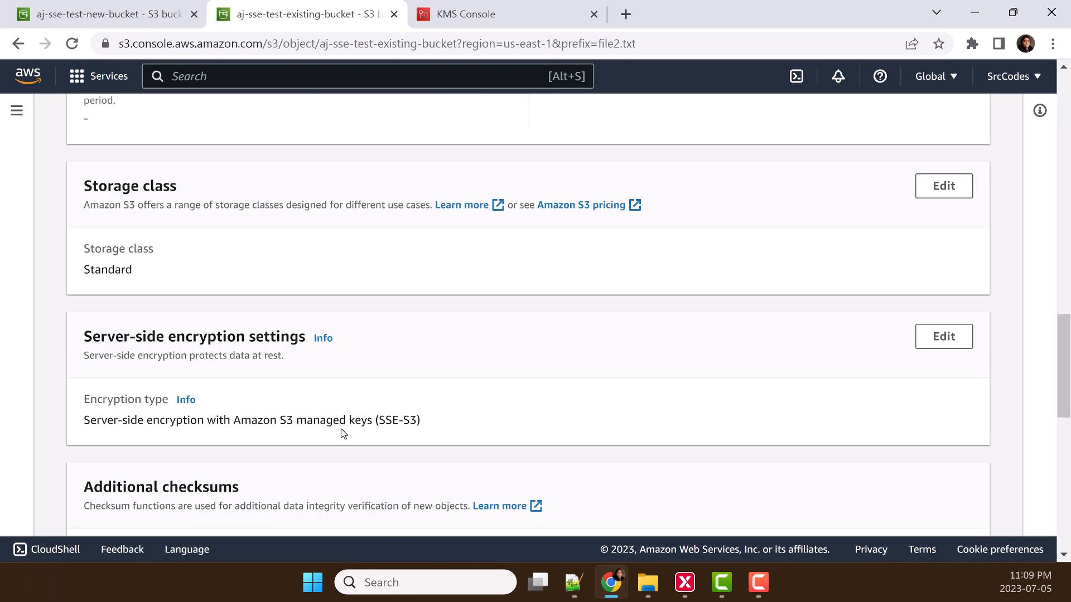
left_click_drag(279, 420, 384, 420)
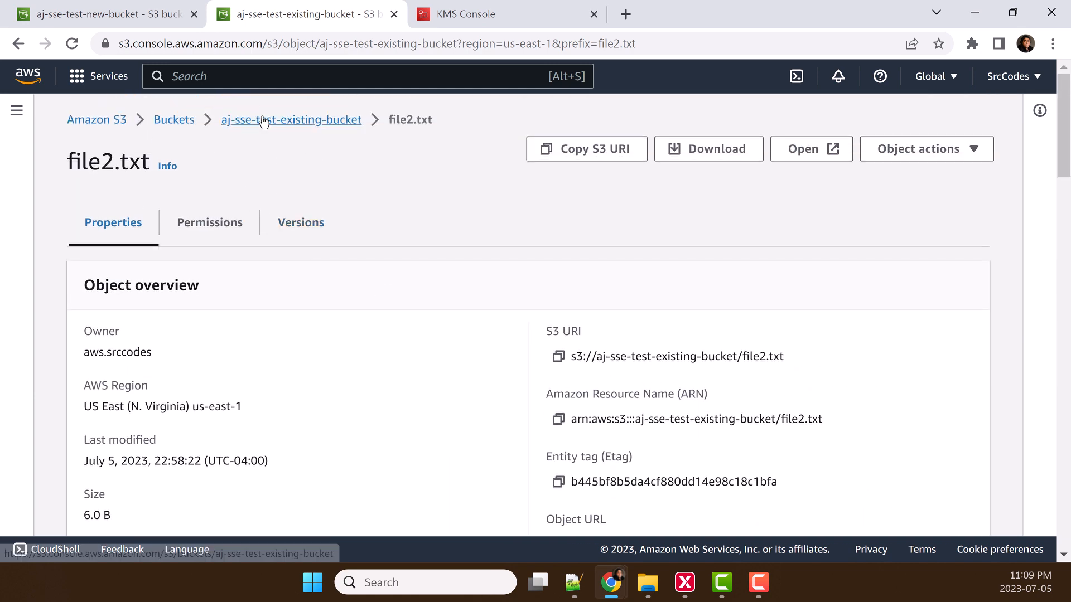
- Check aj-sse-test-existing-bucket's Properties: default encryption SSE-S3 with Bucket Key enabled
left_click(292, 119)
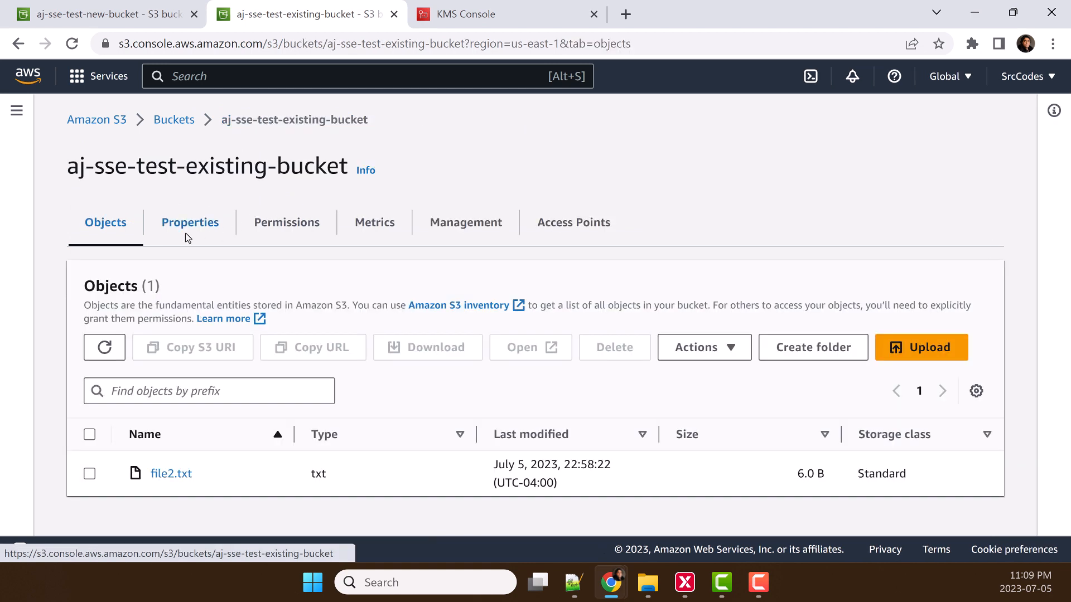
left_click(189, 222)
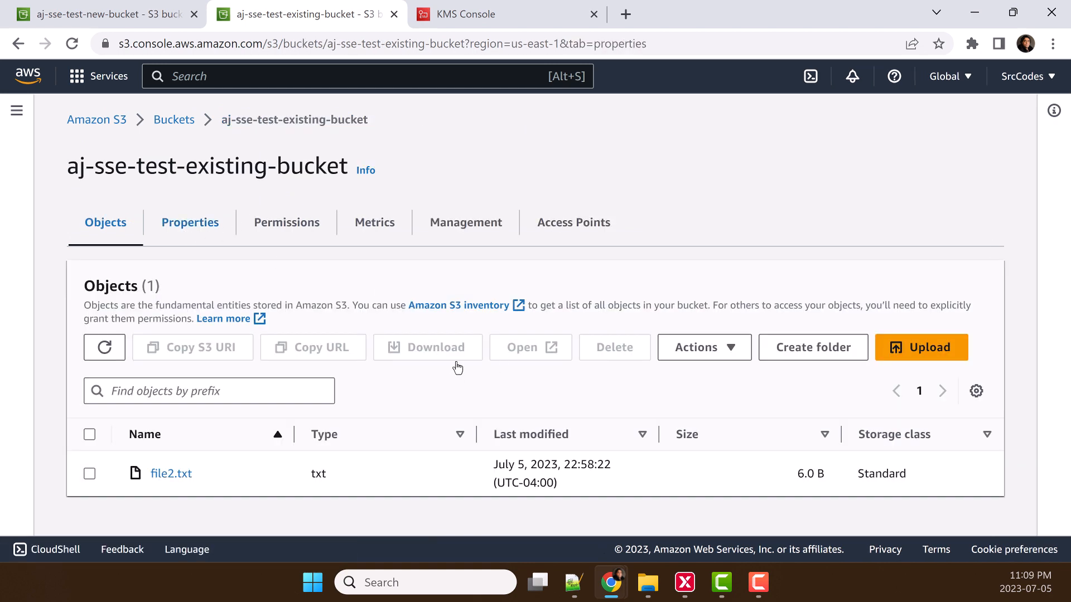
left_click(189, 222)
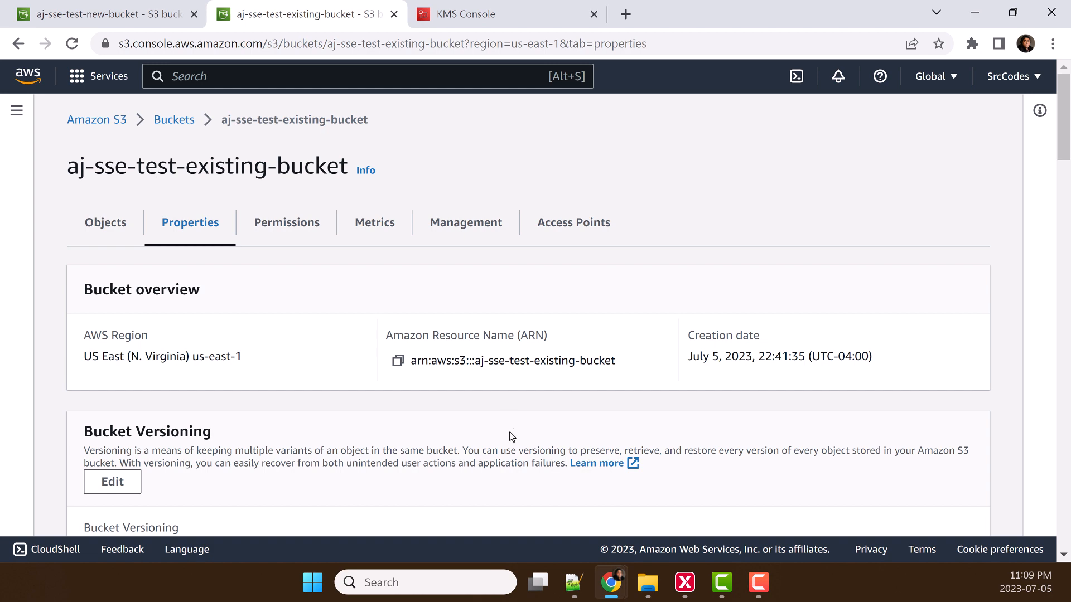
scroll("down", 3)
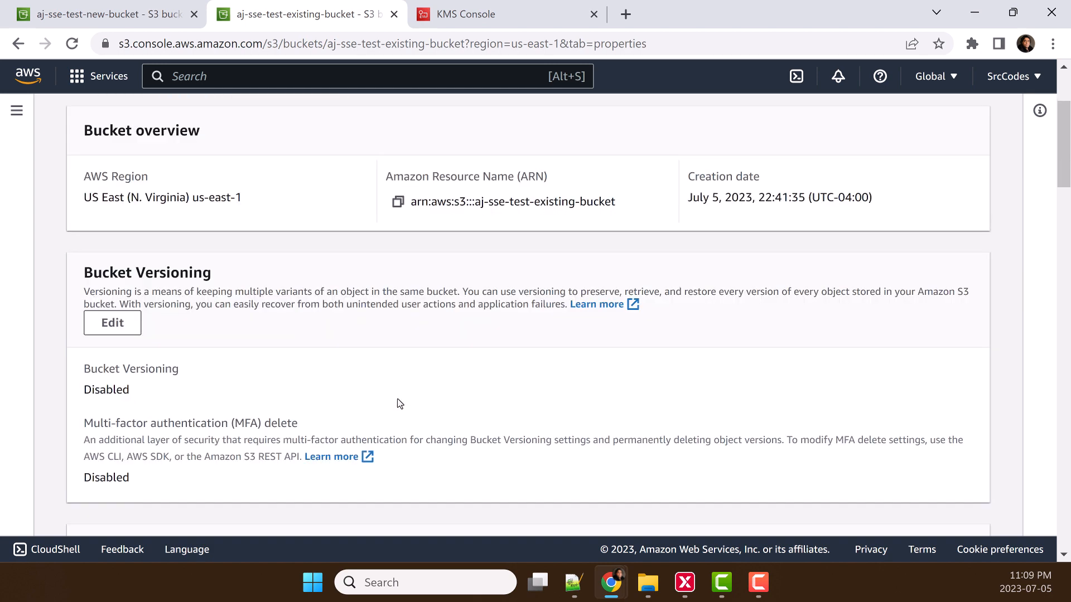
scroll("down", 3)
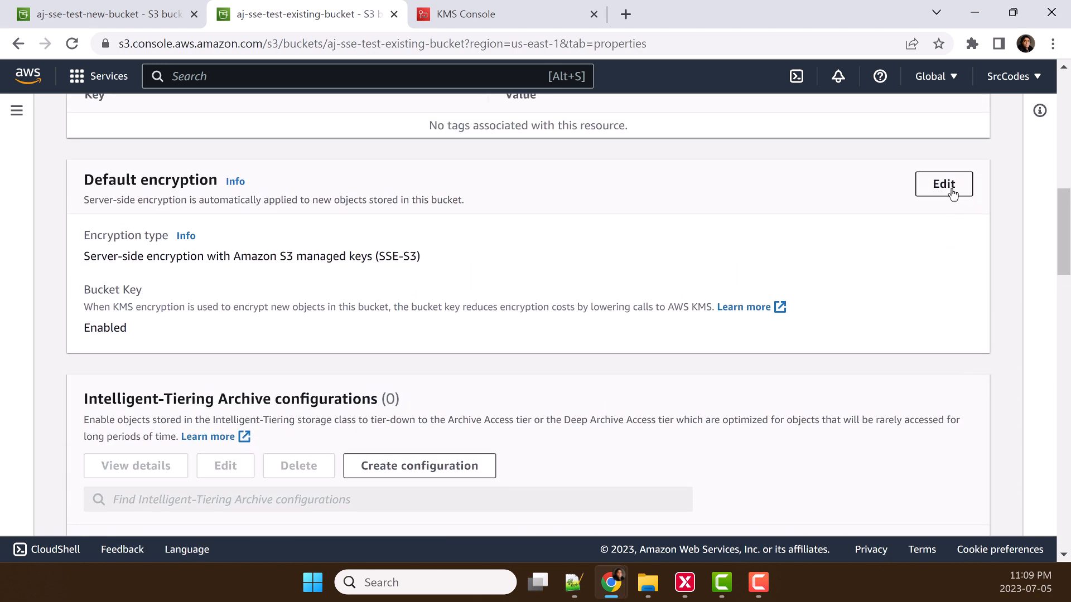
- Change default encryption to DSSE-KMS using the dsse-kms-key-test key and save
left_click(944, 184)
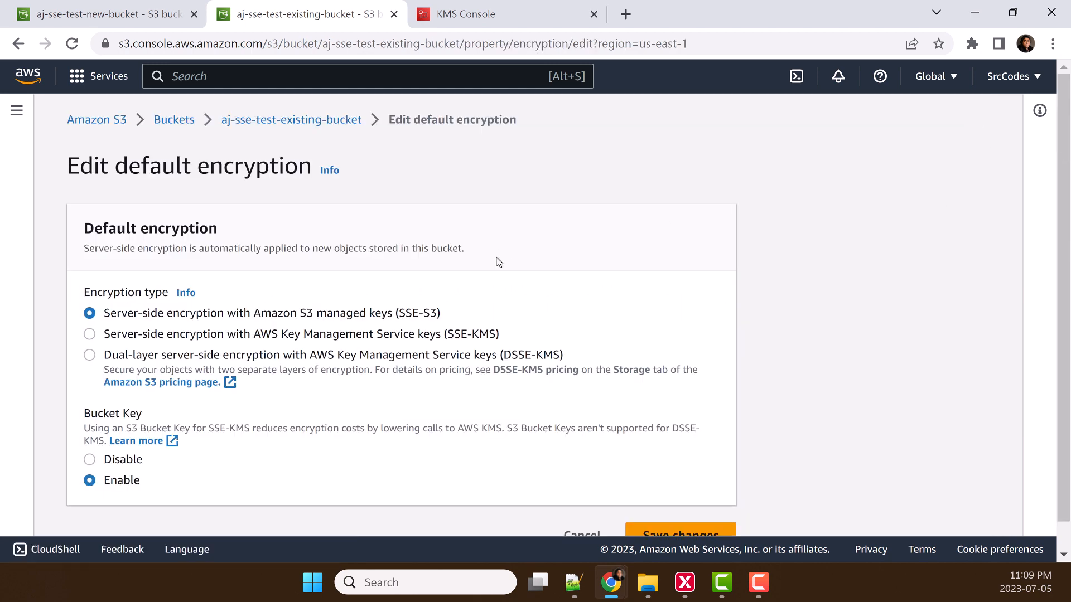
scroll("down", 3)
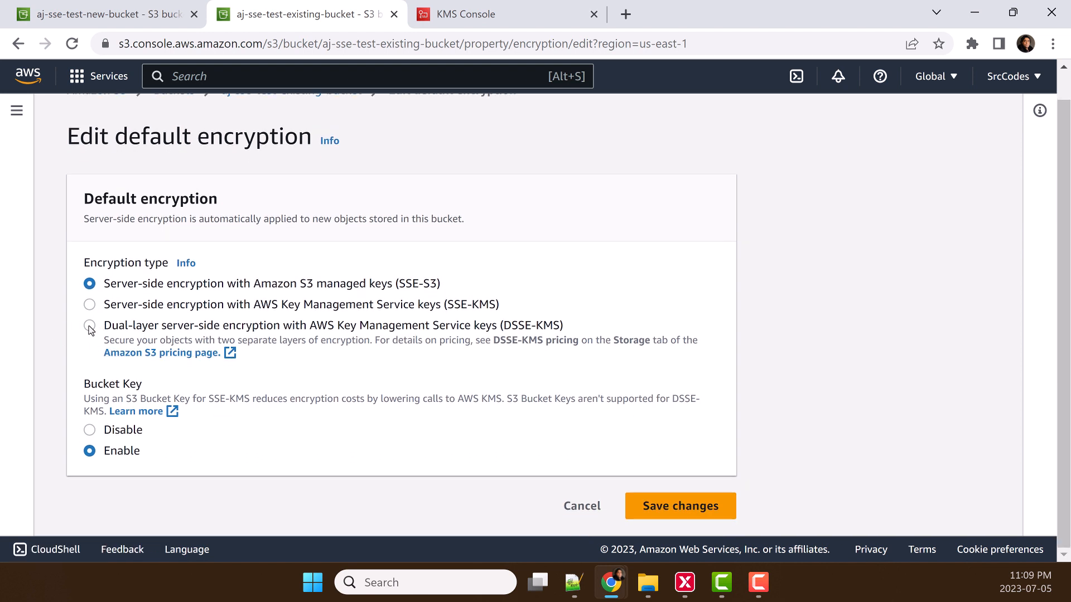
left_click(89, 325)
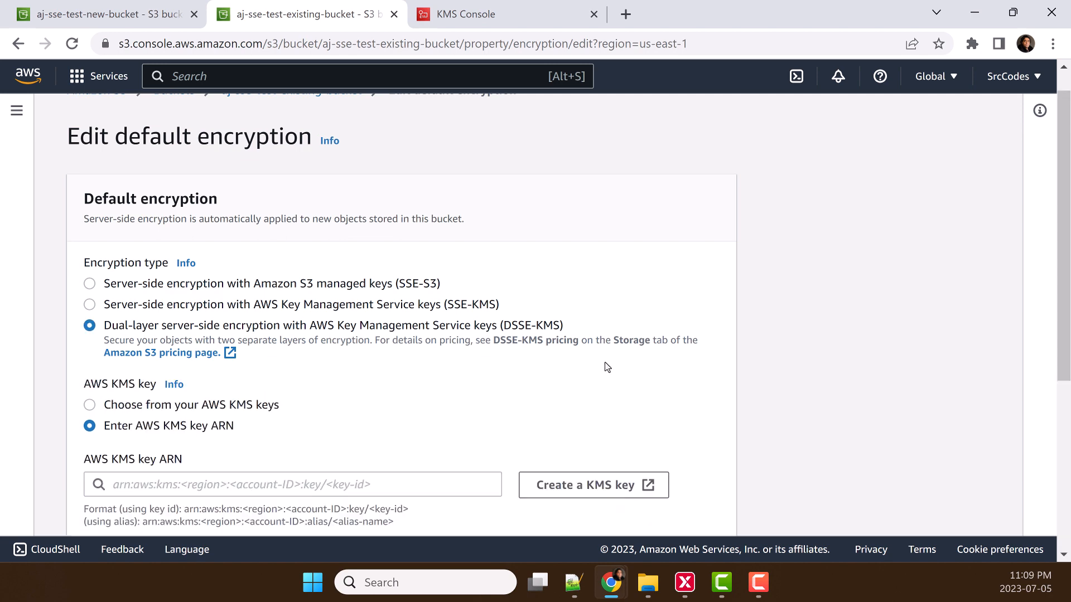
scroll("down", 3)
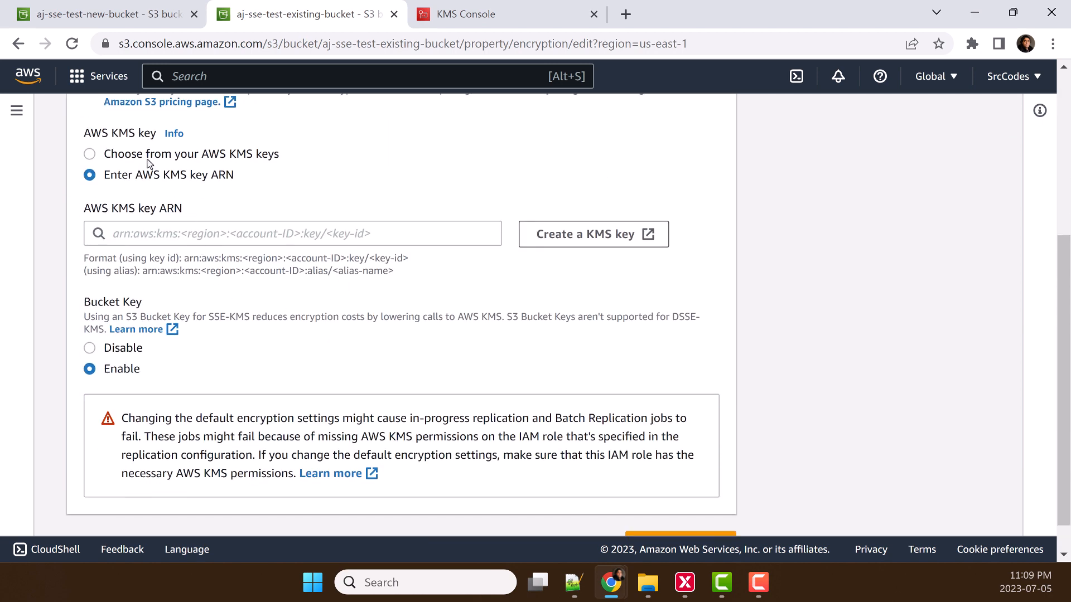
left_click(89, 154)
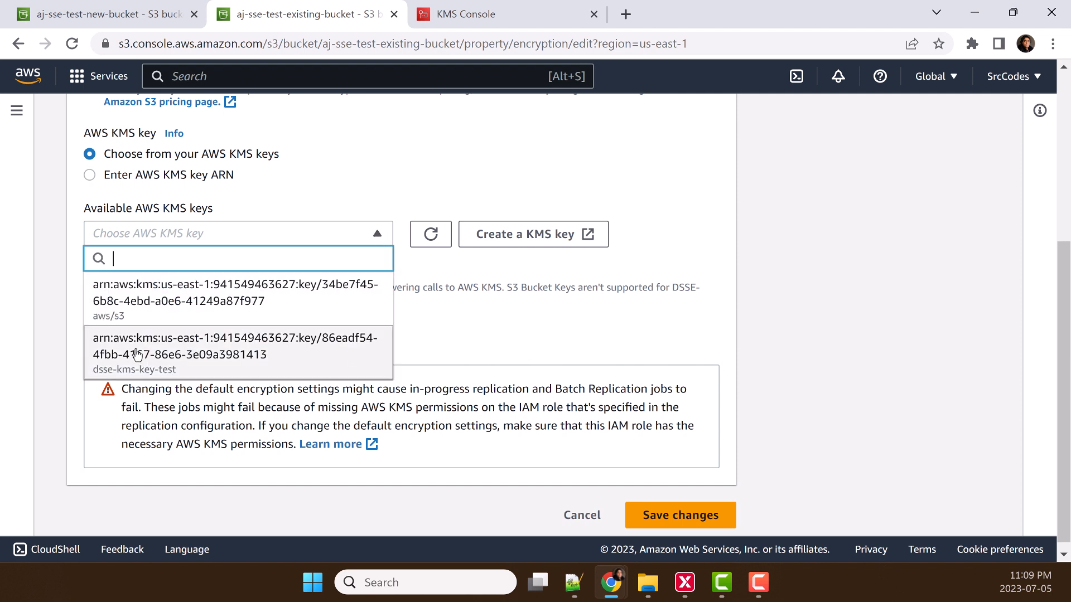
left_click(235, 346)
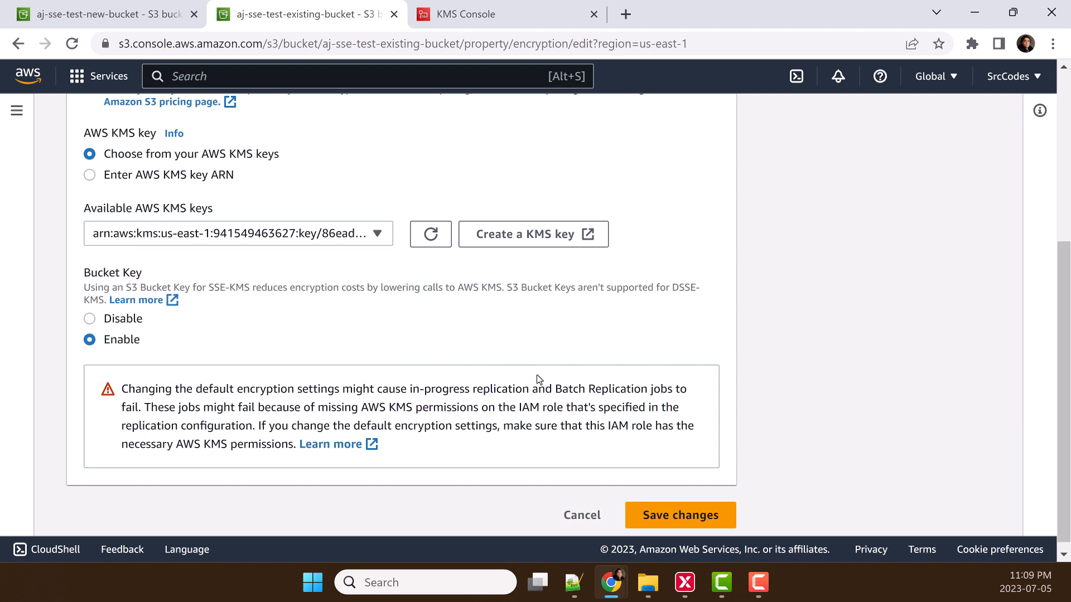
scroll("down", 3)
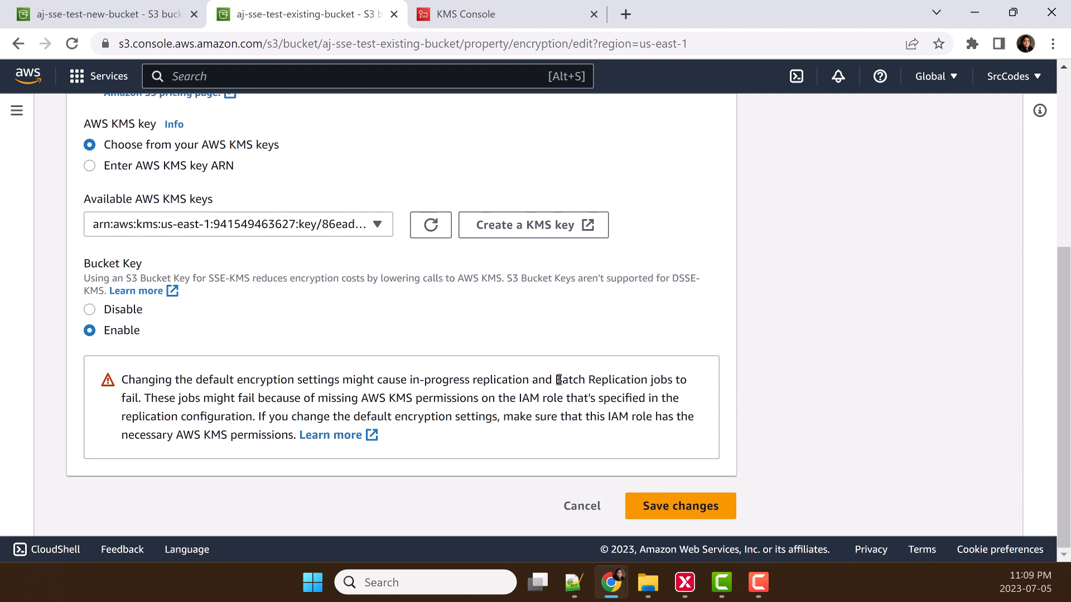
left_click(678, 506)
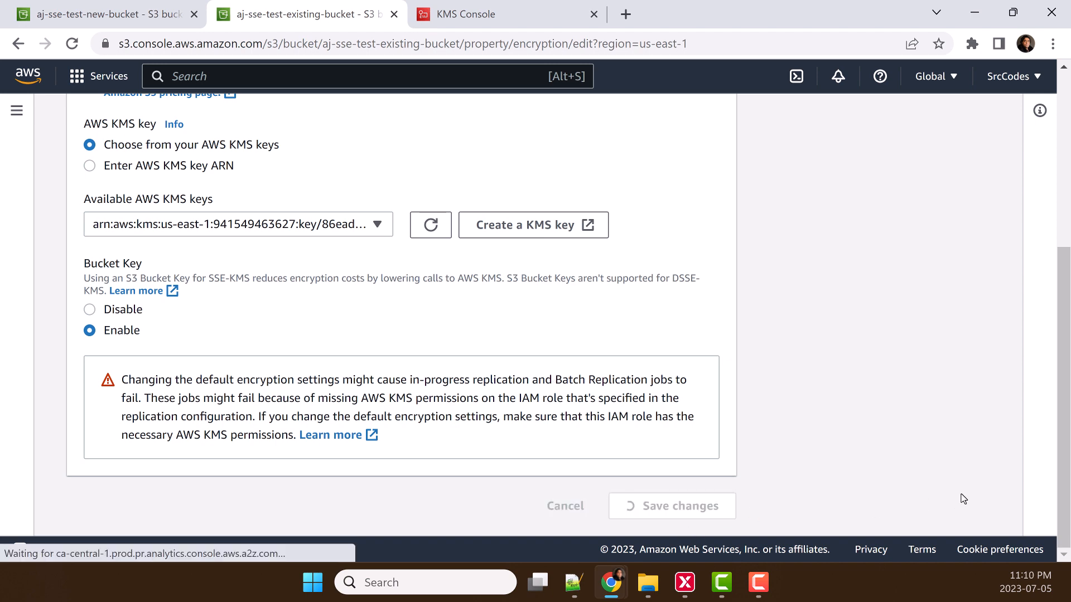
left_click(671, 505)
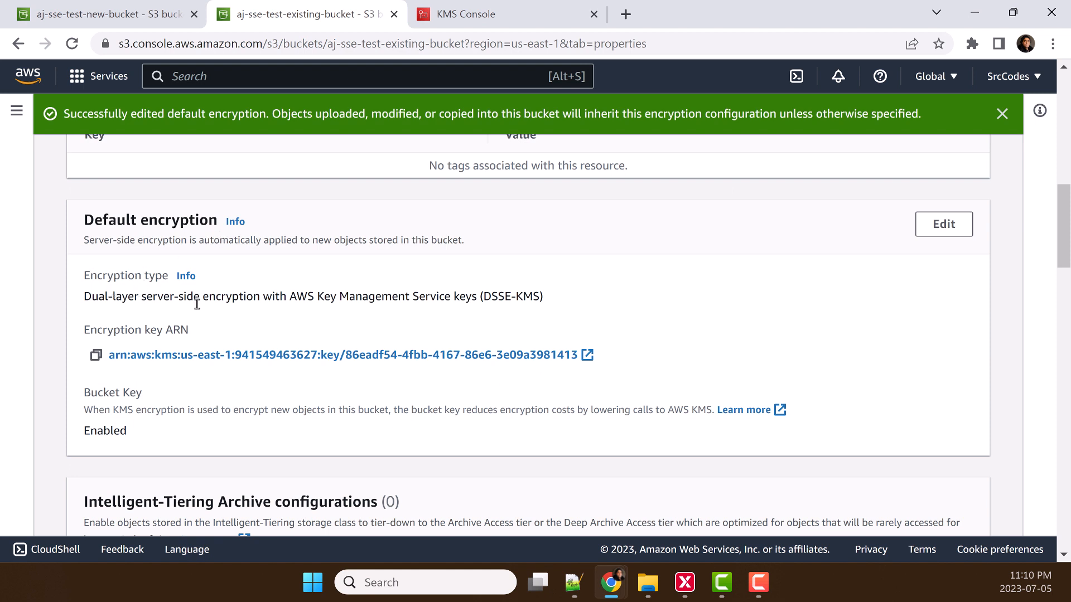
mouse_move(210, 314)
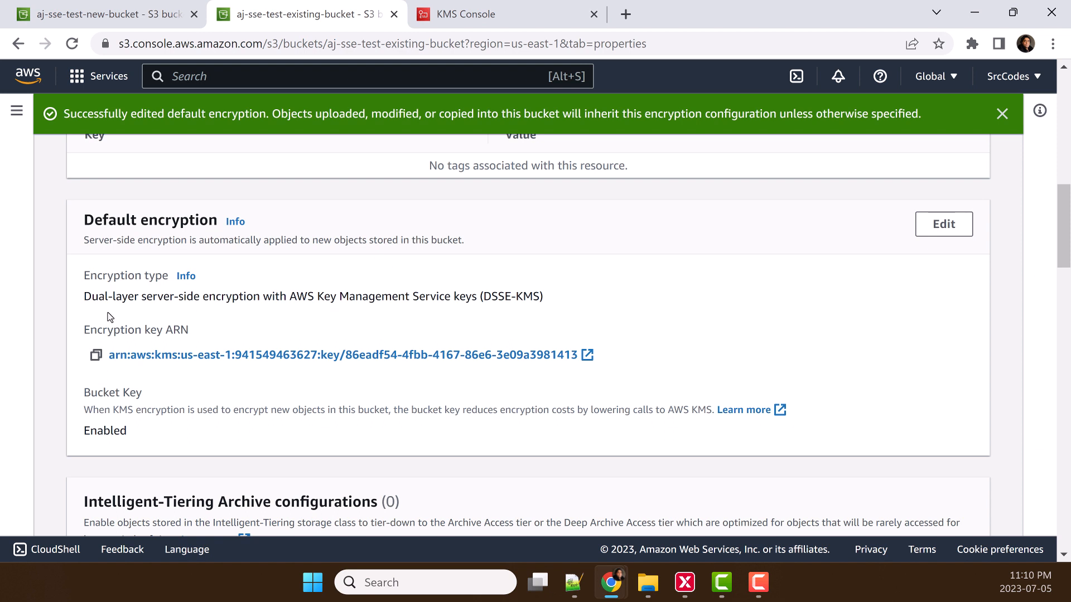
mouse_move(435, 316)
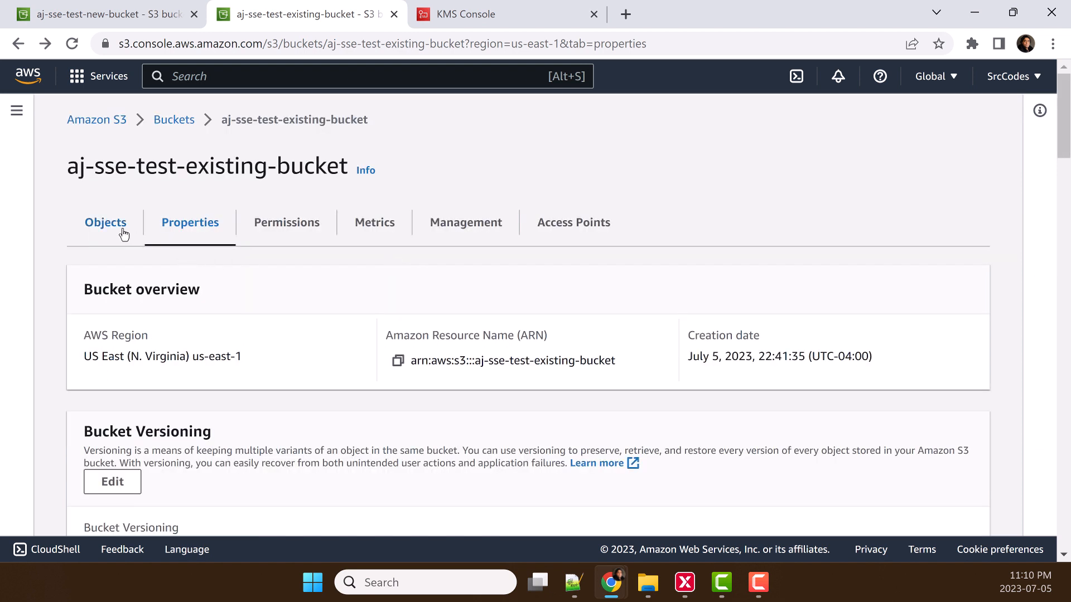
- Open file2.txt from the existing bucket's objects and confirm its encryption is still SSE-S3
left_click(105, 222)
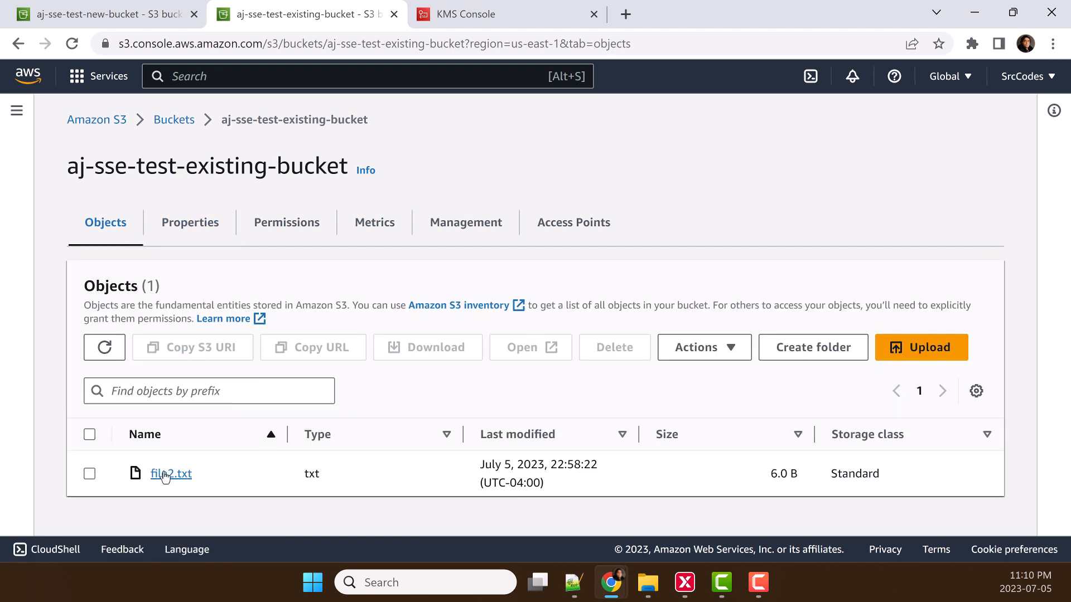
left_click(171, 473)
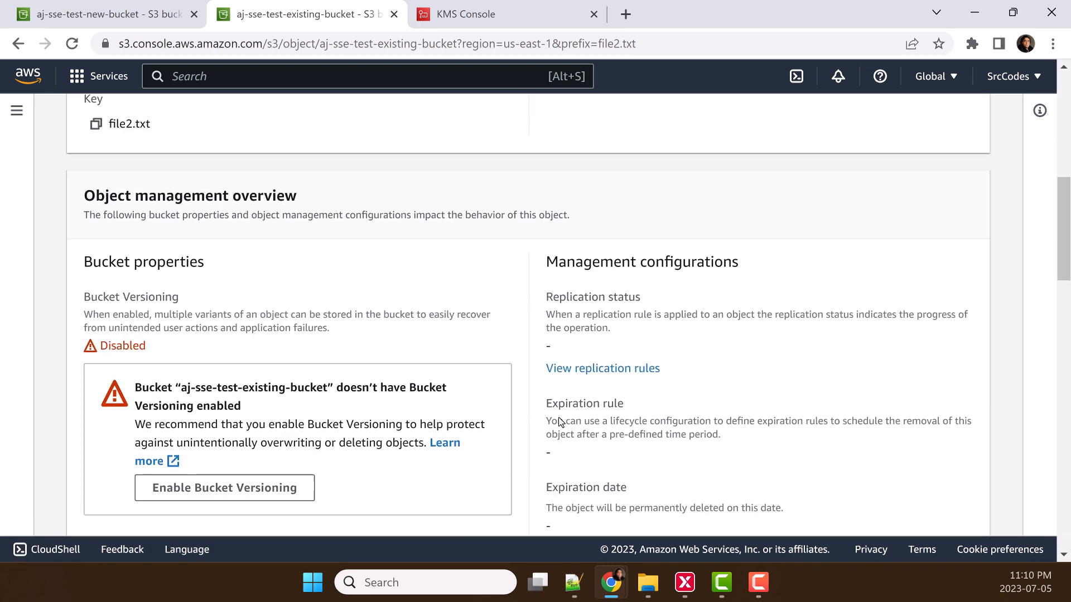
scroll("down", 3)
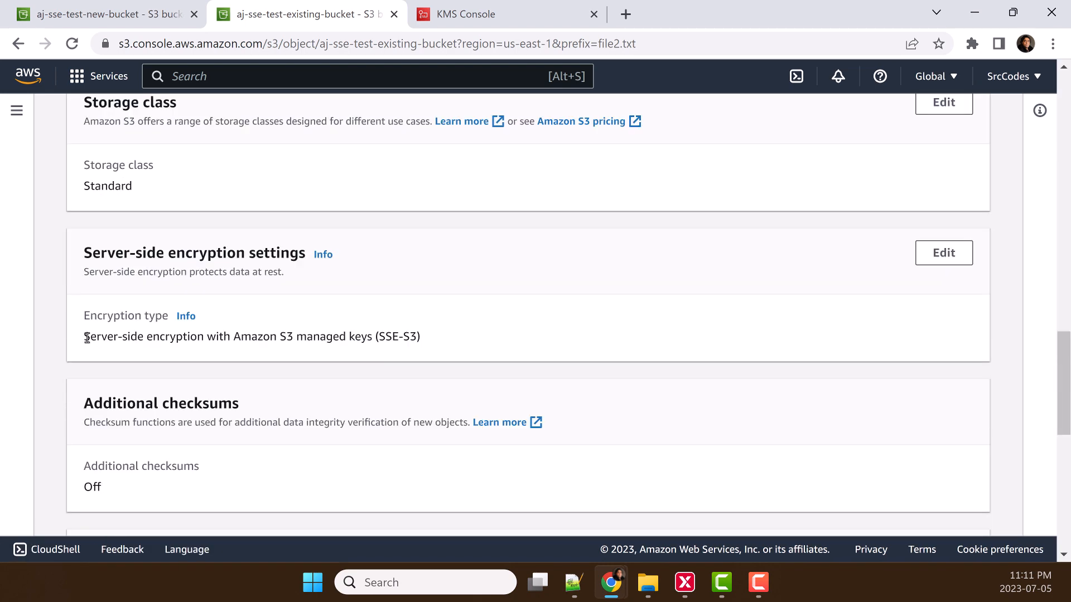
left_click_drag(83, 335, 335, 335)
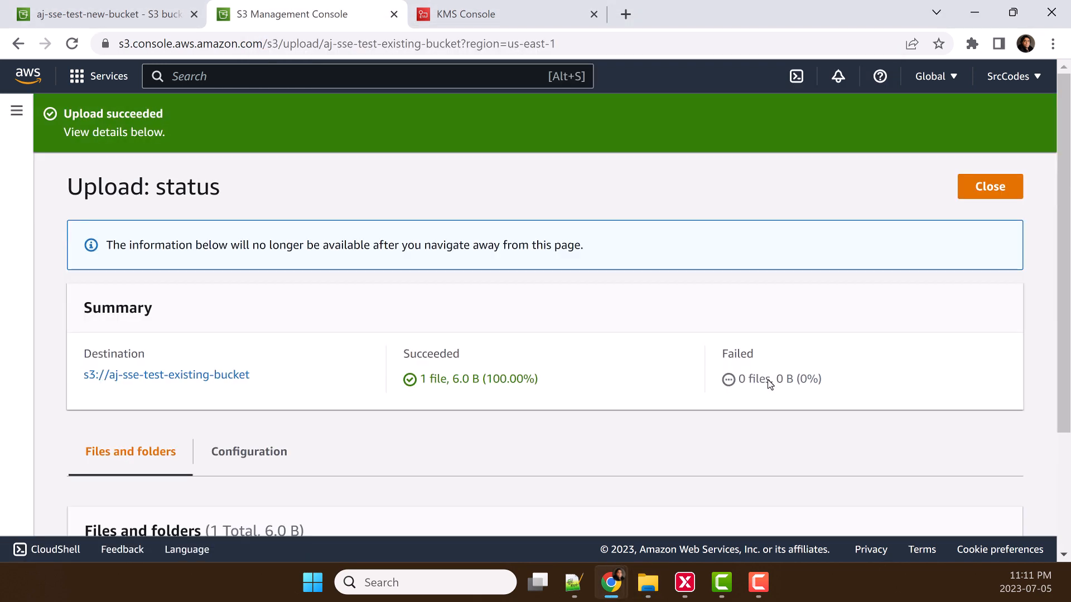
- Leave the upload status, open file3.txt, and confirm its encryption type is DSSE-KMS
scroll("down", 3)
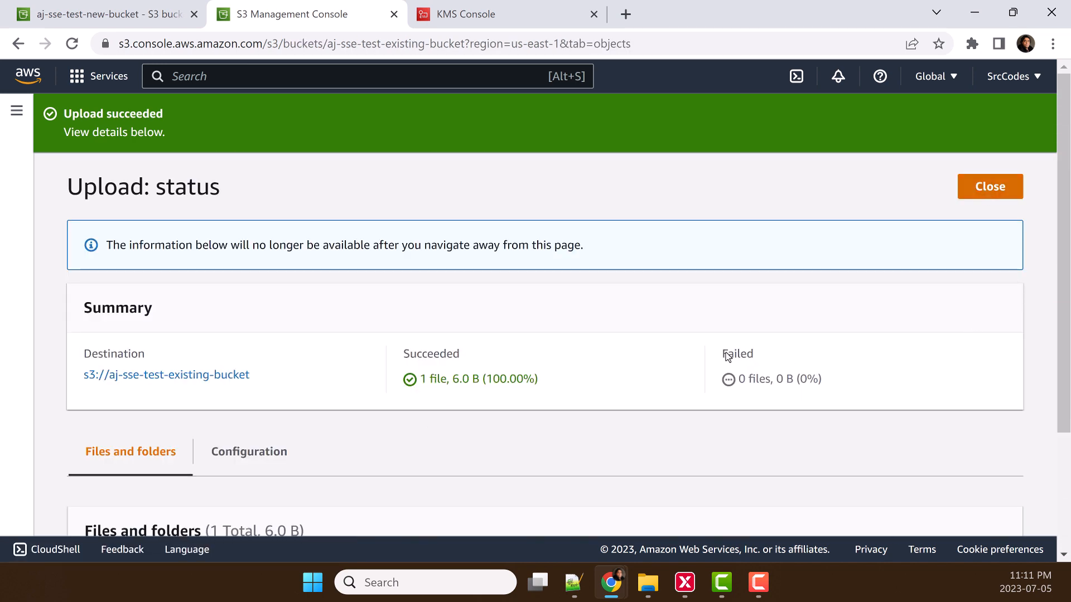
left_click(988, 186)
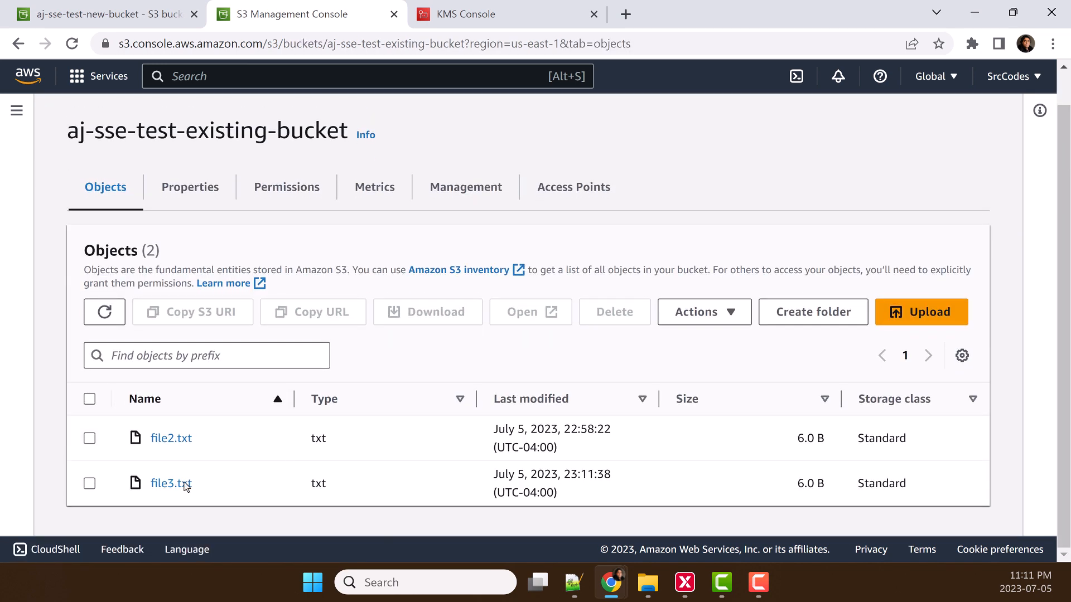
left_click(171, 482)
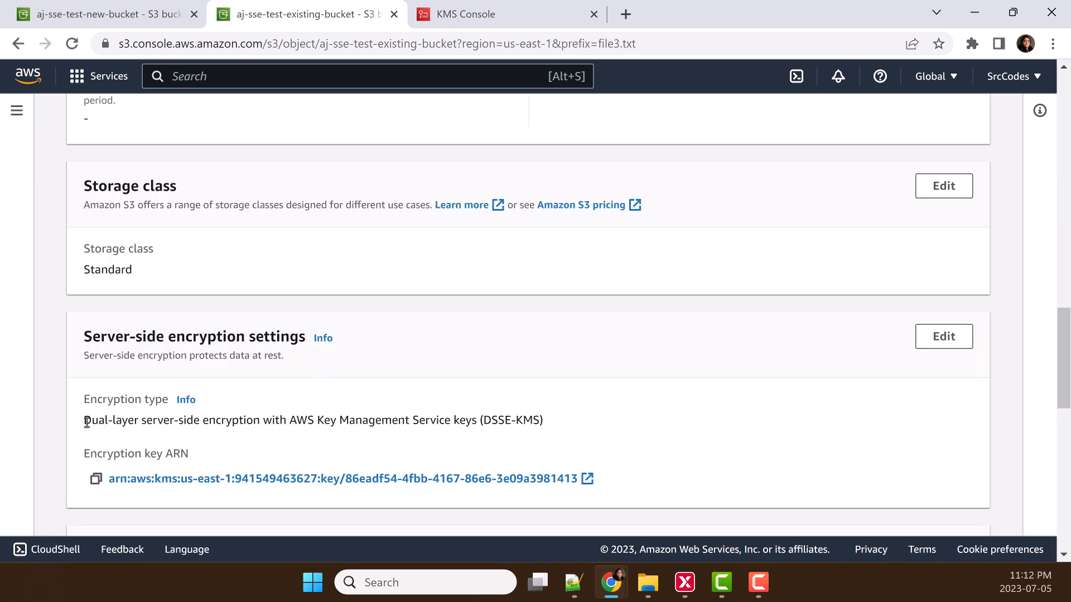
left_click_drag(84, 419, 398, 420)
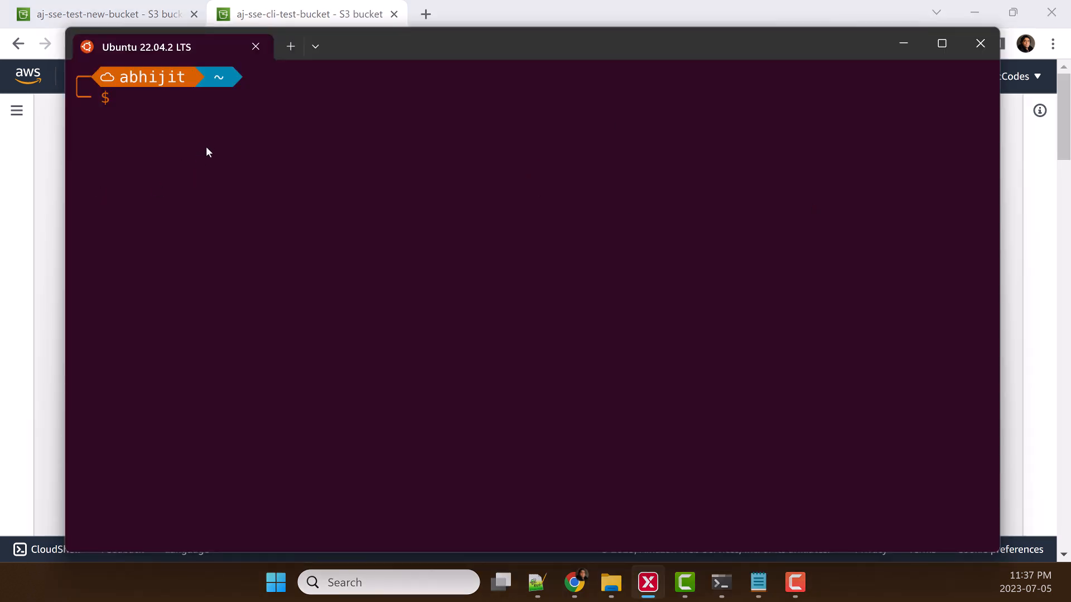
mouse_move(201, 141)
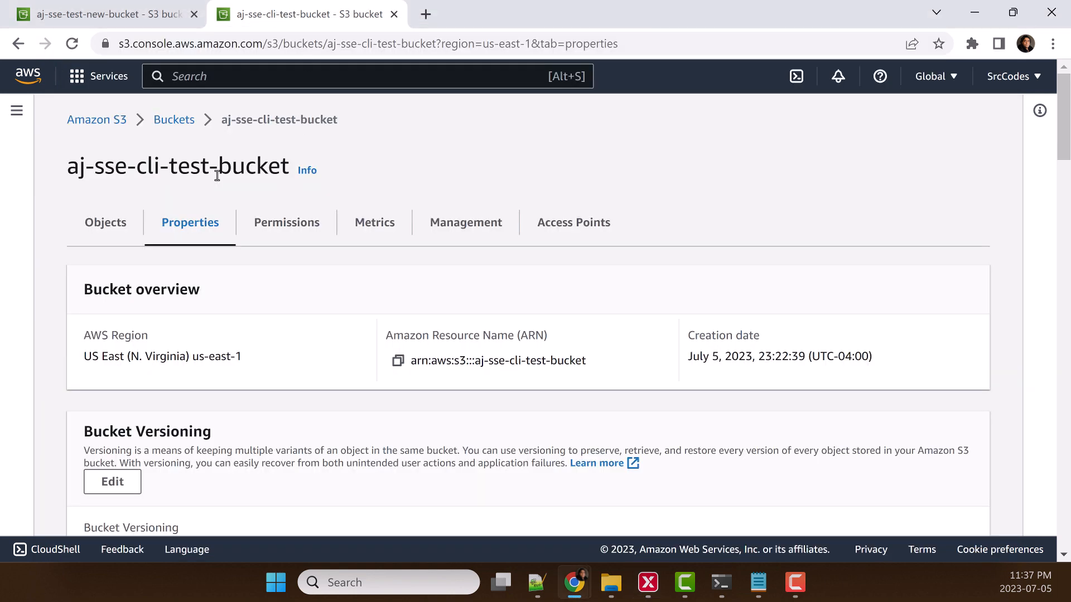
- Check aj-sse-cli-test-bucket's SSE-S3 default encryption and confirm its Objects list is empty
double_click(279, 120)
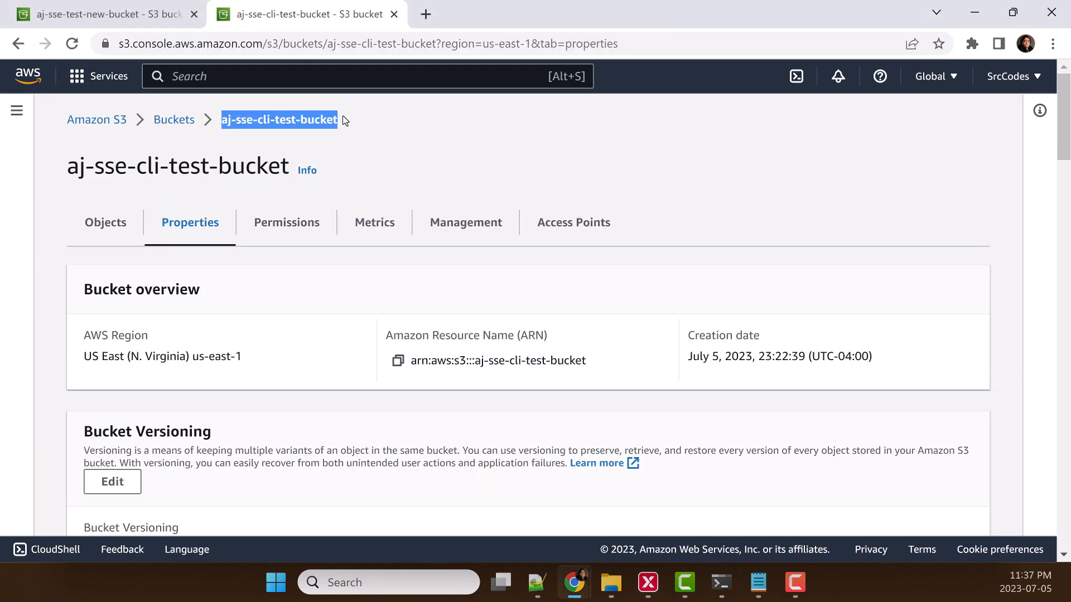
scroll("down", 3)
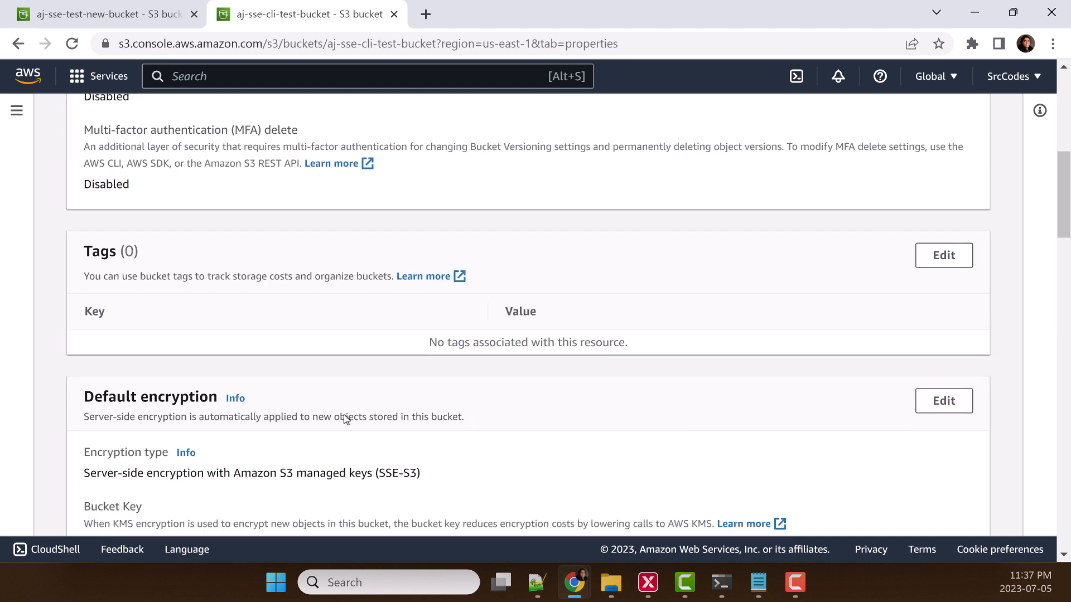
scroll("down", 3)
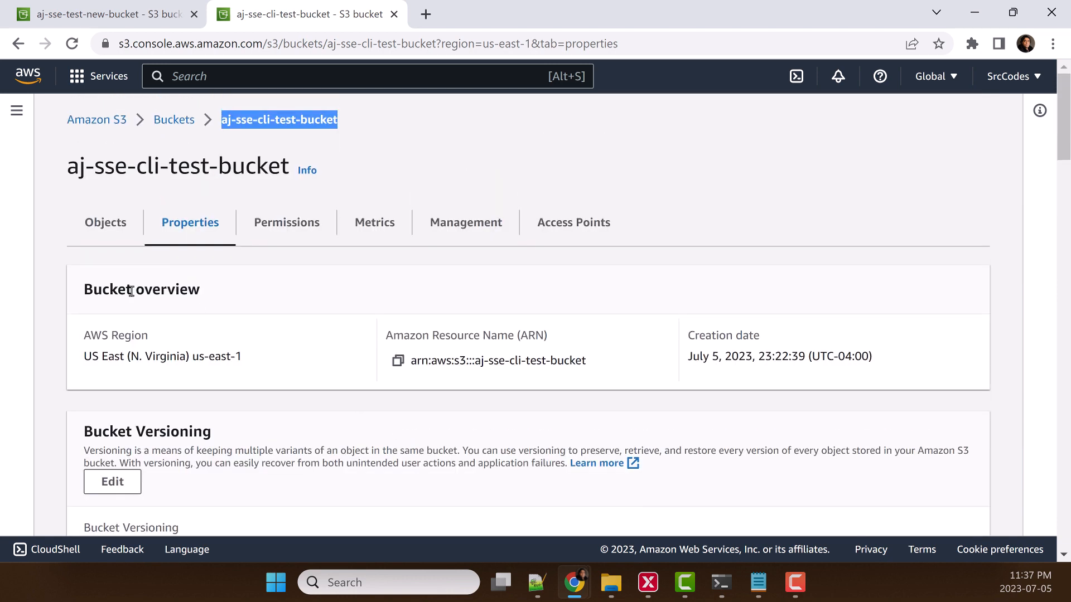
left_click(105, 222)
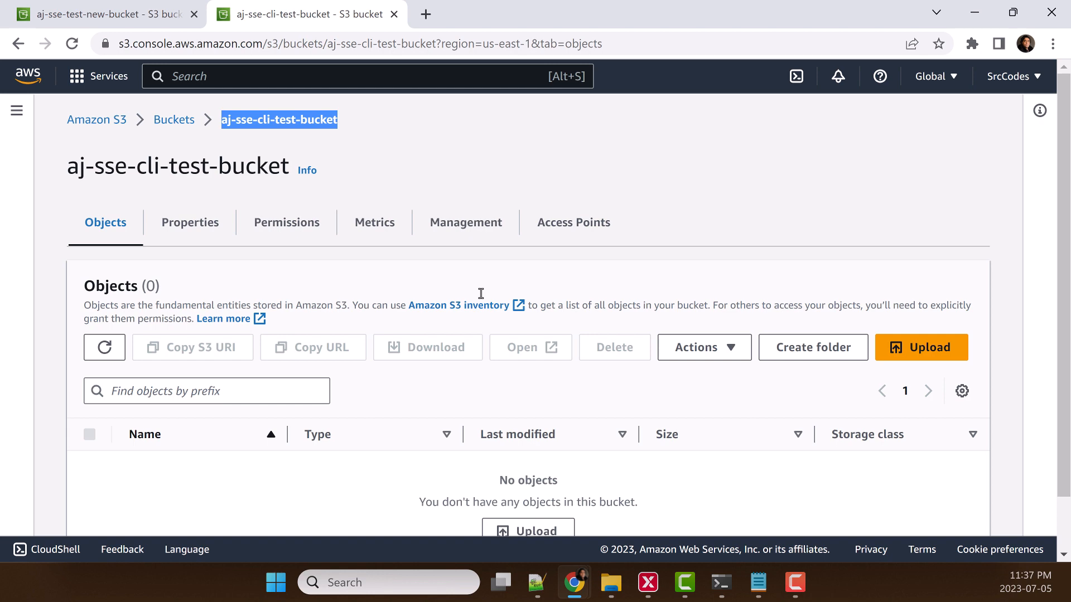
left_click(757, 582)
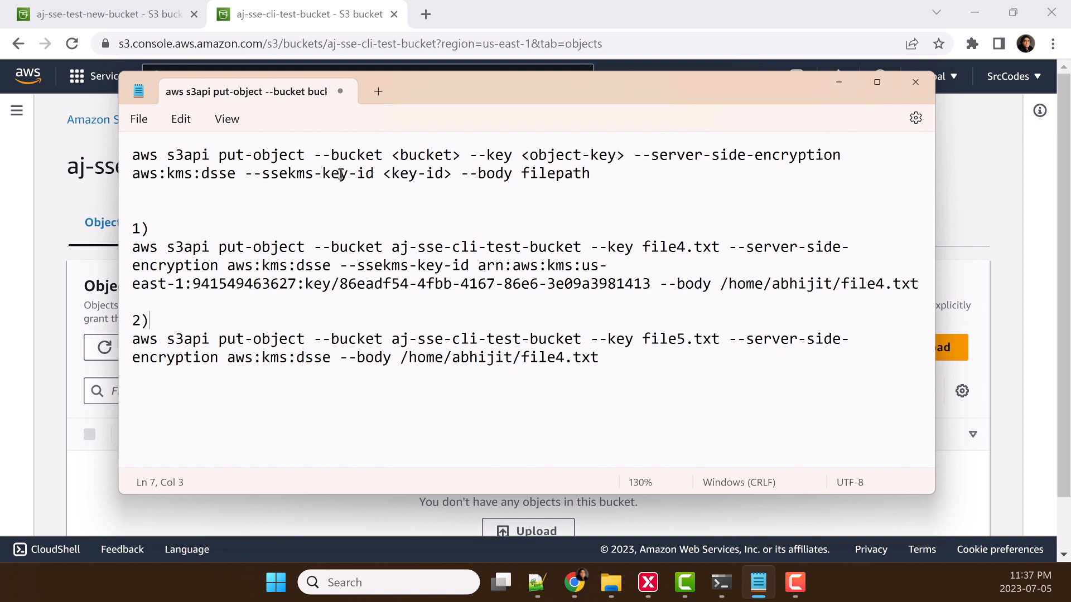
- Review the aws:kms:dsse put-object template and the first example command in Notepad
double_click(216, 173)
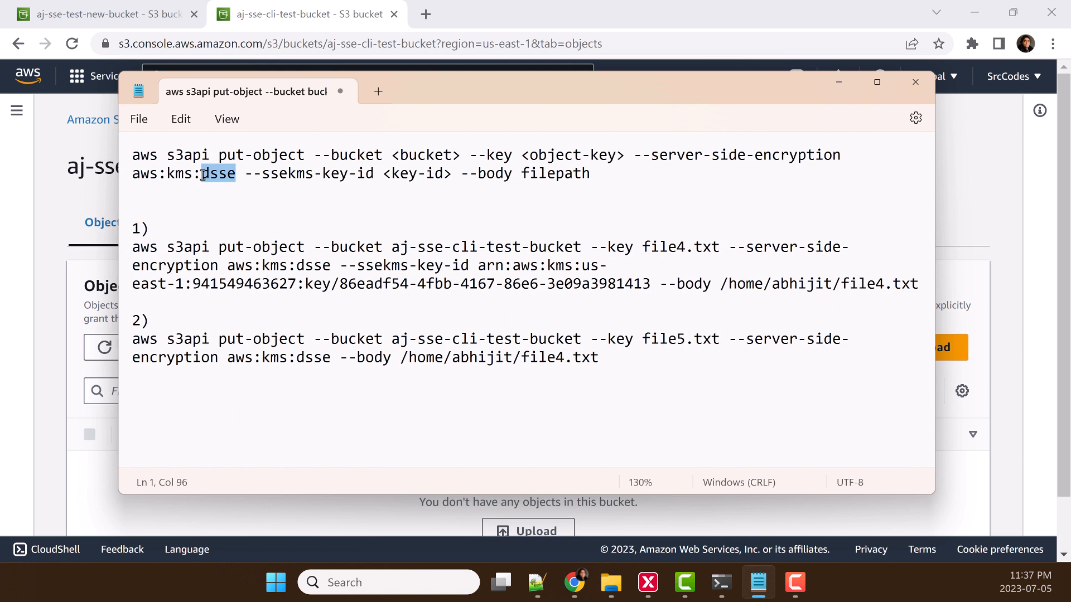
mouse_move(325, 177)
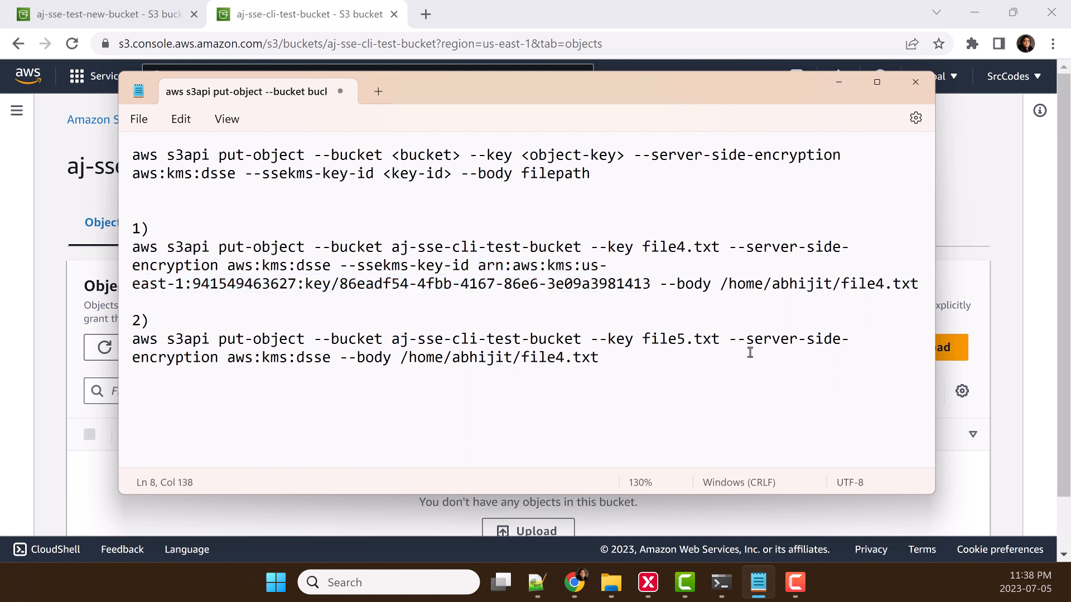
left_click_drag(728, 338, 330, 357)
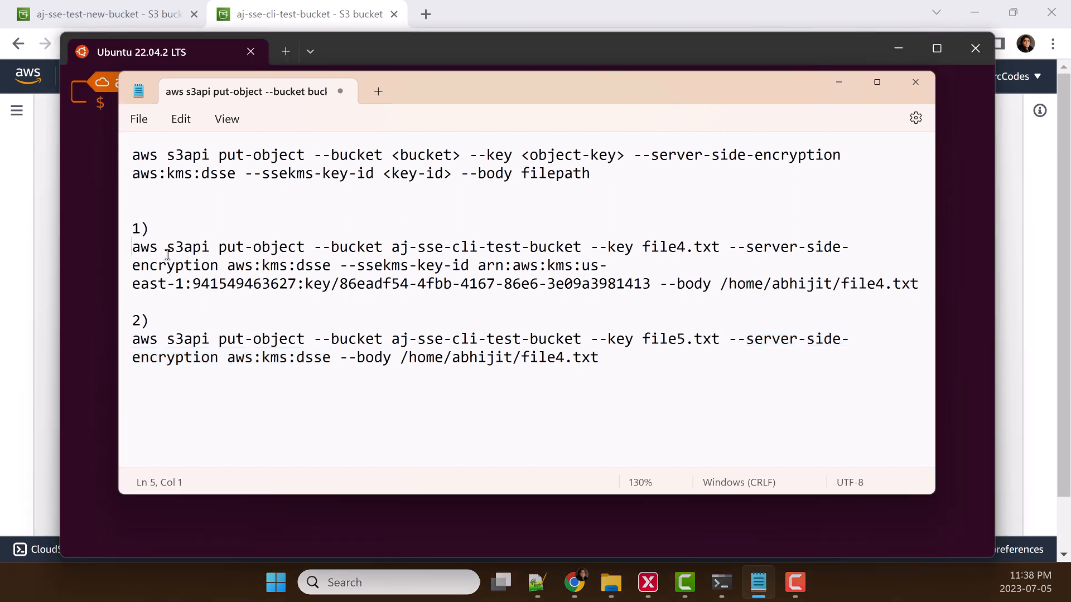
- Copy the key-ARN put-object command for file4.txt into the terminal and run it with --debug
left_click_drag(131, 246, 918, 283)
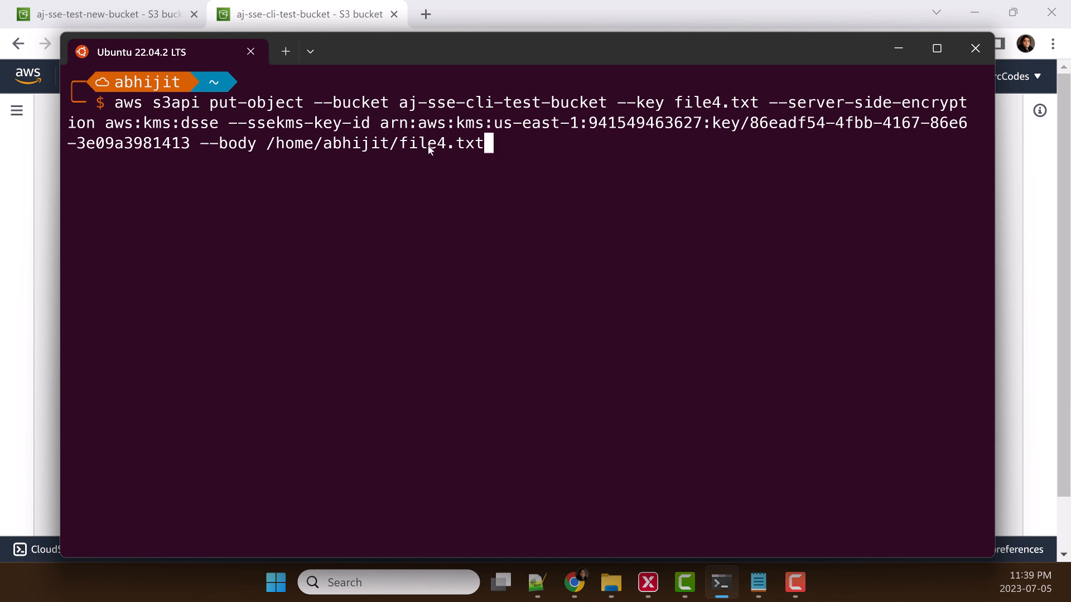
mouse_move(380, 145)
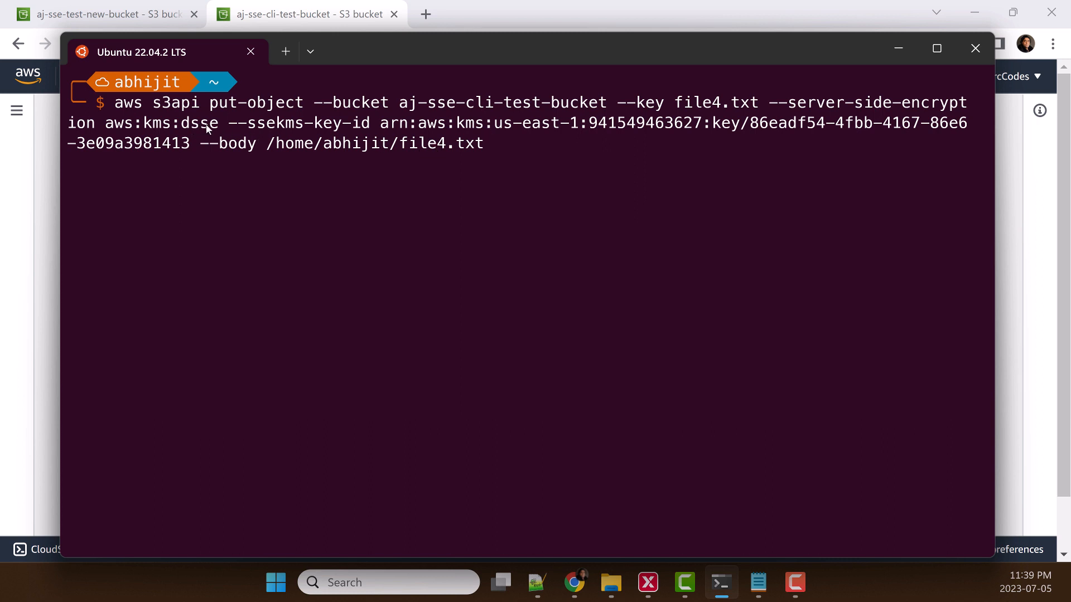
mouse_move(630, 131)
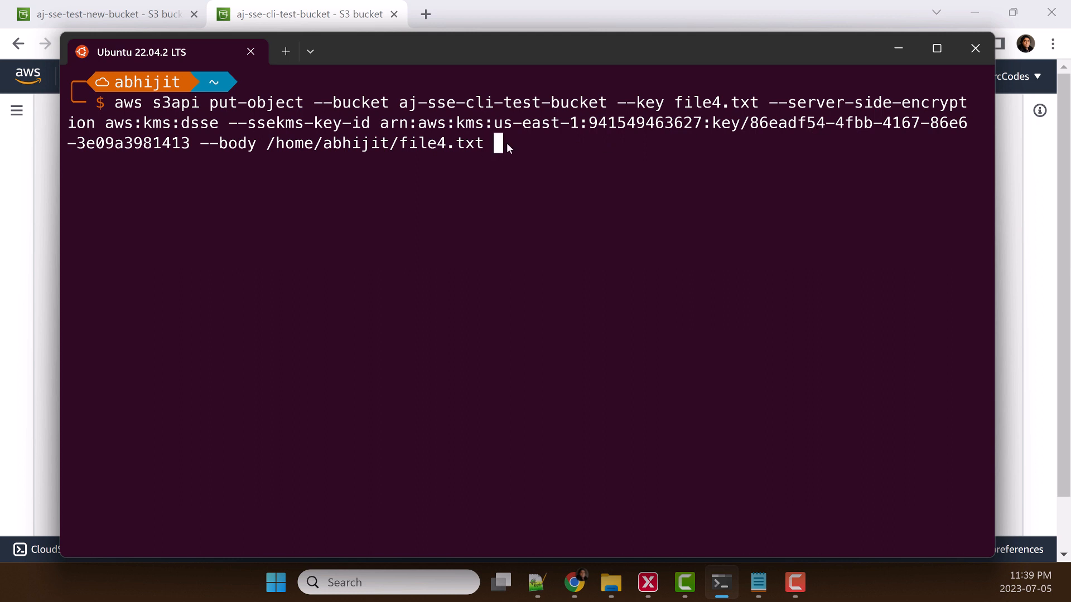
type("--d")
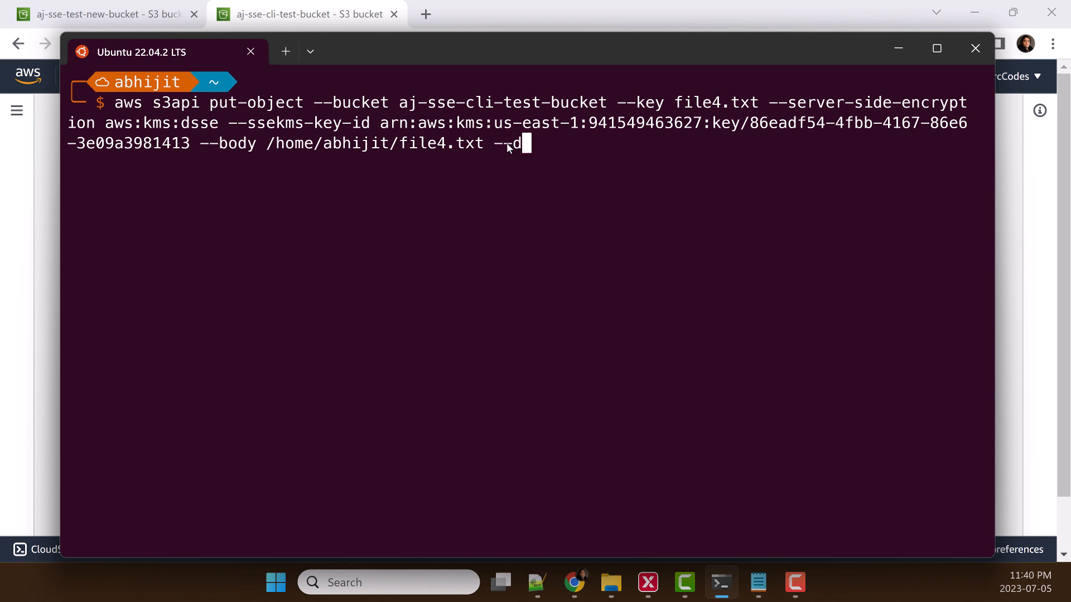
type("ebug")
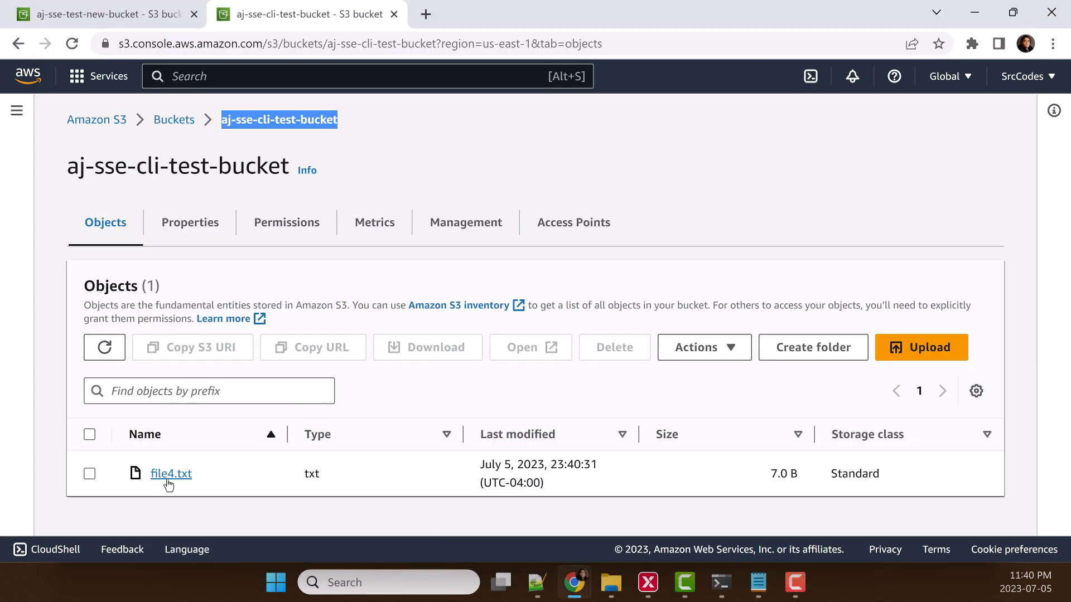
- Open file4.txt and verify its dual-layer DSSE-KMS encryption type under the 86eadf54 key
left_click(170, 473)
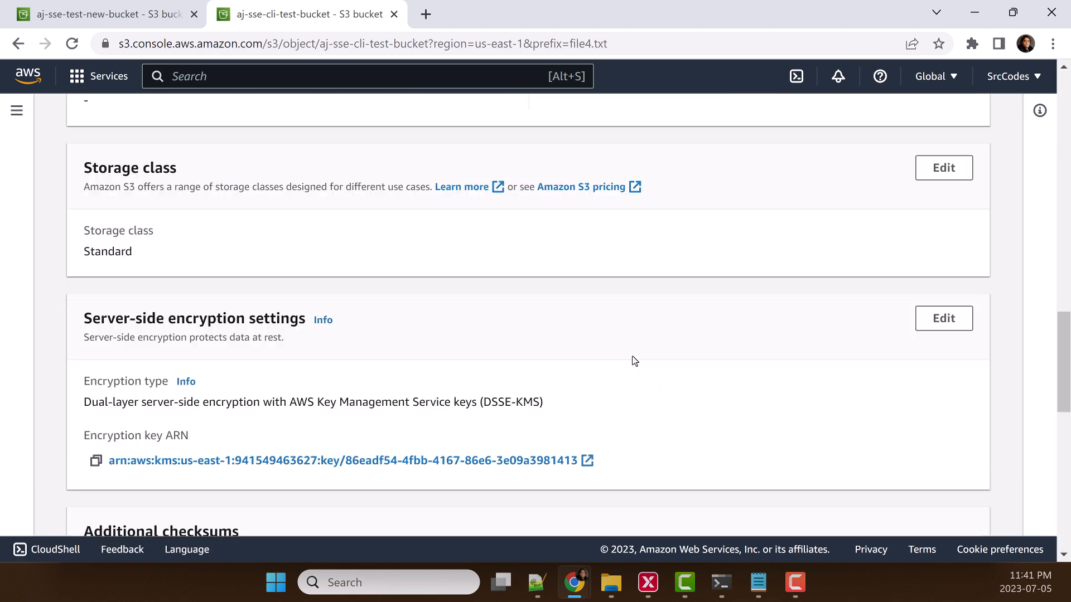
scroll("down", 3)
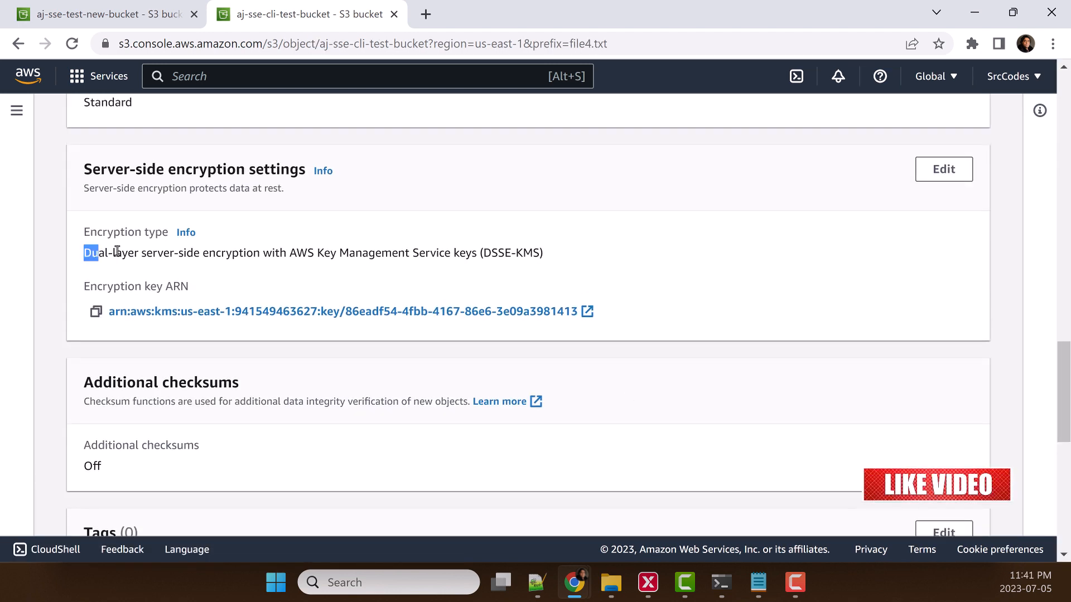
left_click_drag(83, 252, 356, 253)
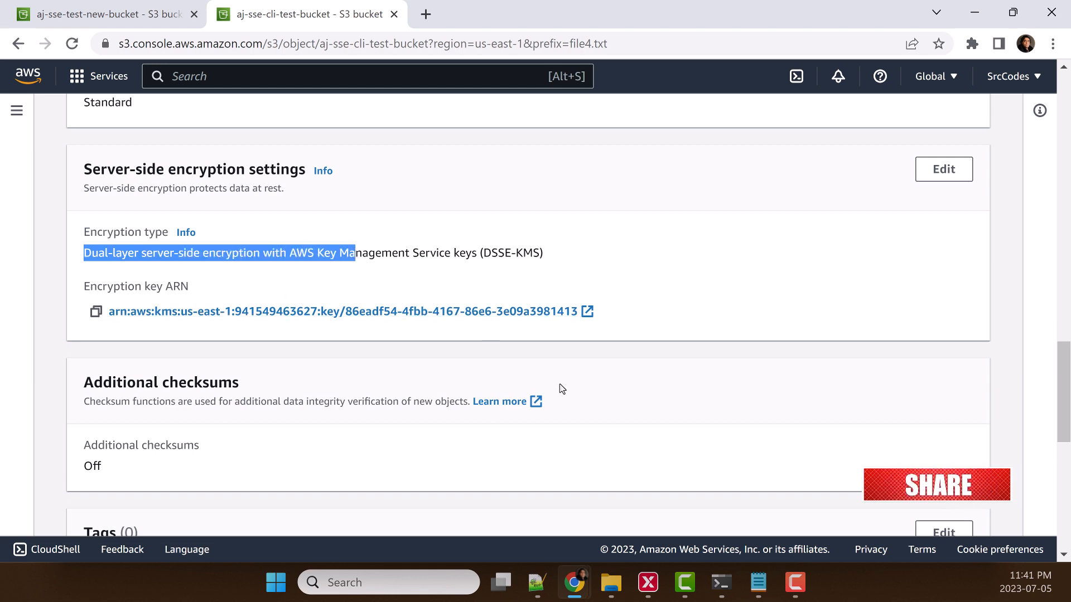
- Return to the terminal and locate the method=PUT request in the upload's debug log
left_click(721, 582)
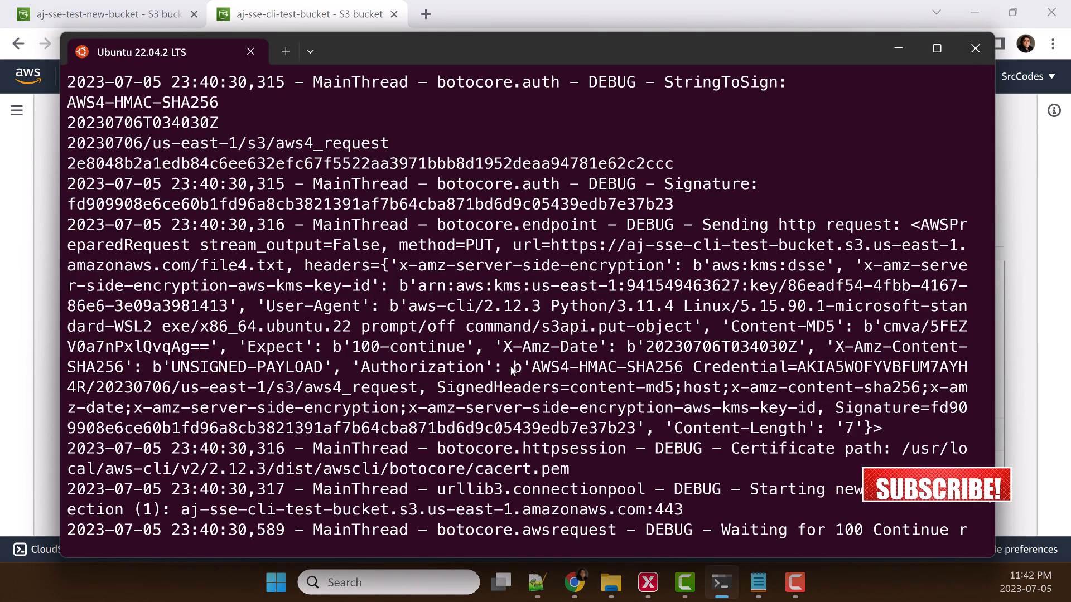
mouse_move(570, 258)
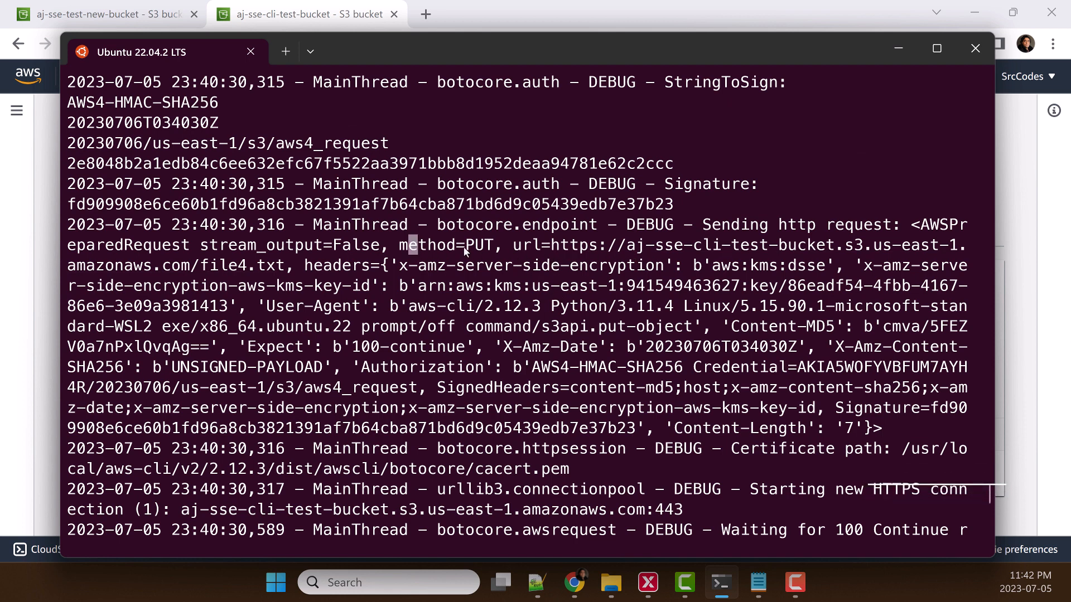
double_click(450, 245)
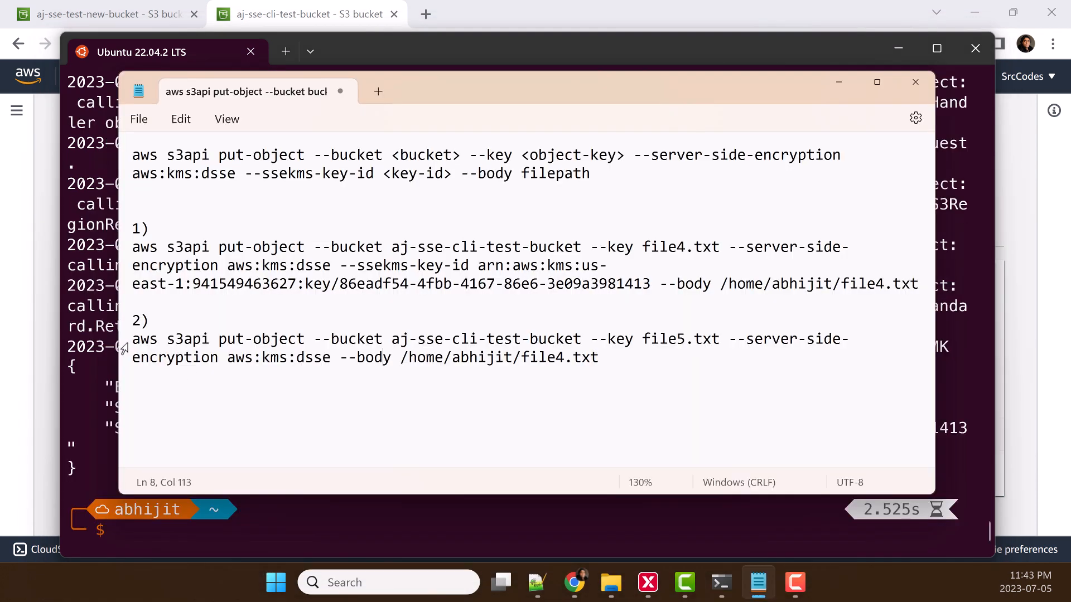
mouse_move(626, 349)
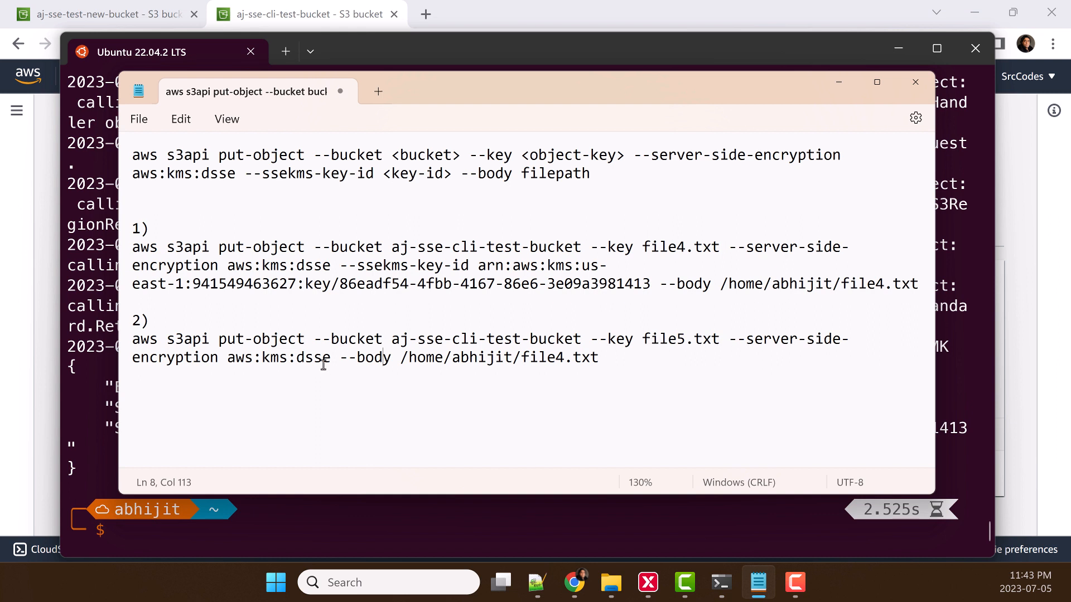
- Edit command 2, which uses aws:kms:dsse with no key ID, to upload file5.txt
double_click(282, 357)
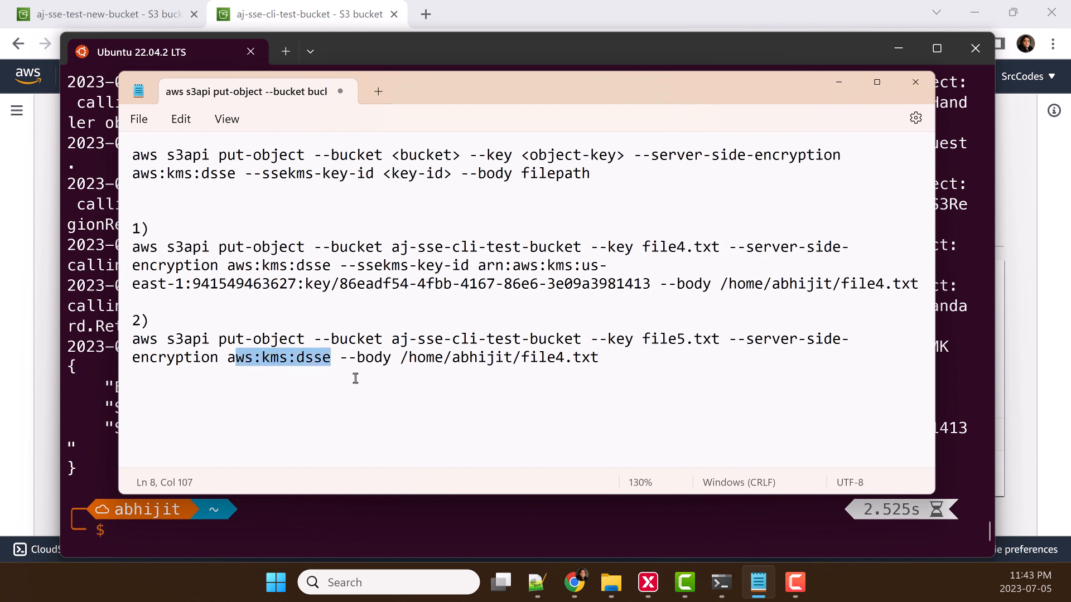
mouse_move(384, 378)
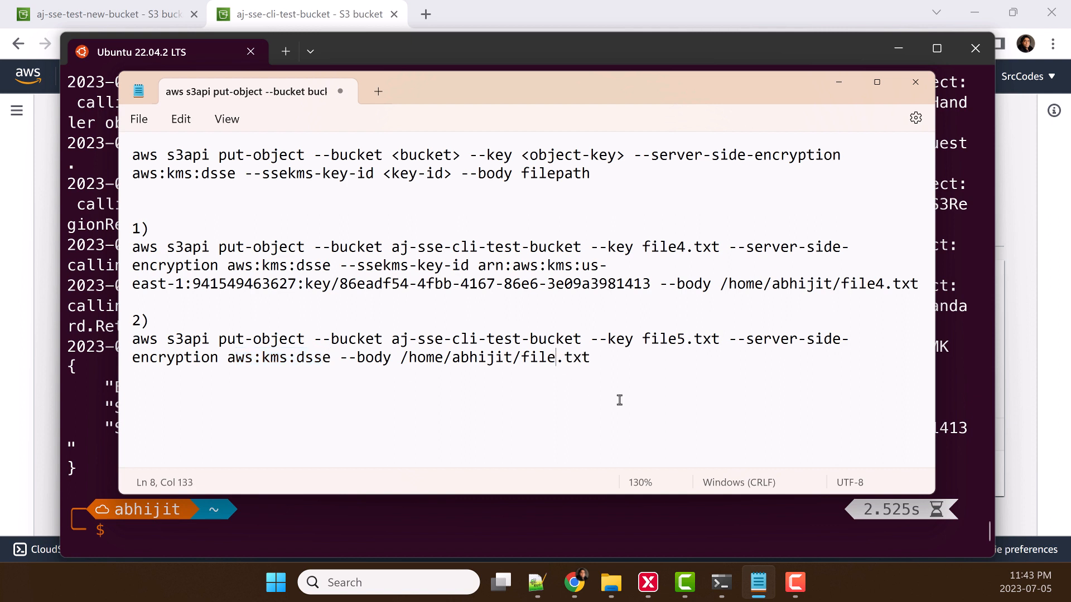
type("5")
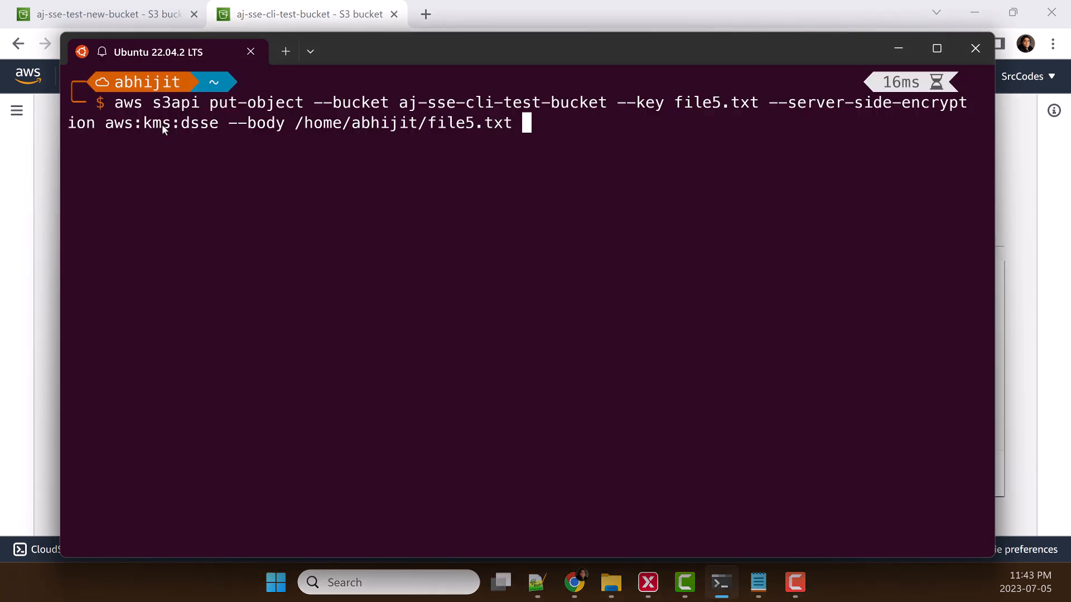
- Run the file5.txt put-object command without a key ID, adding --debug
type("--de")
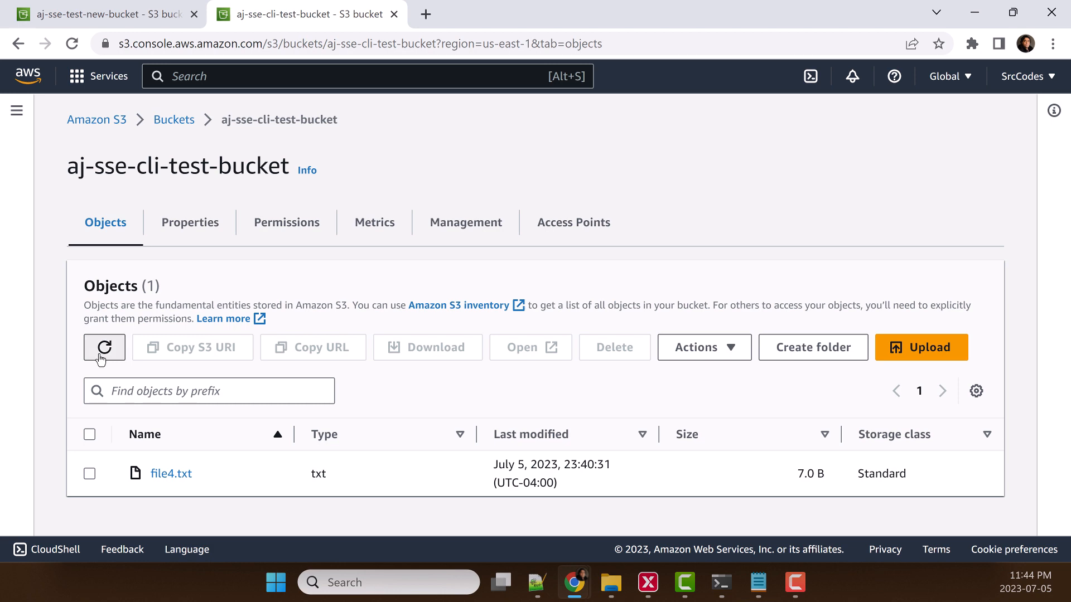
- Refresh the objects, verify file5.txt's DSSE-KMS encryption, and open its 34be7f45 key in KMS
left_click(104, 347)
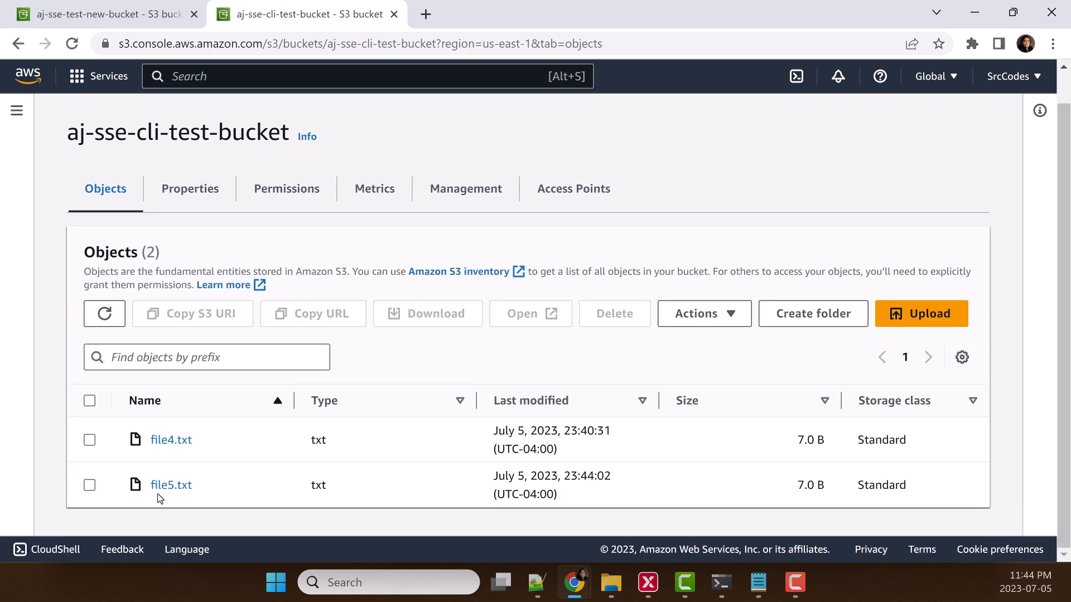
mouse_move(170, 485)
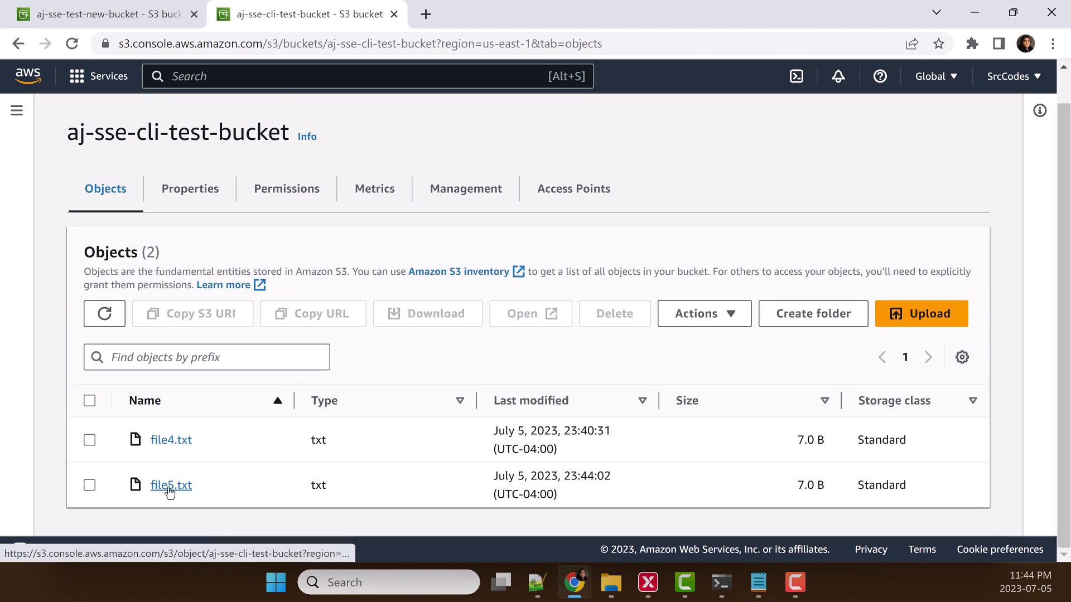
left_click(171, 484)
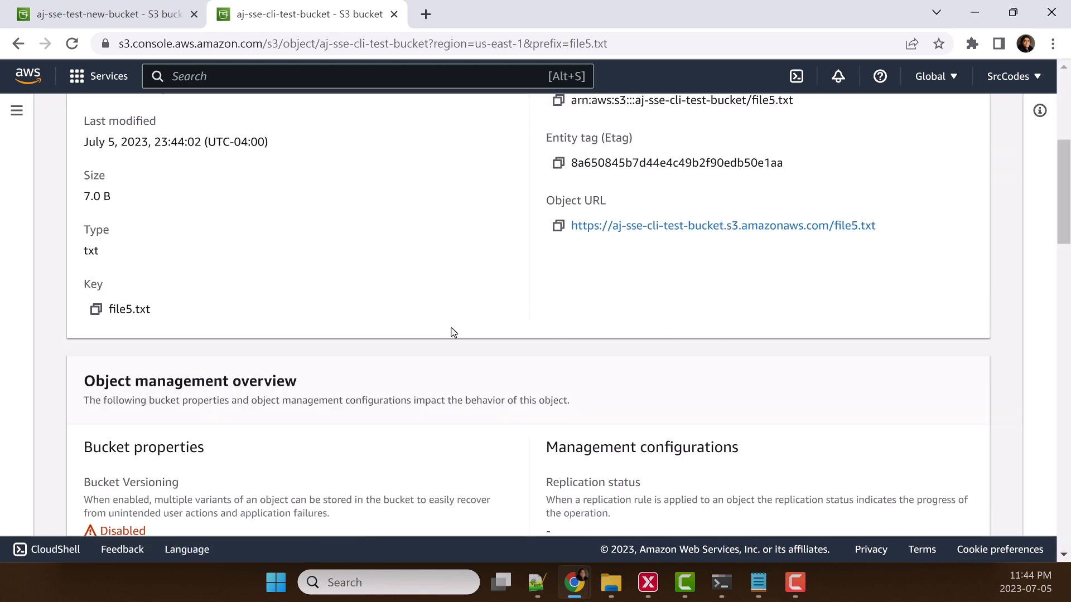
scroll("down", 3)
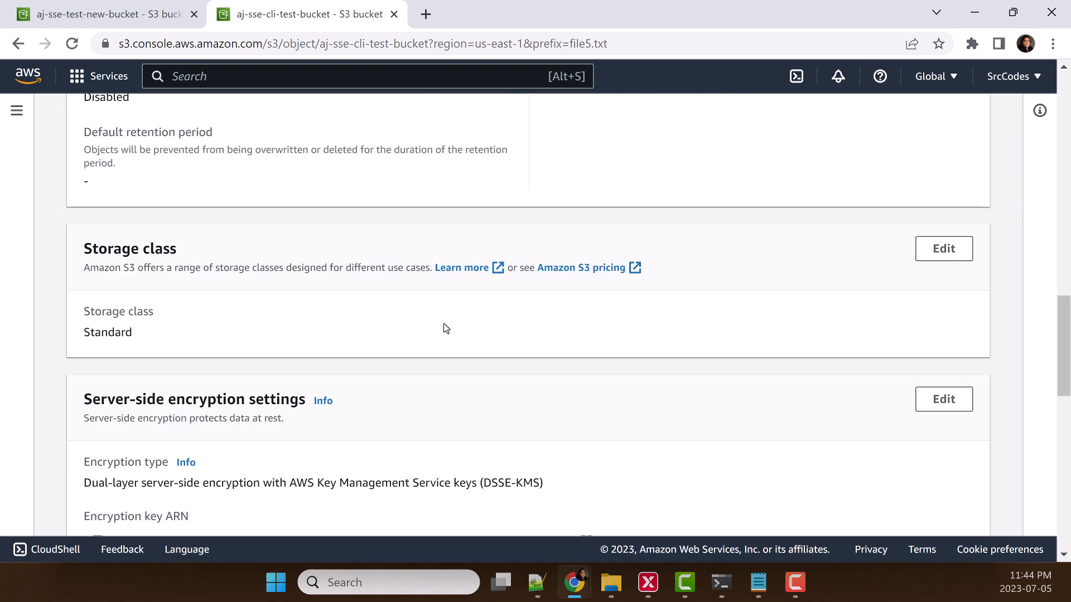
scroll("down", 3)
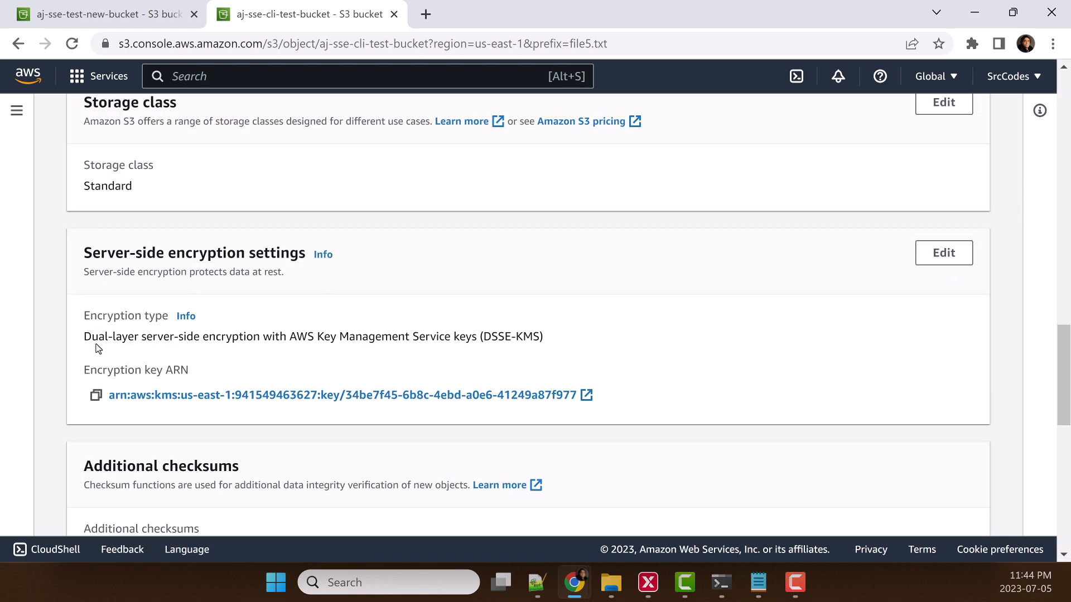
double_click(94, 337)
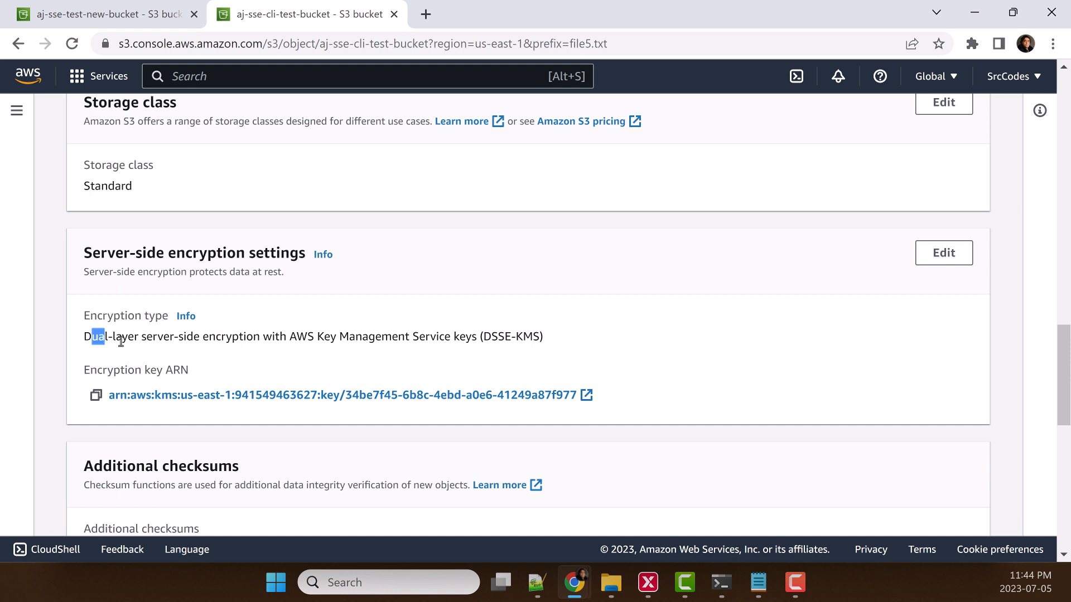
left_click_drag(94, 336, 314, 335)
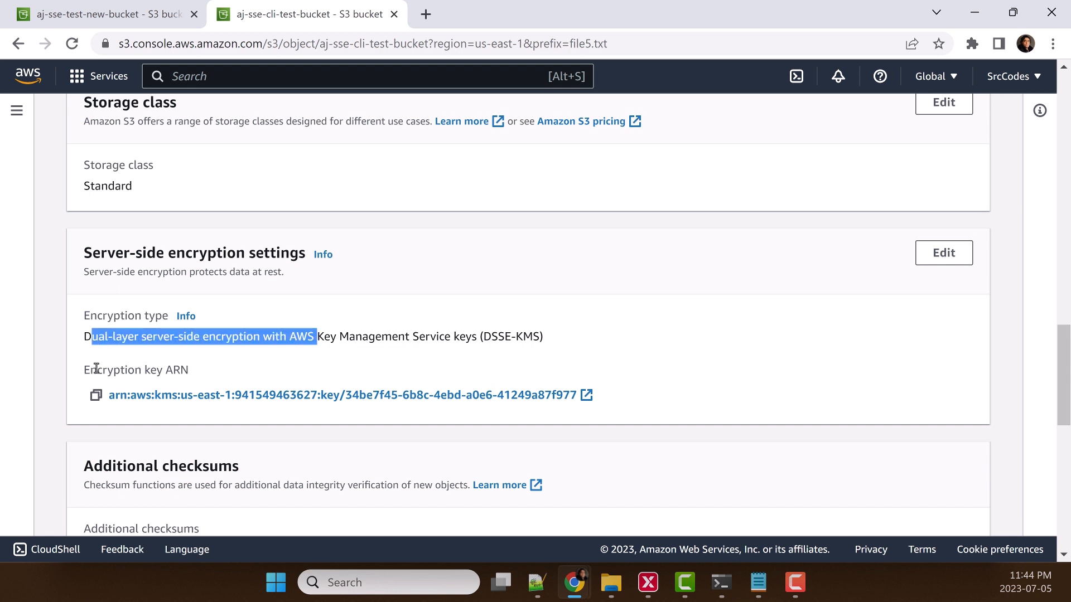
mouse_move(502, 402)
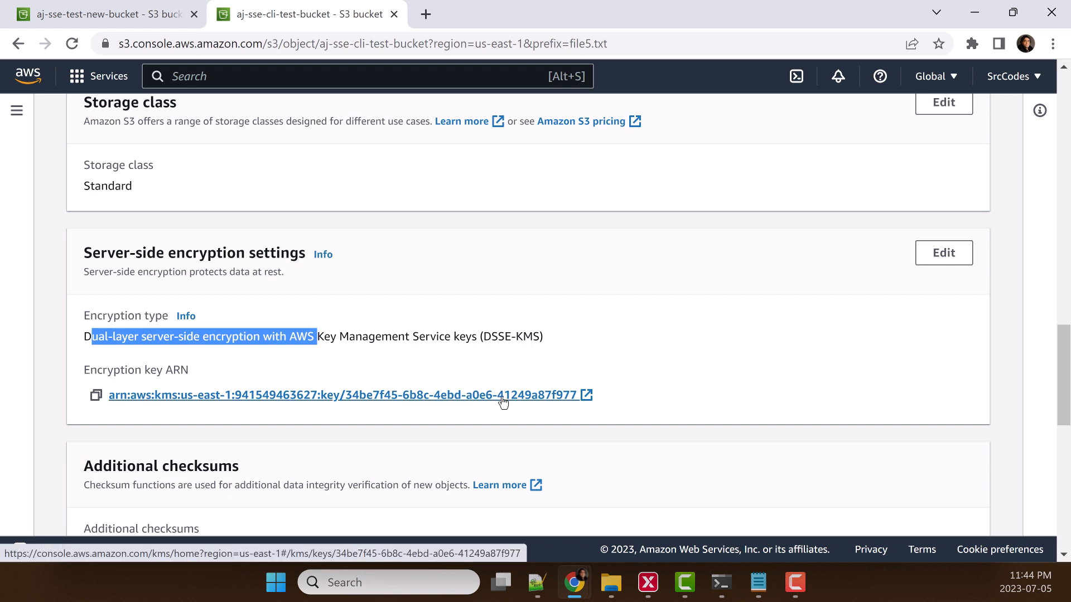
left_click(344, 395)
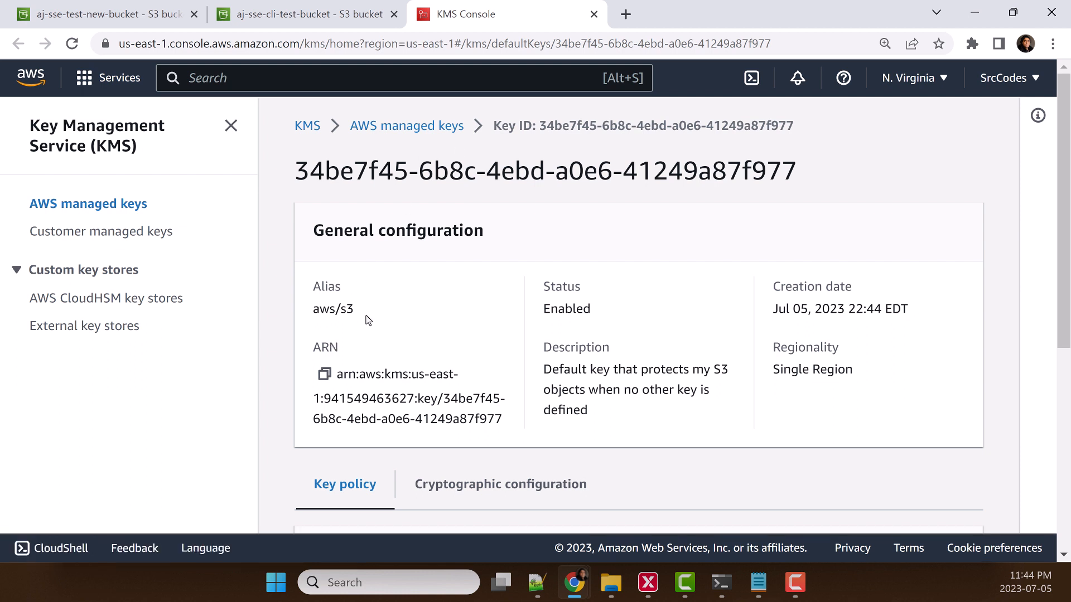
- Highlight the aws/s3 alias on the AWS managed KMS key's configuration page
double_click(333, 308)
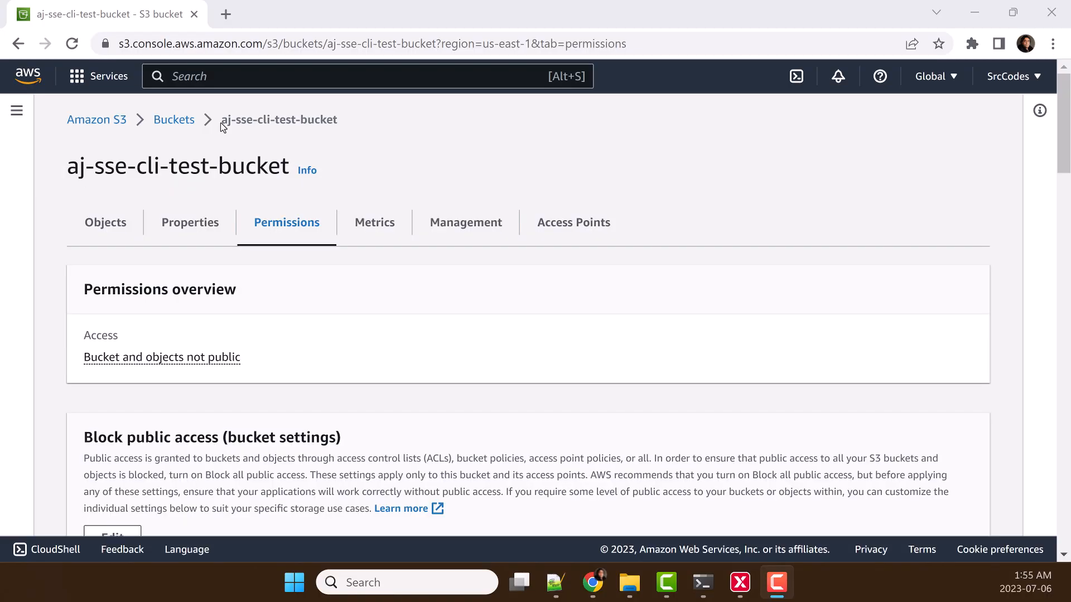
- Highlight aj-sse-cli-test-bucket and the s3:PutObject deny action in its bucket policy
double_click(279, 119)
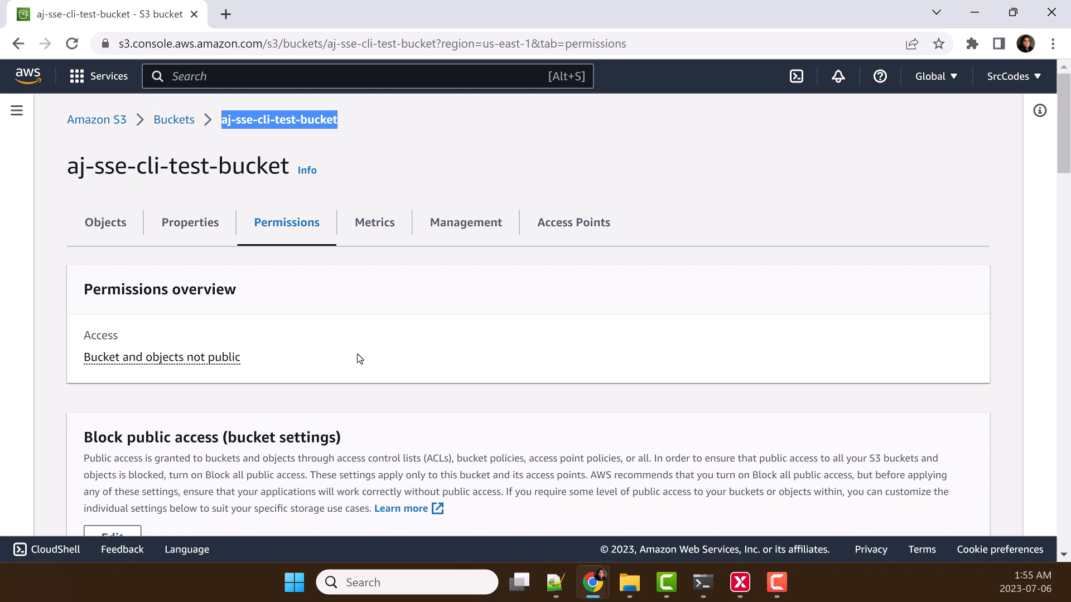
scroll("down", 3)
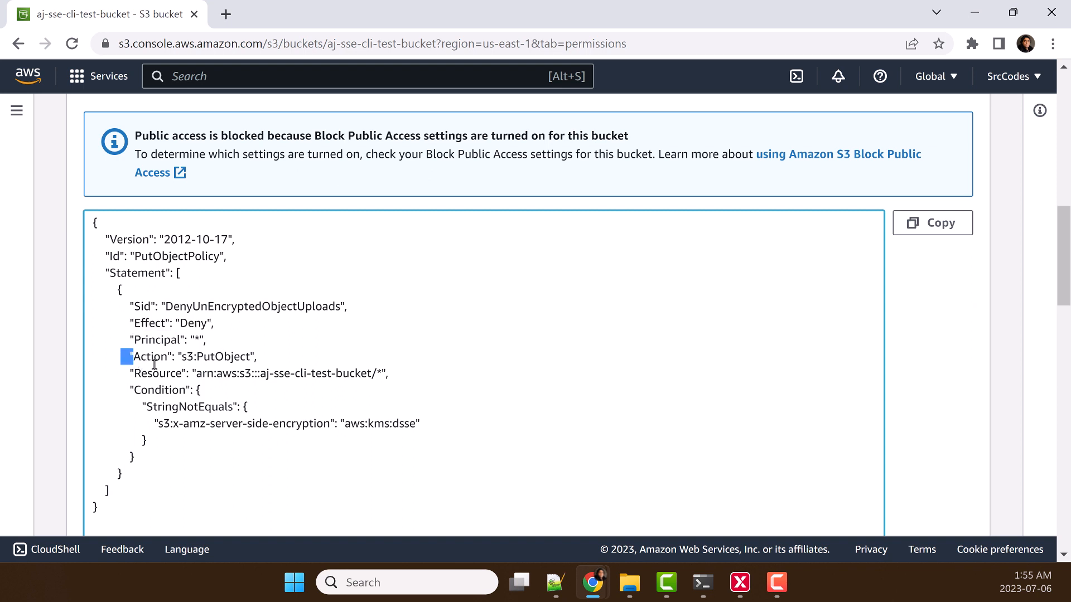
double_click(191, 356)
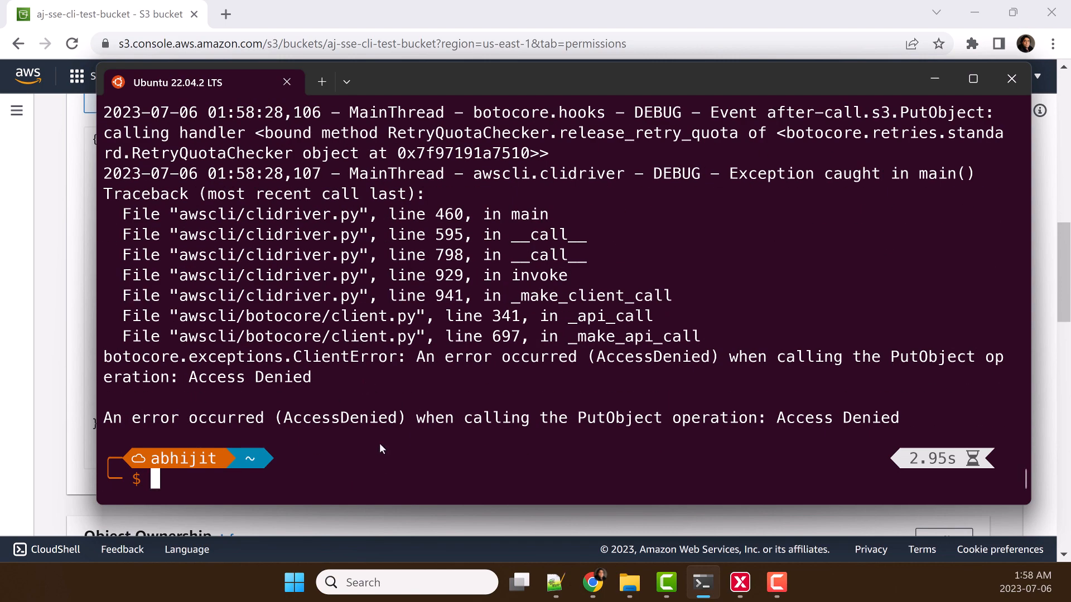
mouse_move(348, 428)
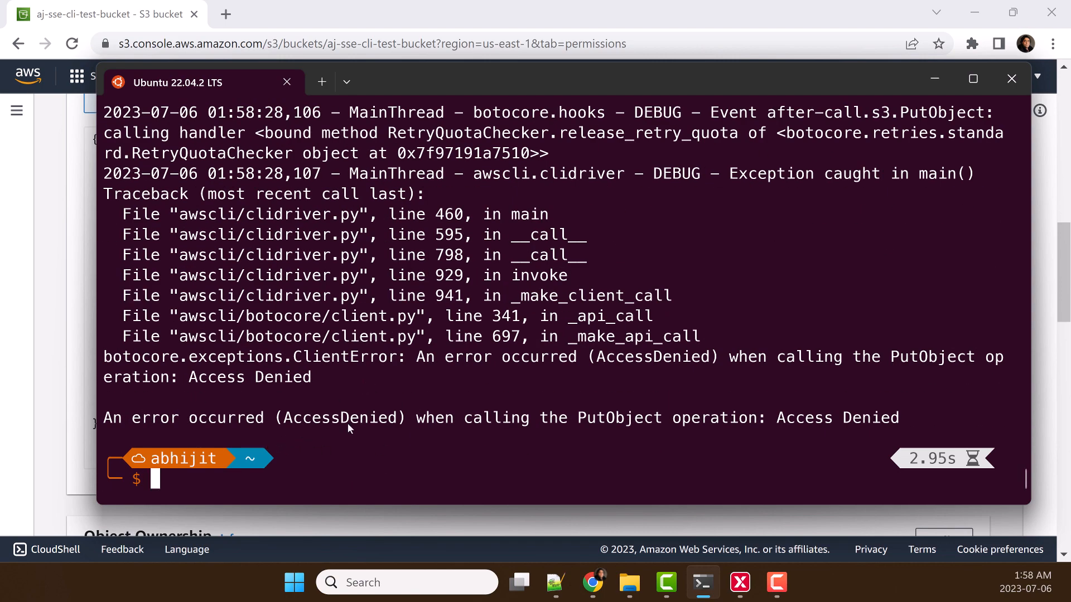